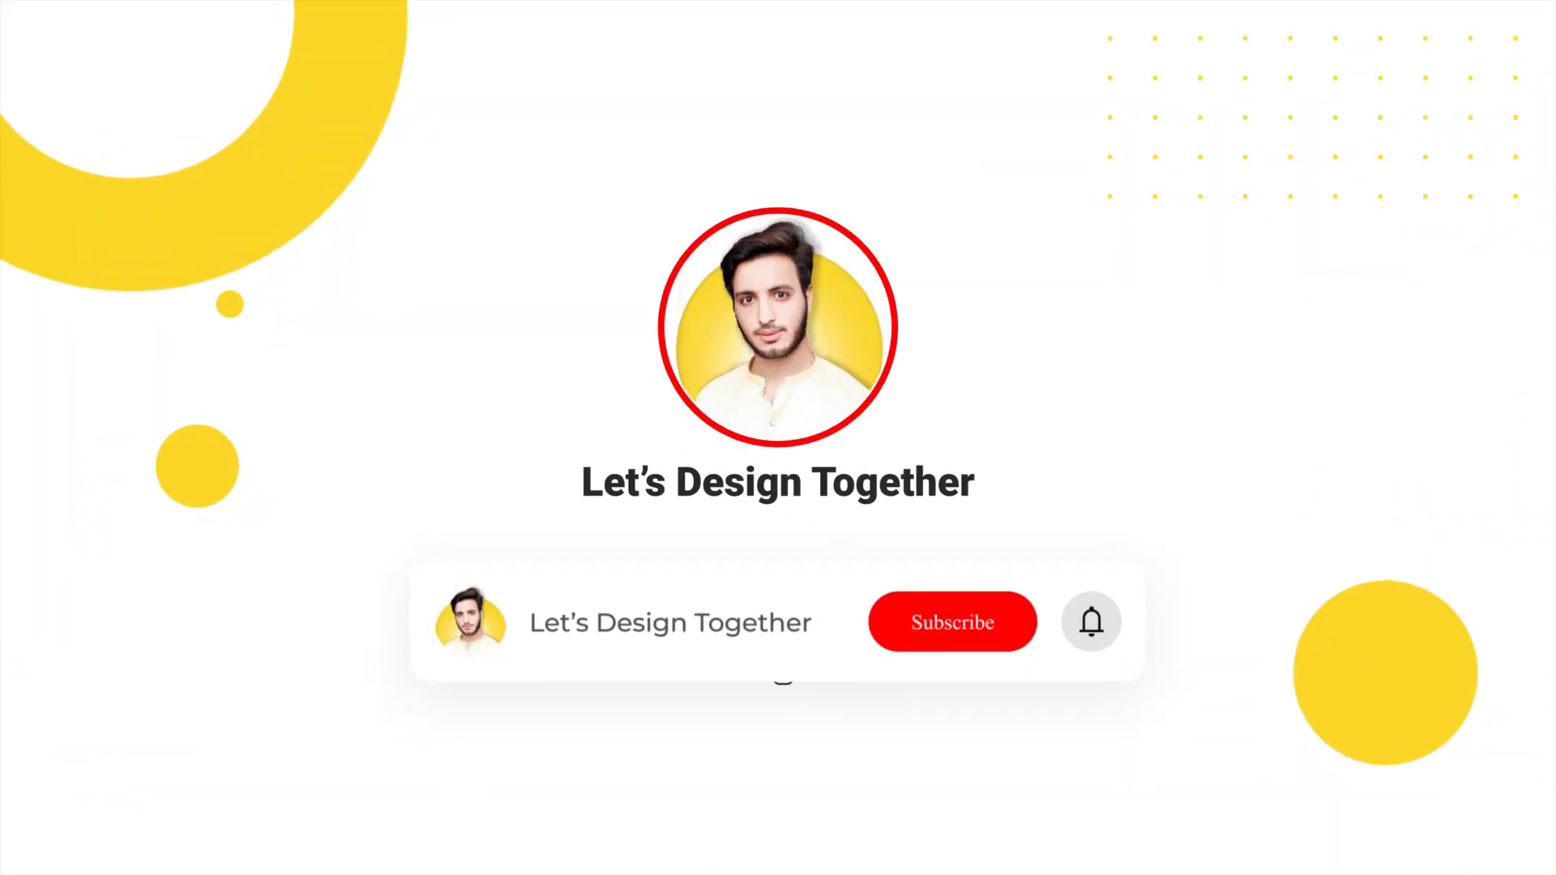
Switch to Photoshop with the blank 1080×1080 px Amazon Post Design document open
click(952, 622)
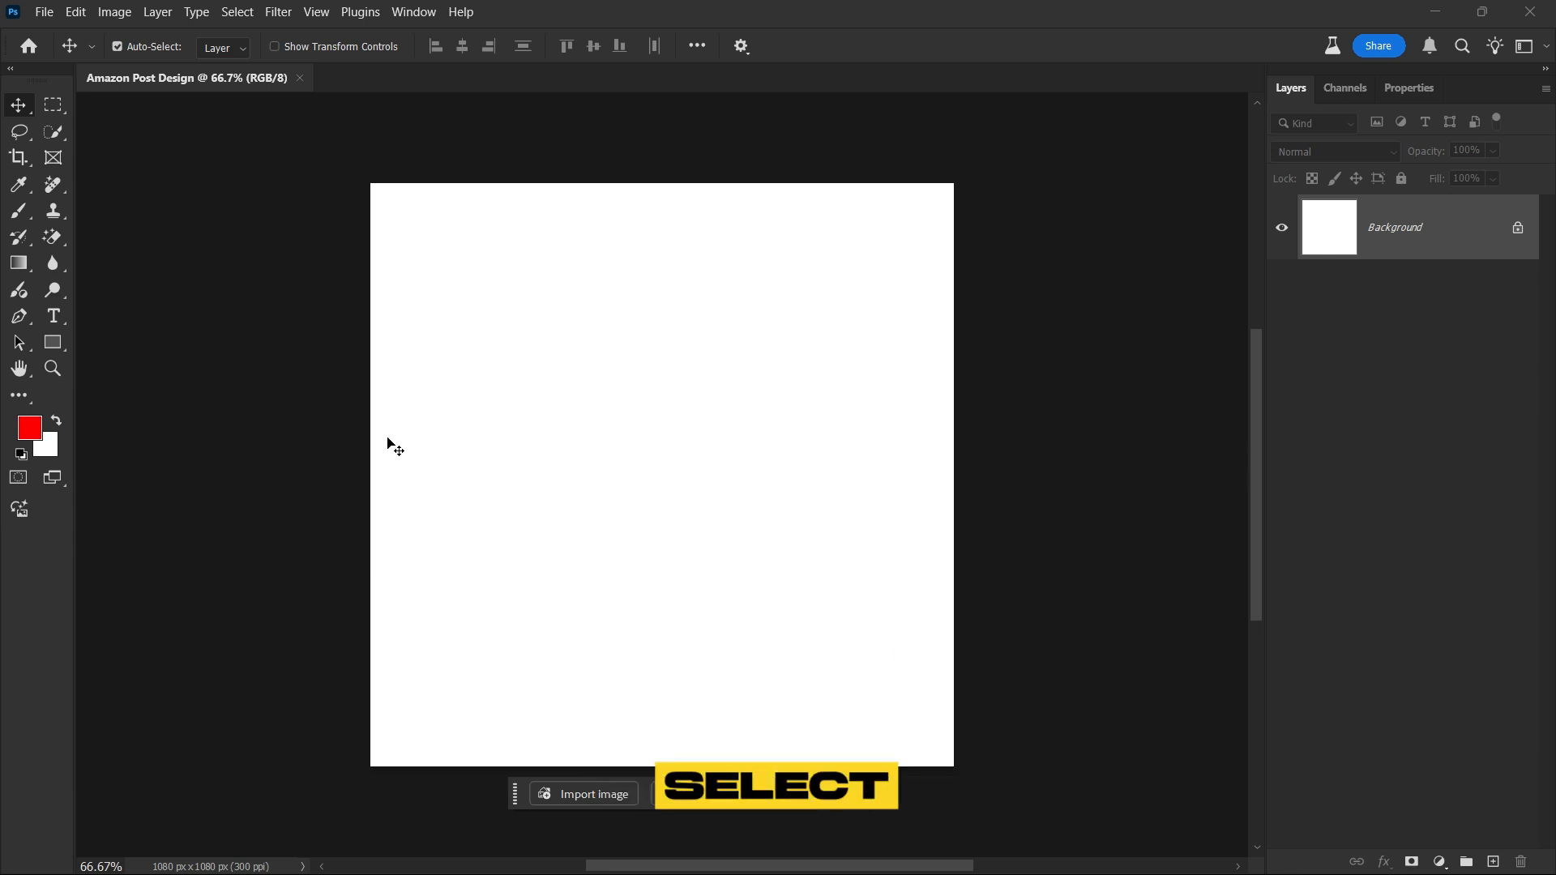
Create a 68×68 px rectangle shape to mark the margin size
click(52, 342)
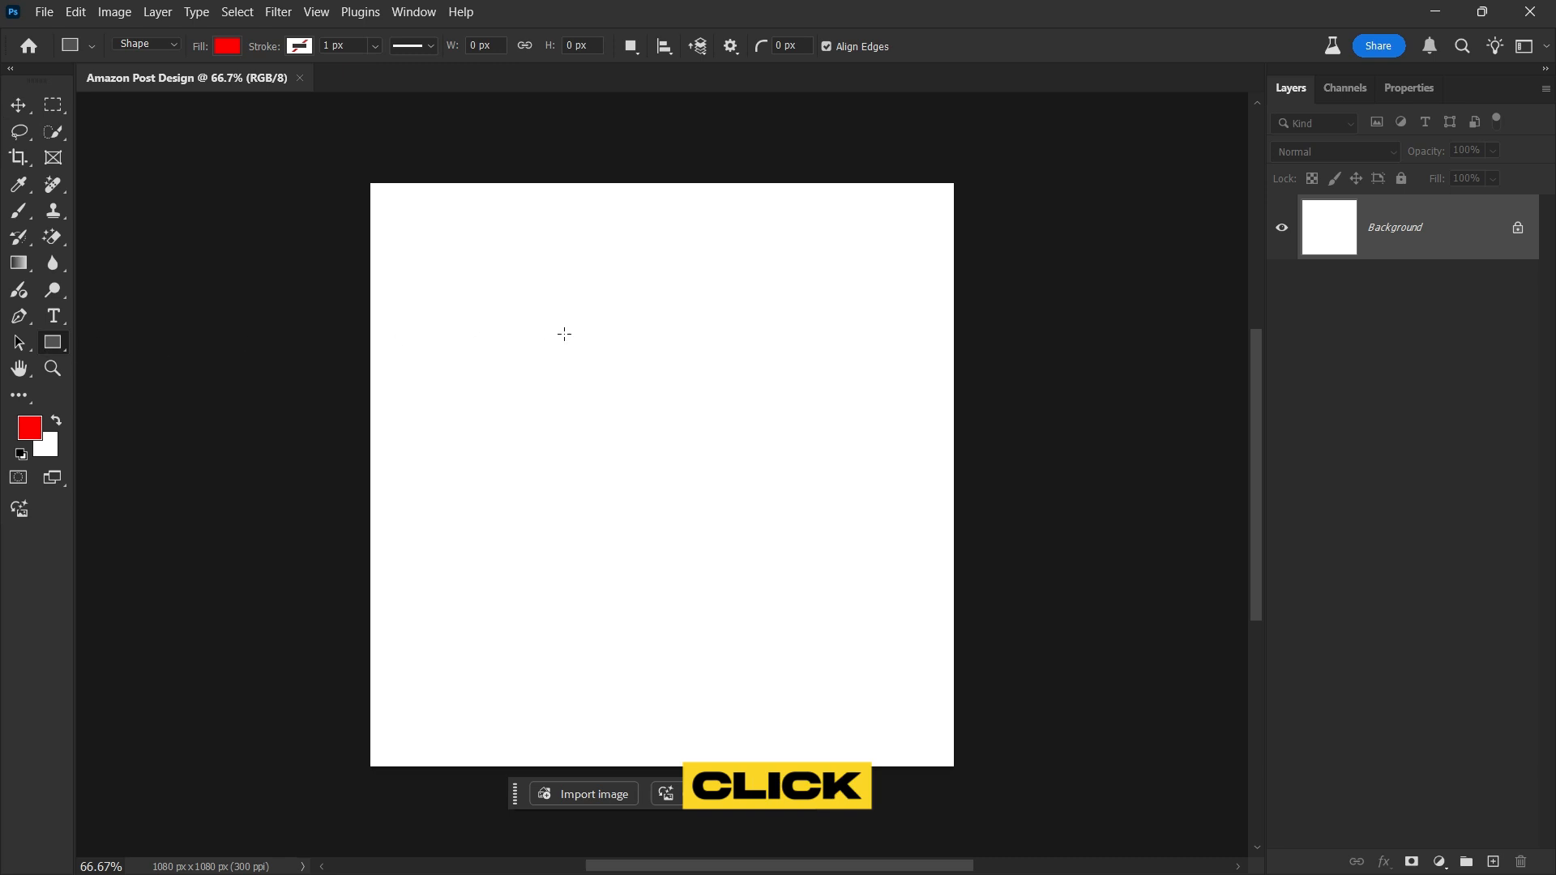
click(562, 333)
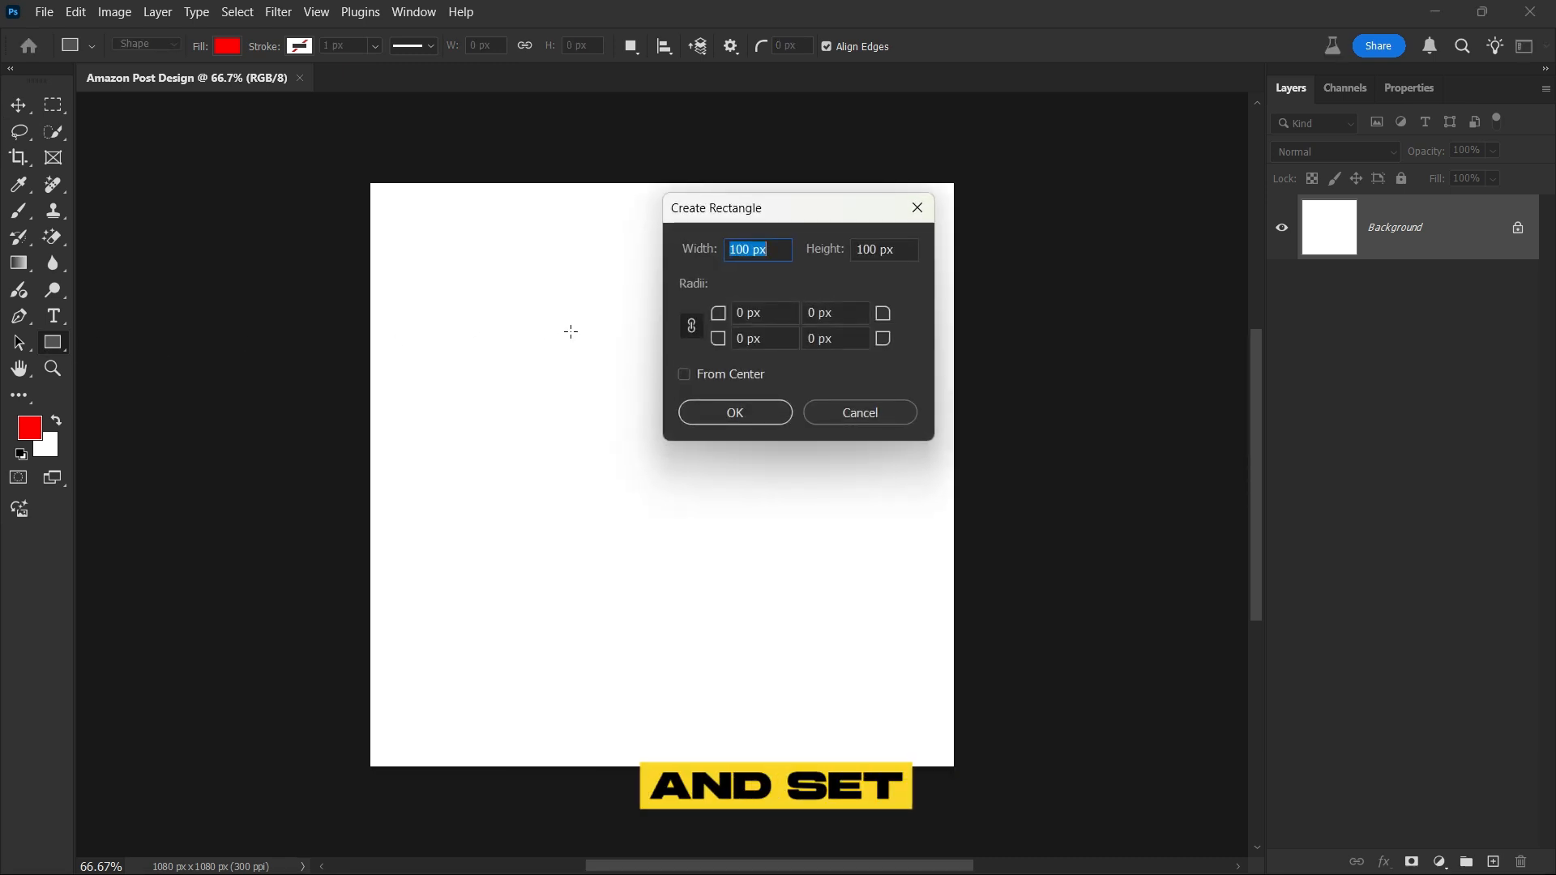
text(68)
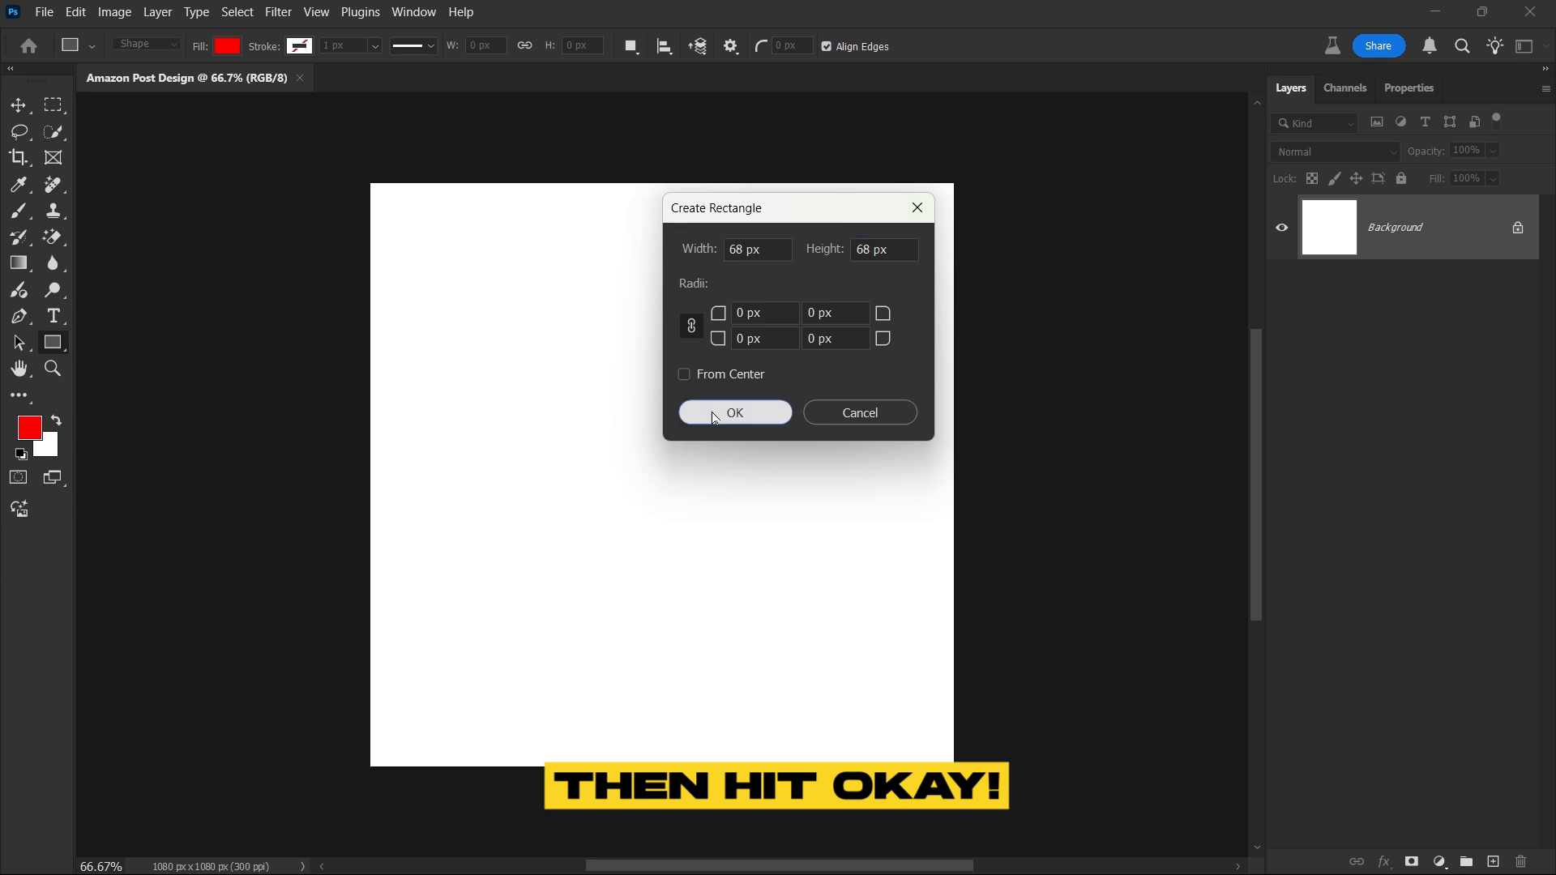
click(733, 412)
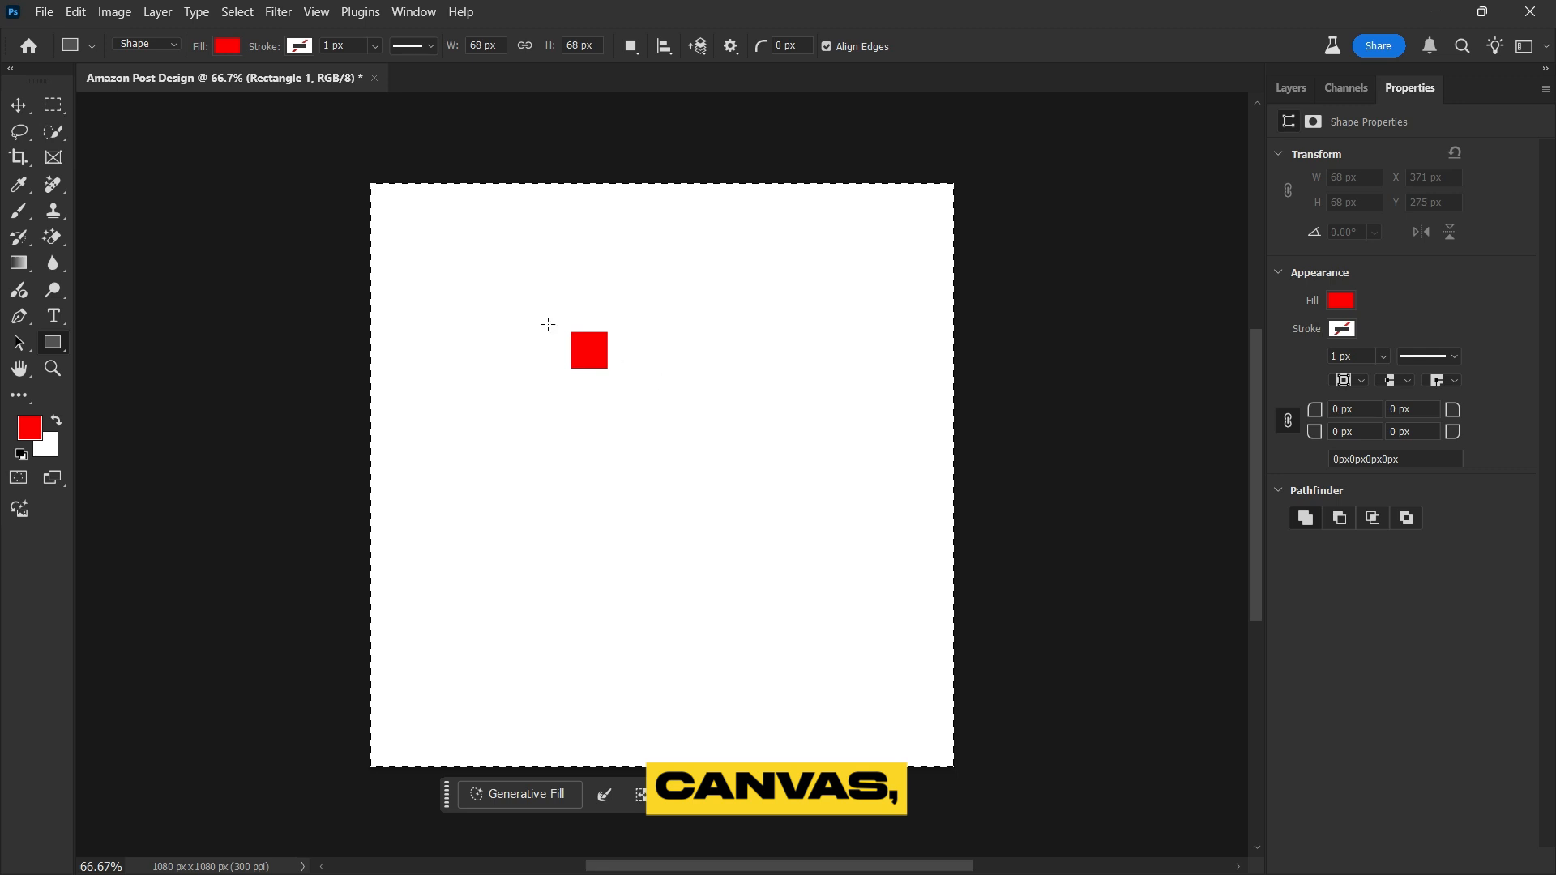
Move the square to the corners and add New Guides From Shape for a 68 px margin
click(18, 106)
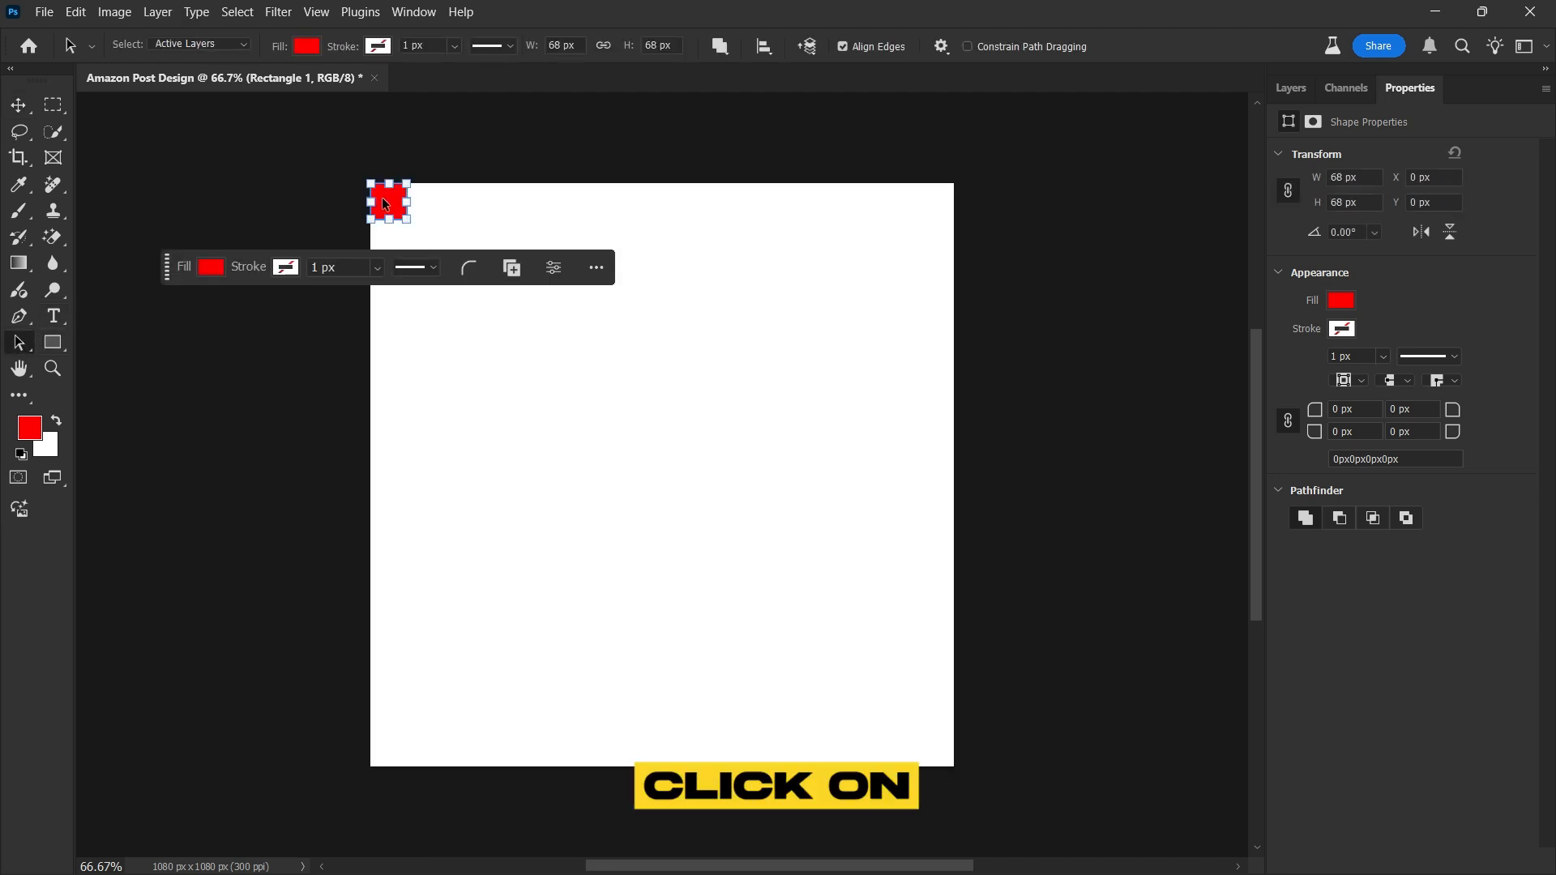
click(472, 301)
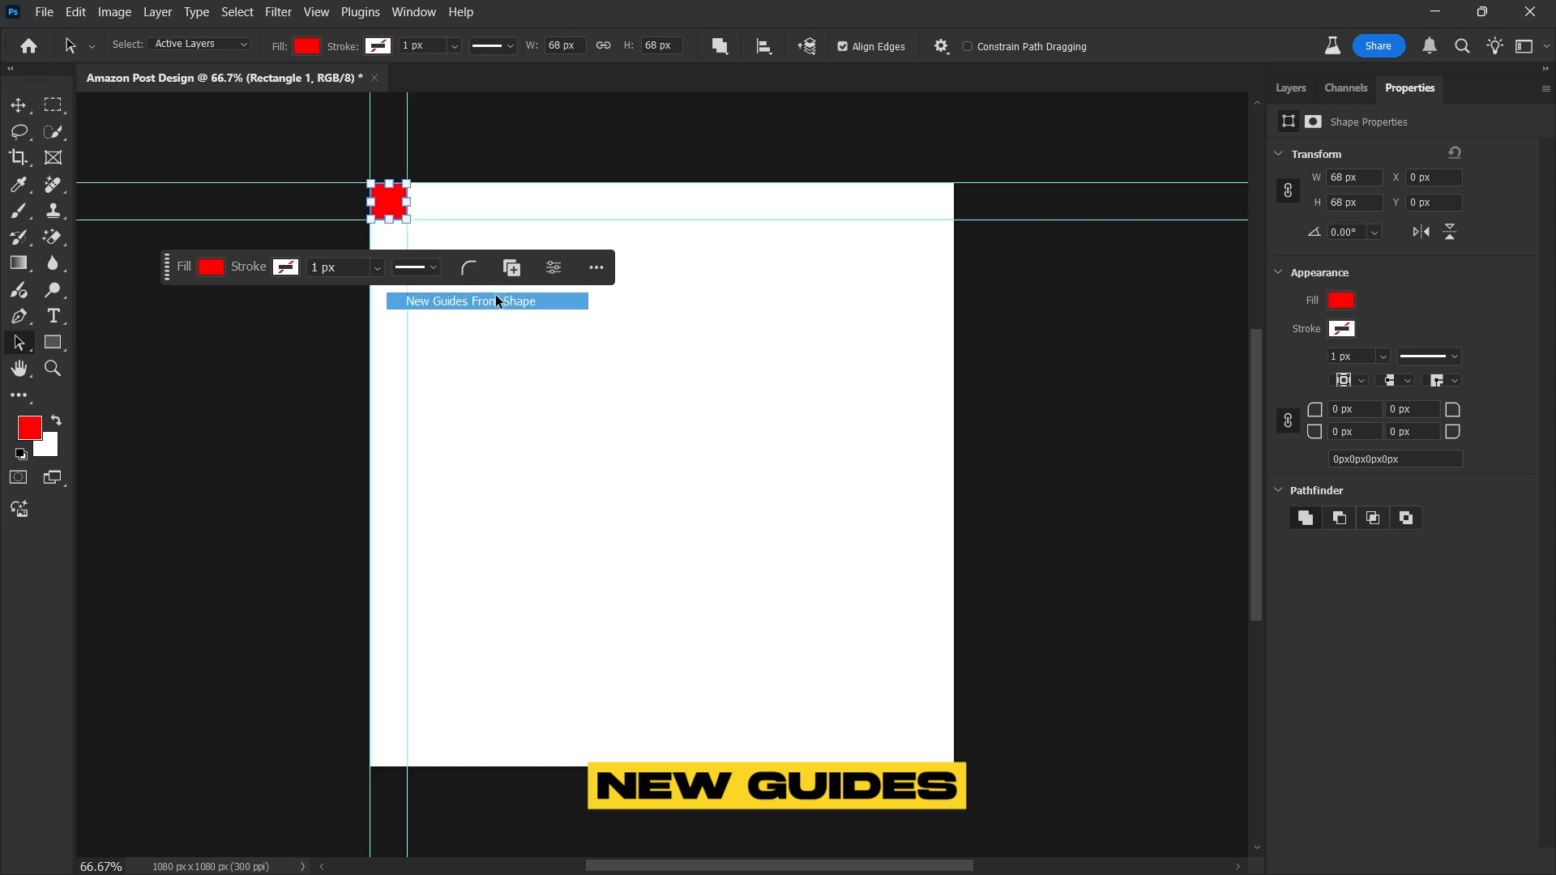
click(485, 301)
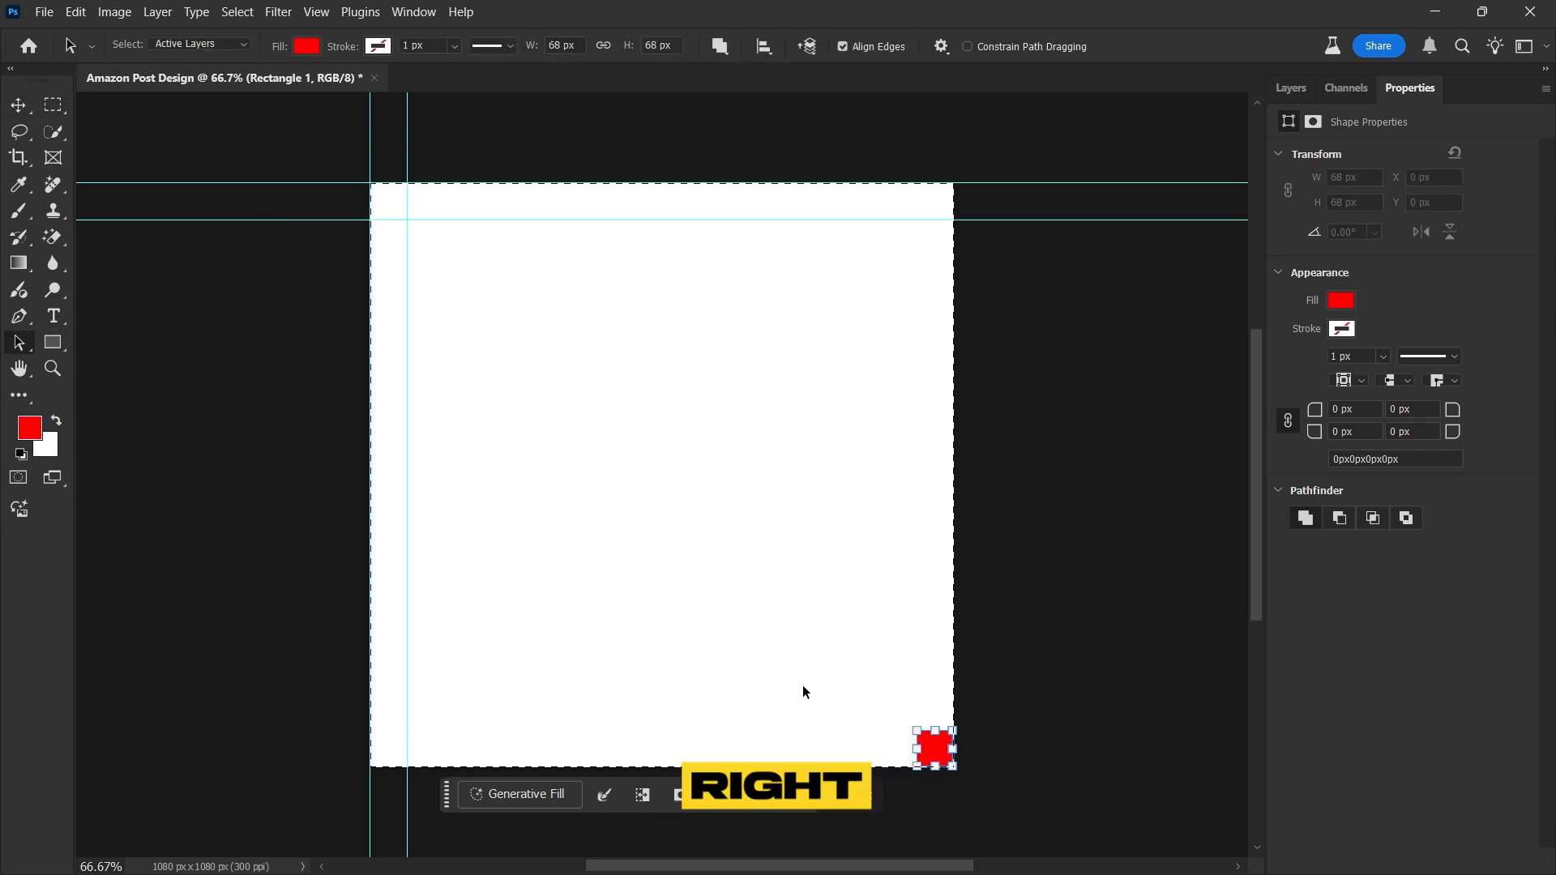
right_click(933, 746)
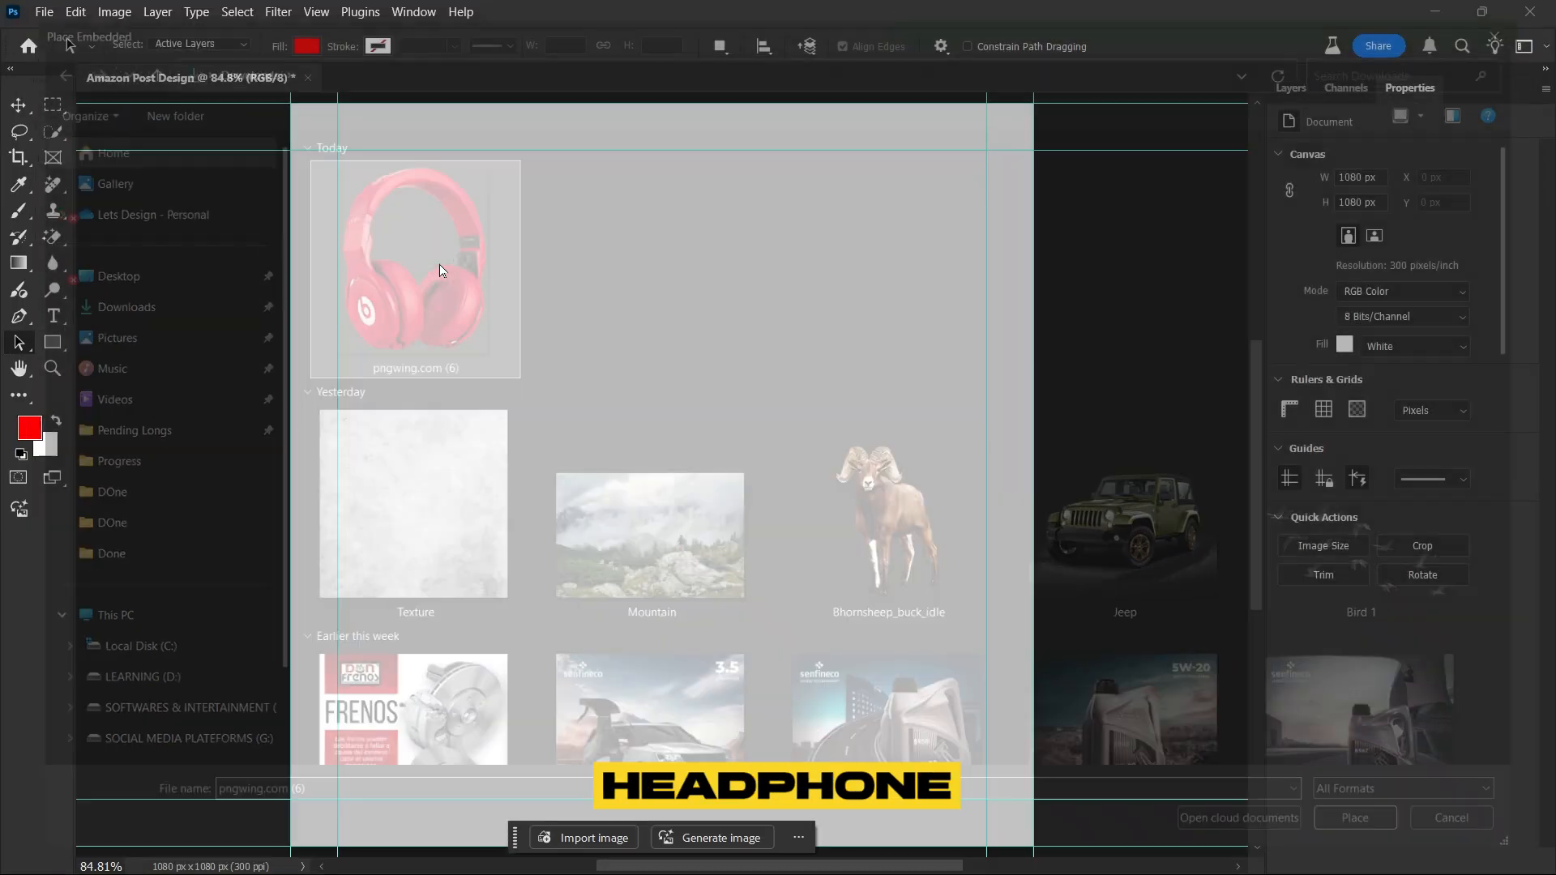
Place the red Beats headphones PNG onto the canvas as an embedded image
click(1352, 817)
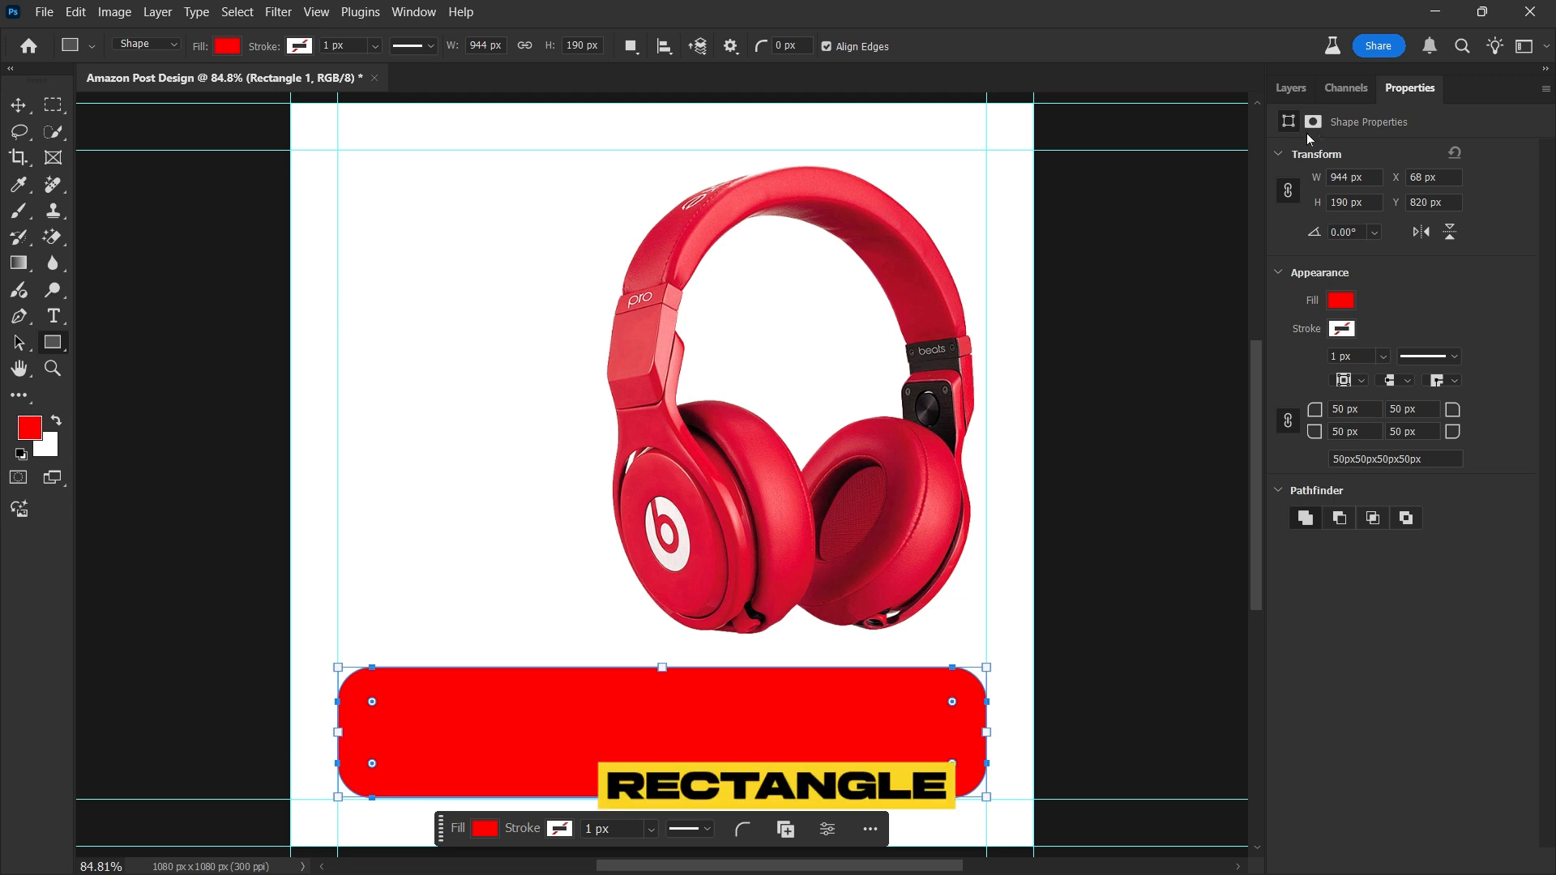
Add a Gradient fill layer and bring up the gradient editor from the basic presets
click(1290, 87)
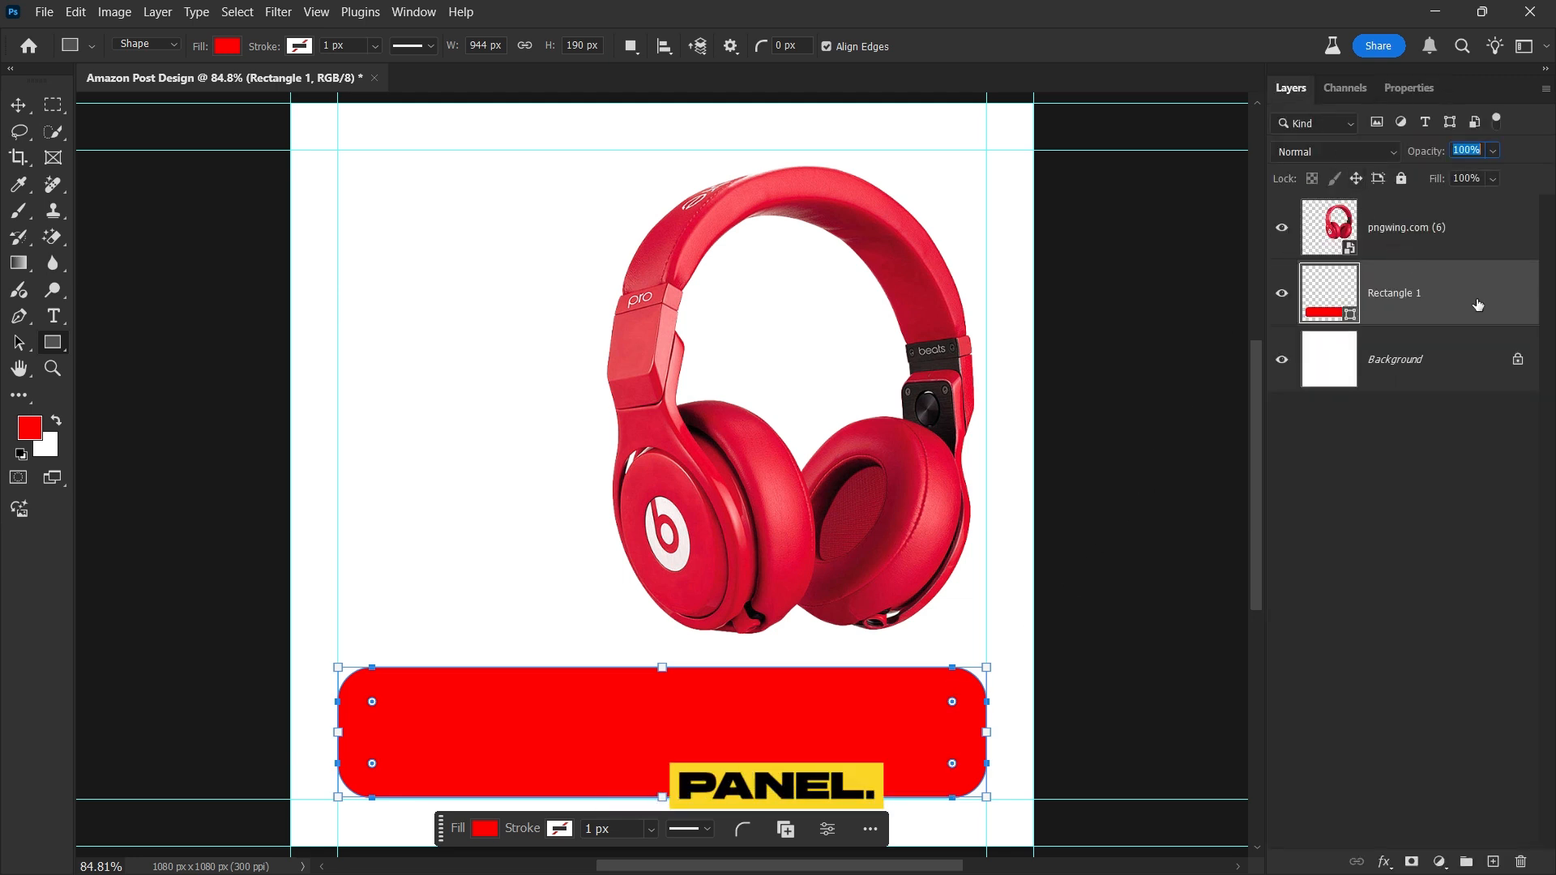
click(1435, 860)
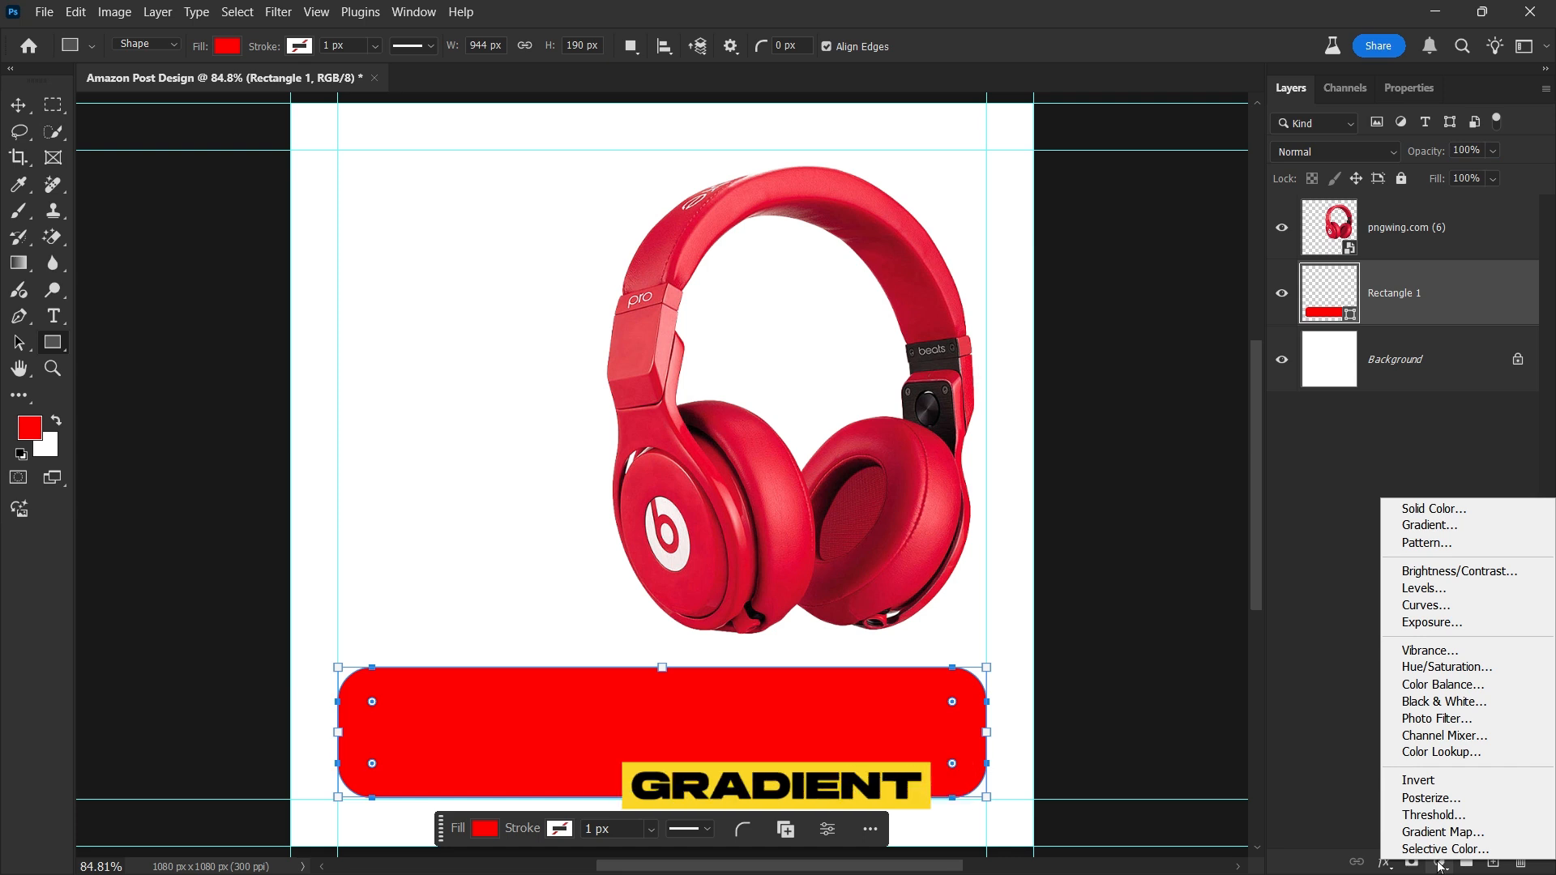
click(1426, 525)
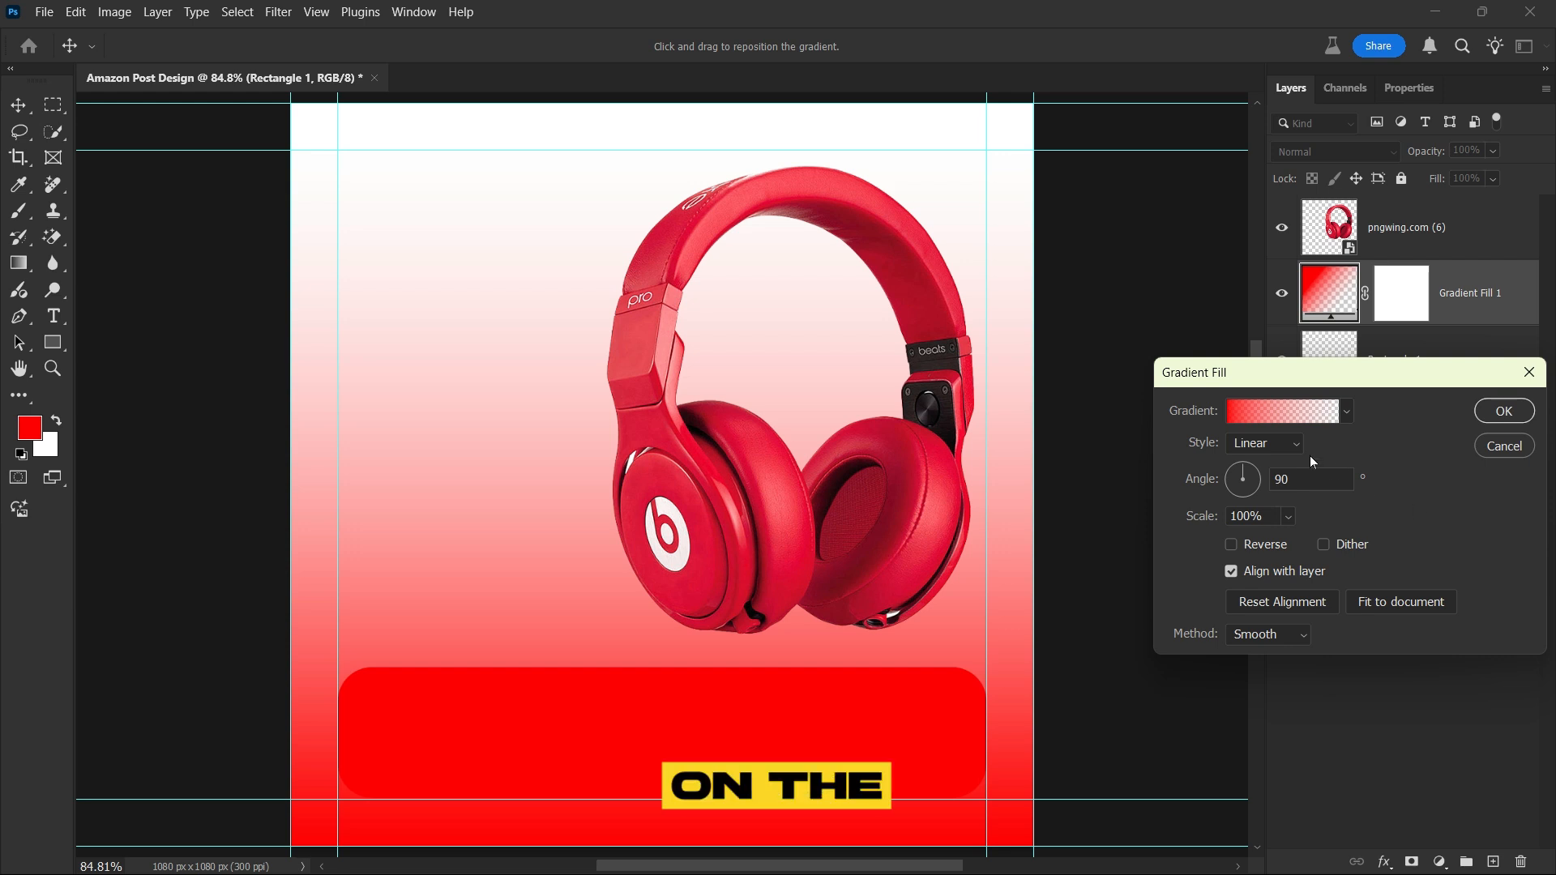
click(1281, 410)
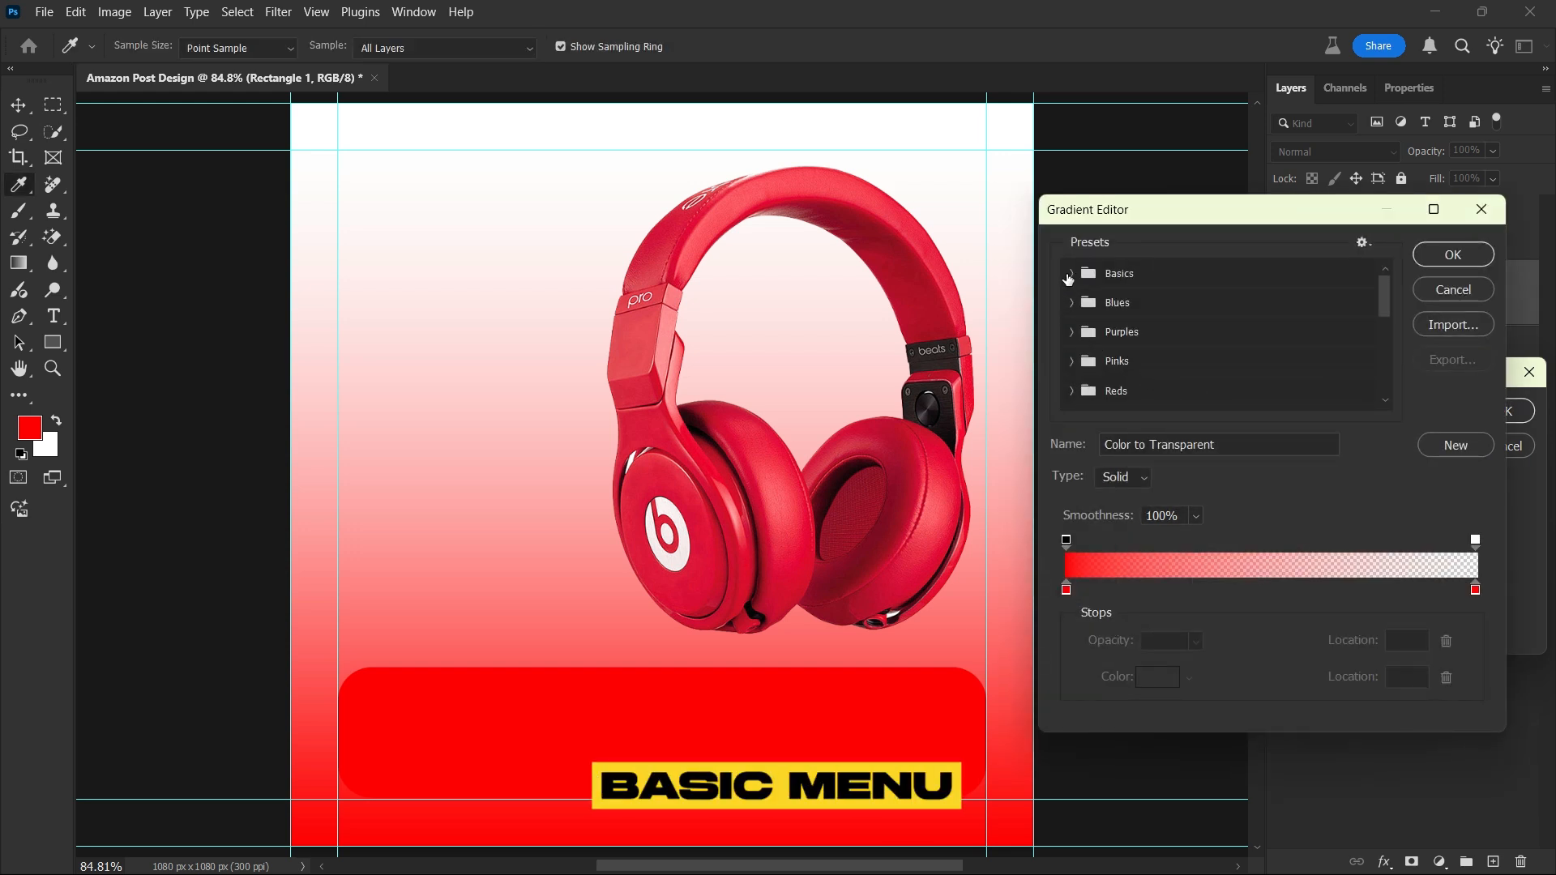
click(1071, 272)
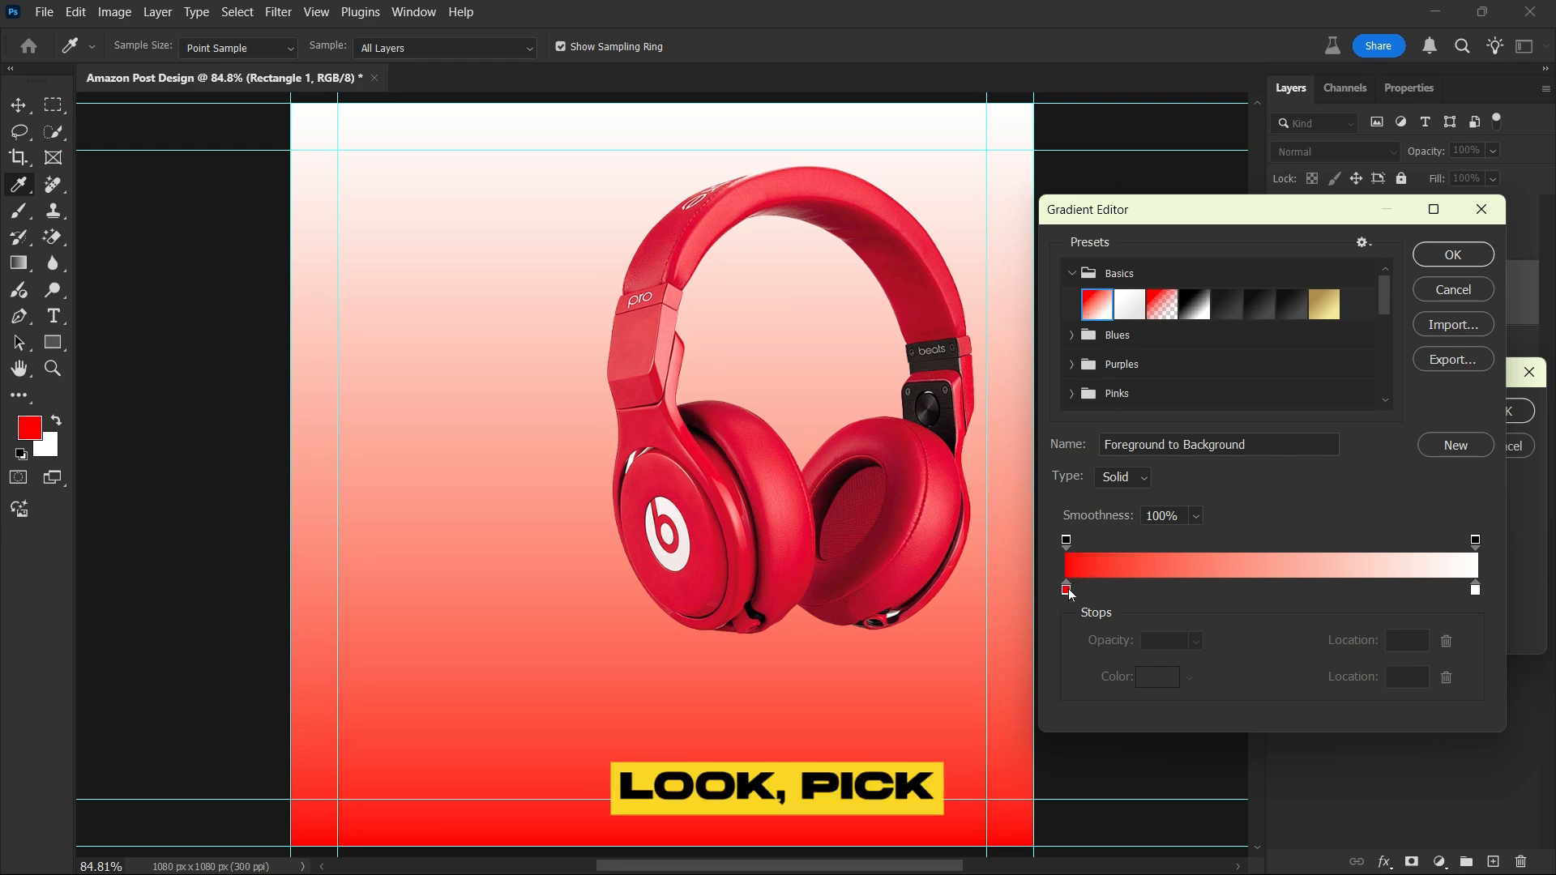
Set the gradient stops to pink #fe5865 and deep red #cb142d and apply it
double_click(1066, 587)
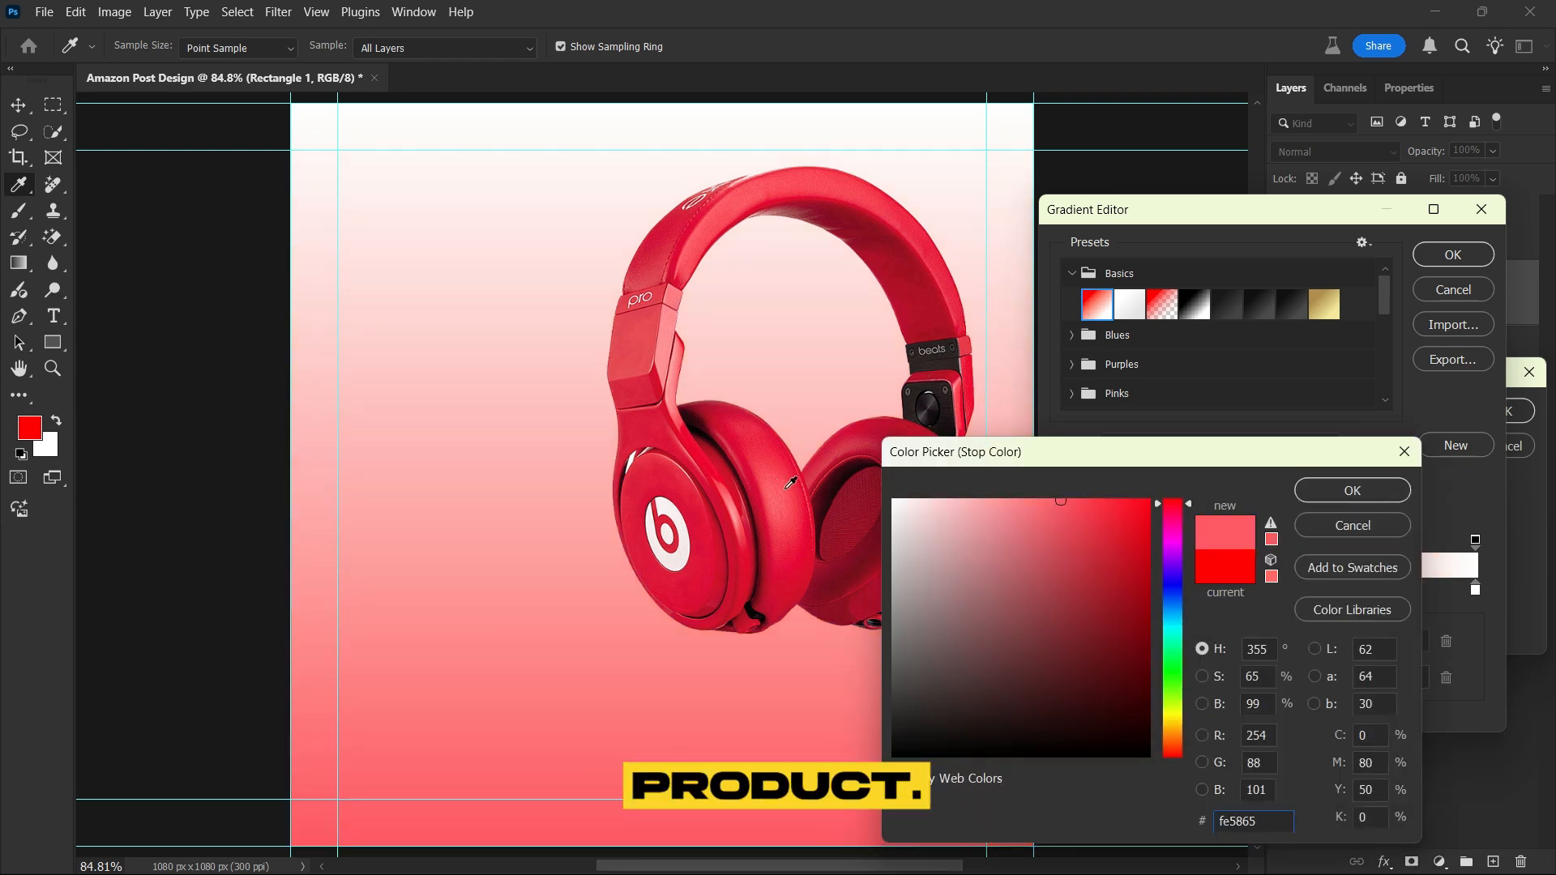
click(1350, 489)
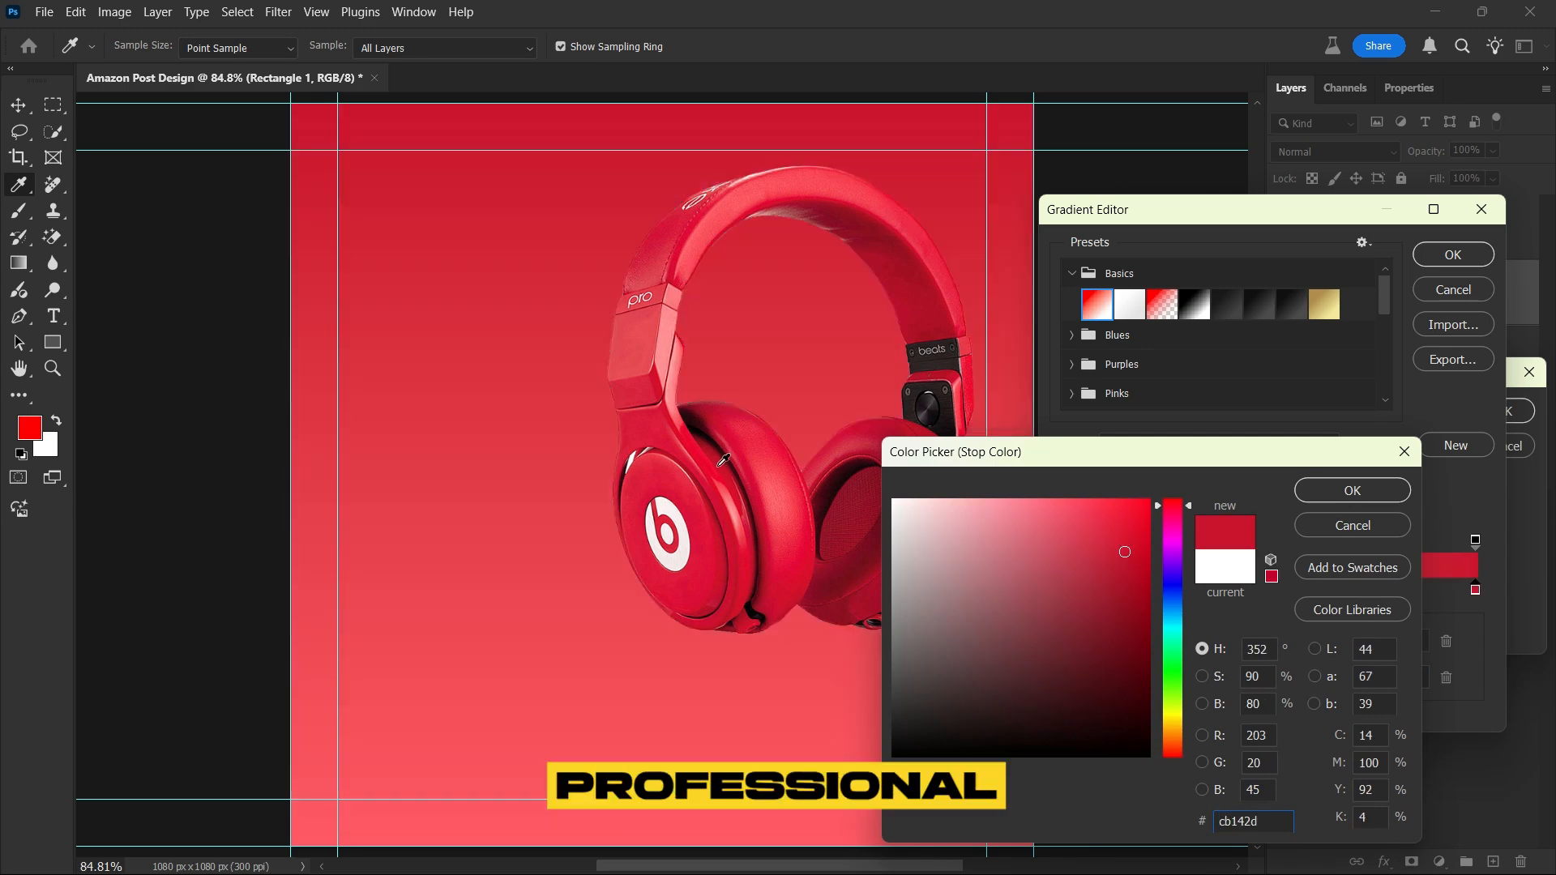
click(1351, 489)
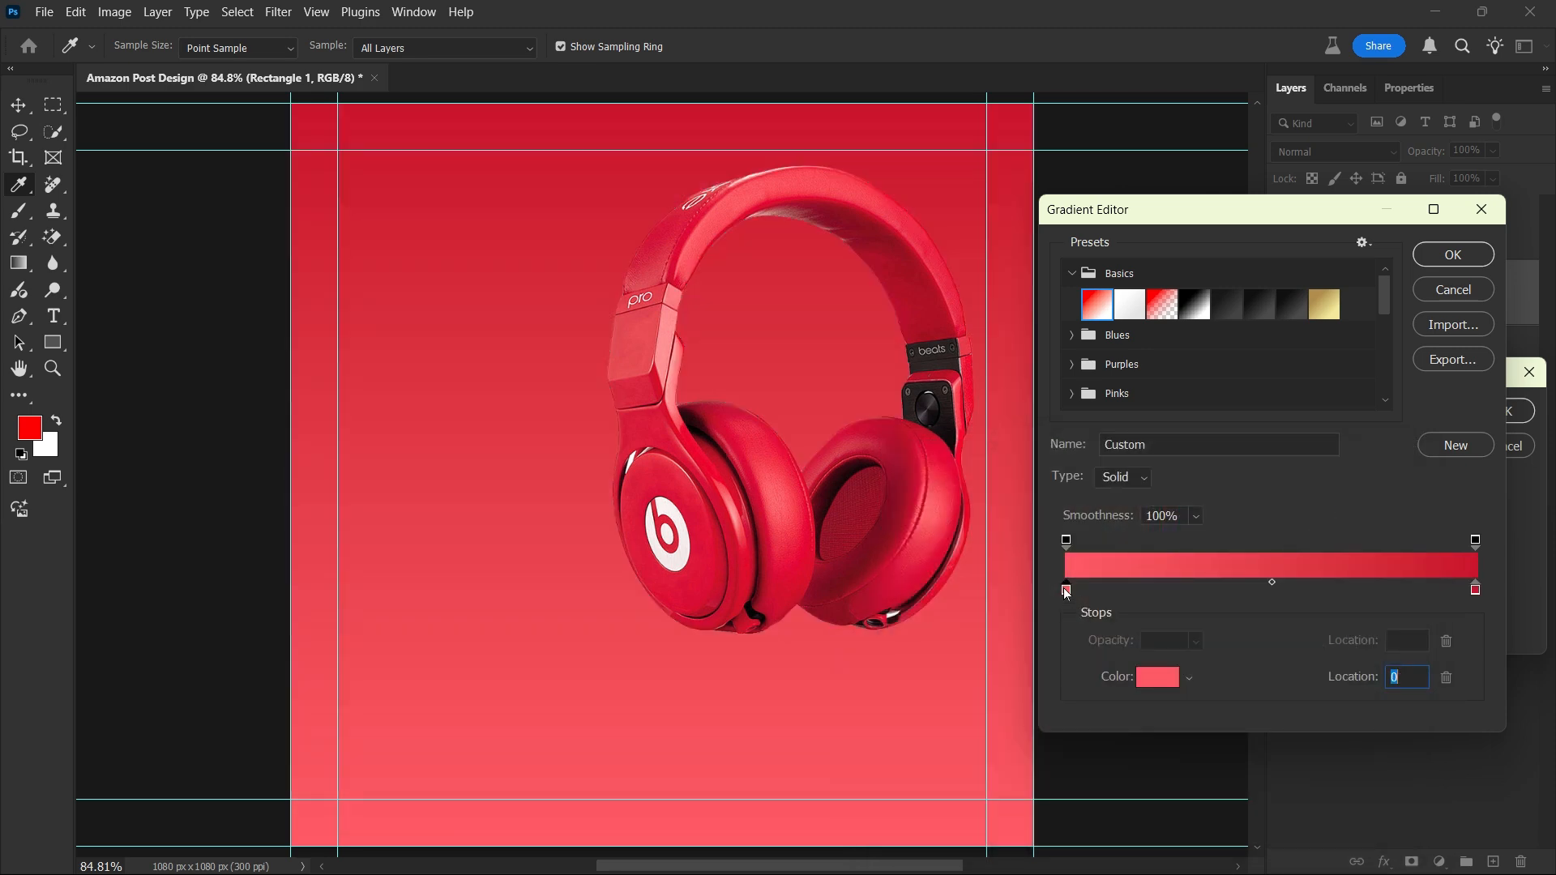
click(1156, 677)
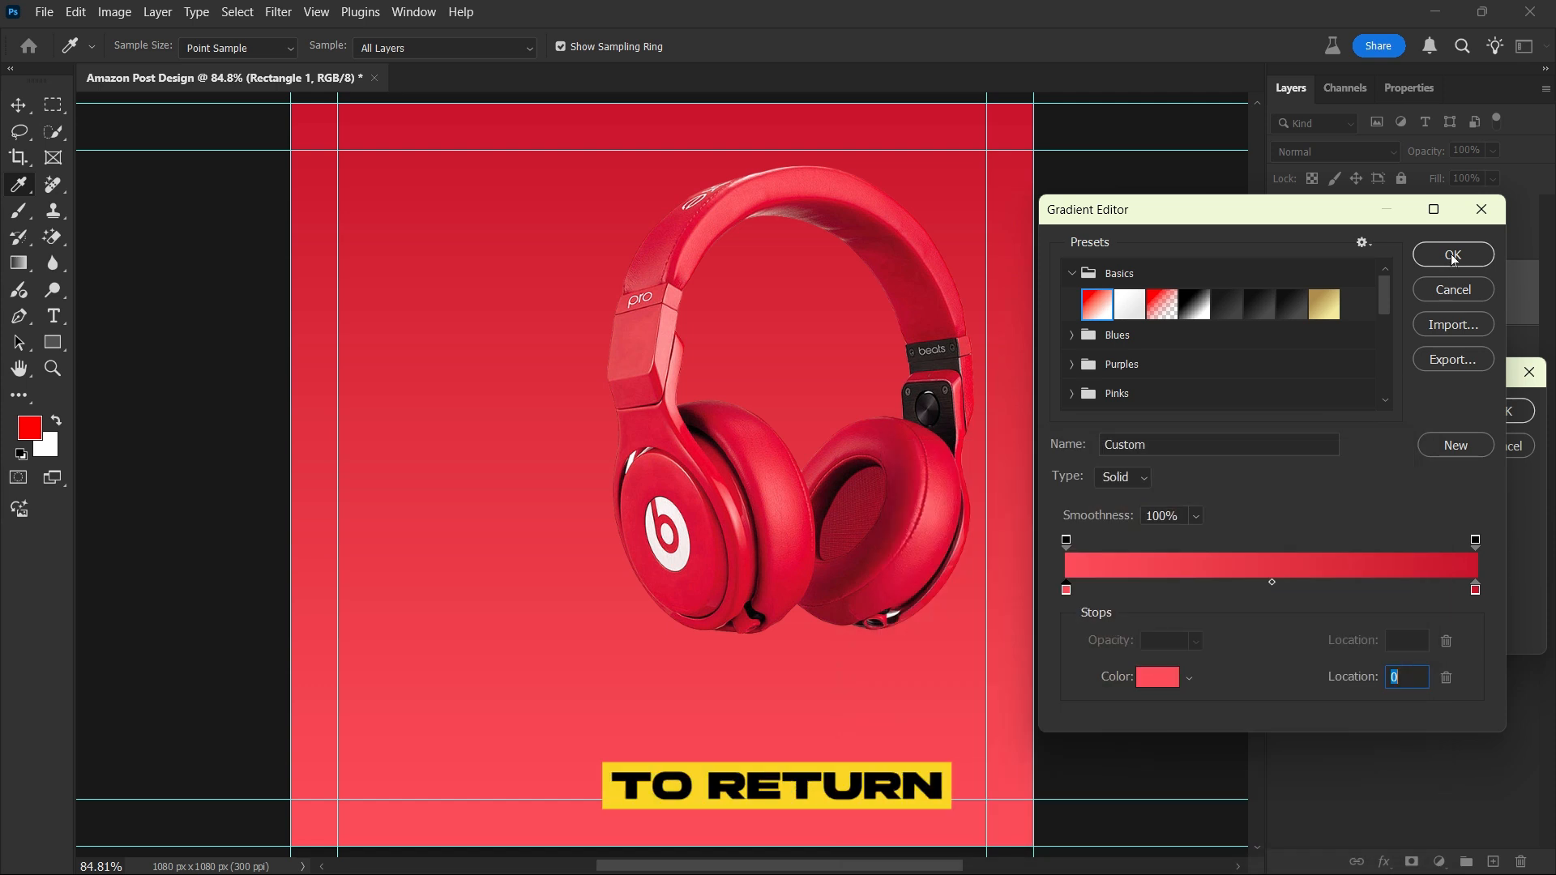
click(1452, 255)
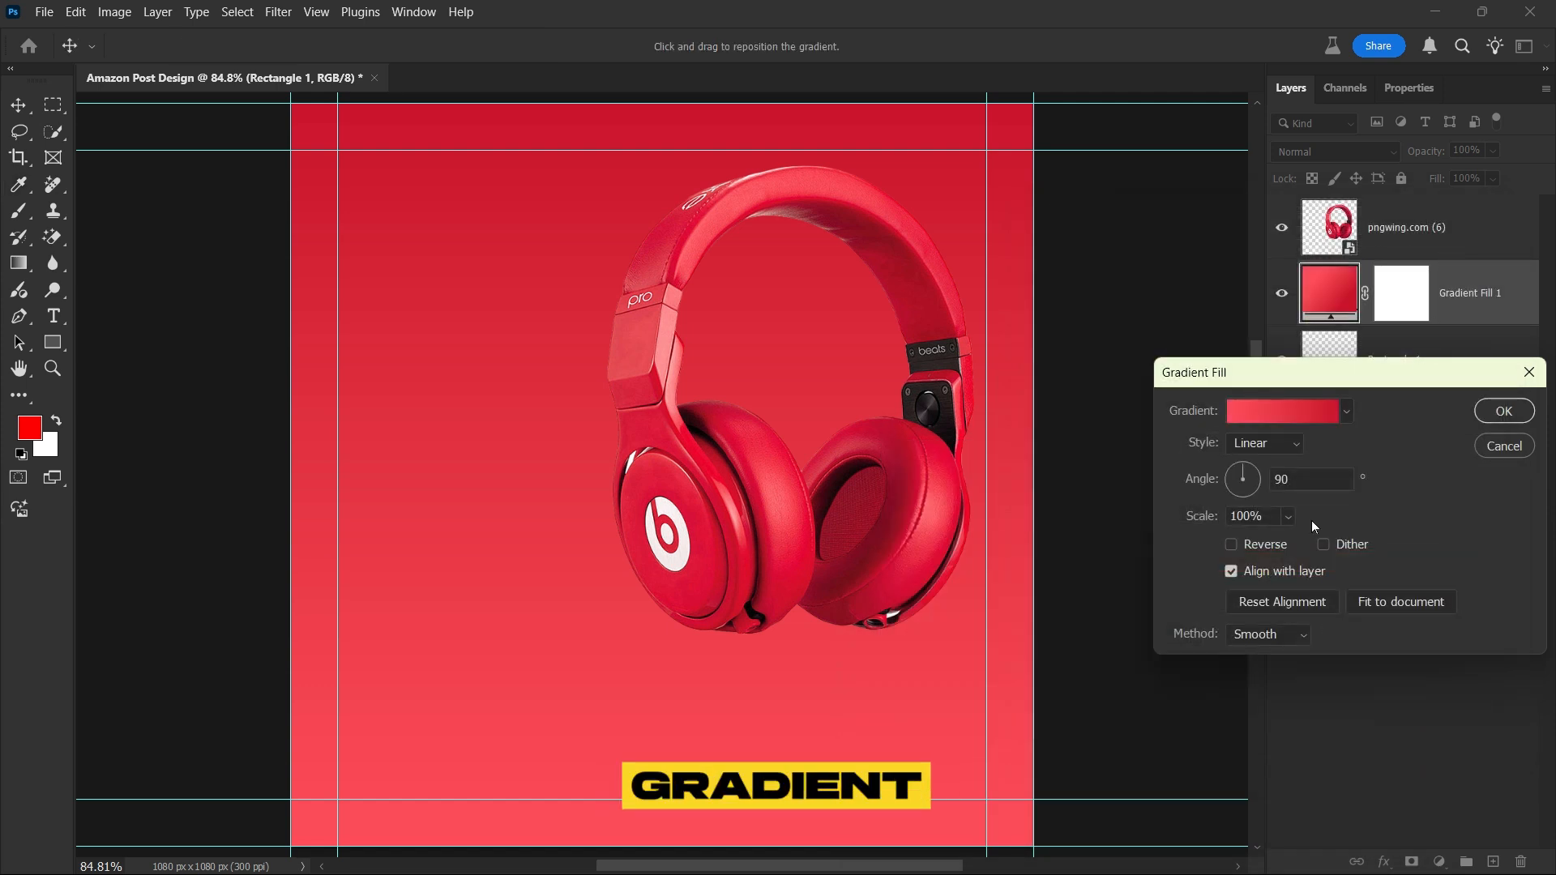
Enable Dither and Reverse on the gradient fill and confirm the layer
click(1323, 545)
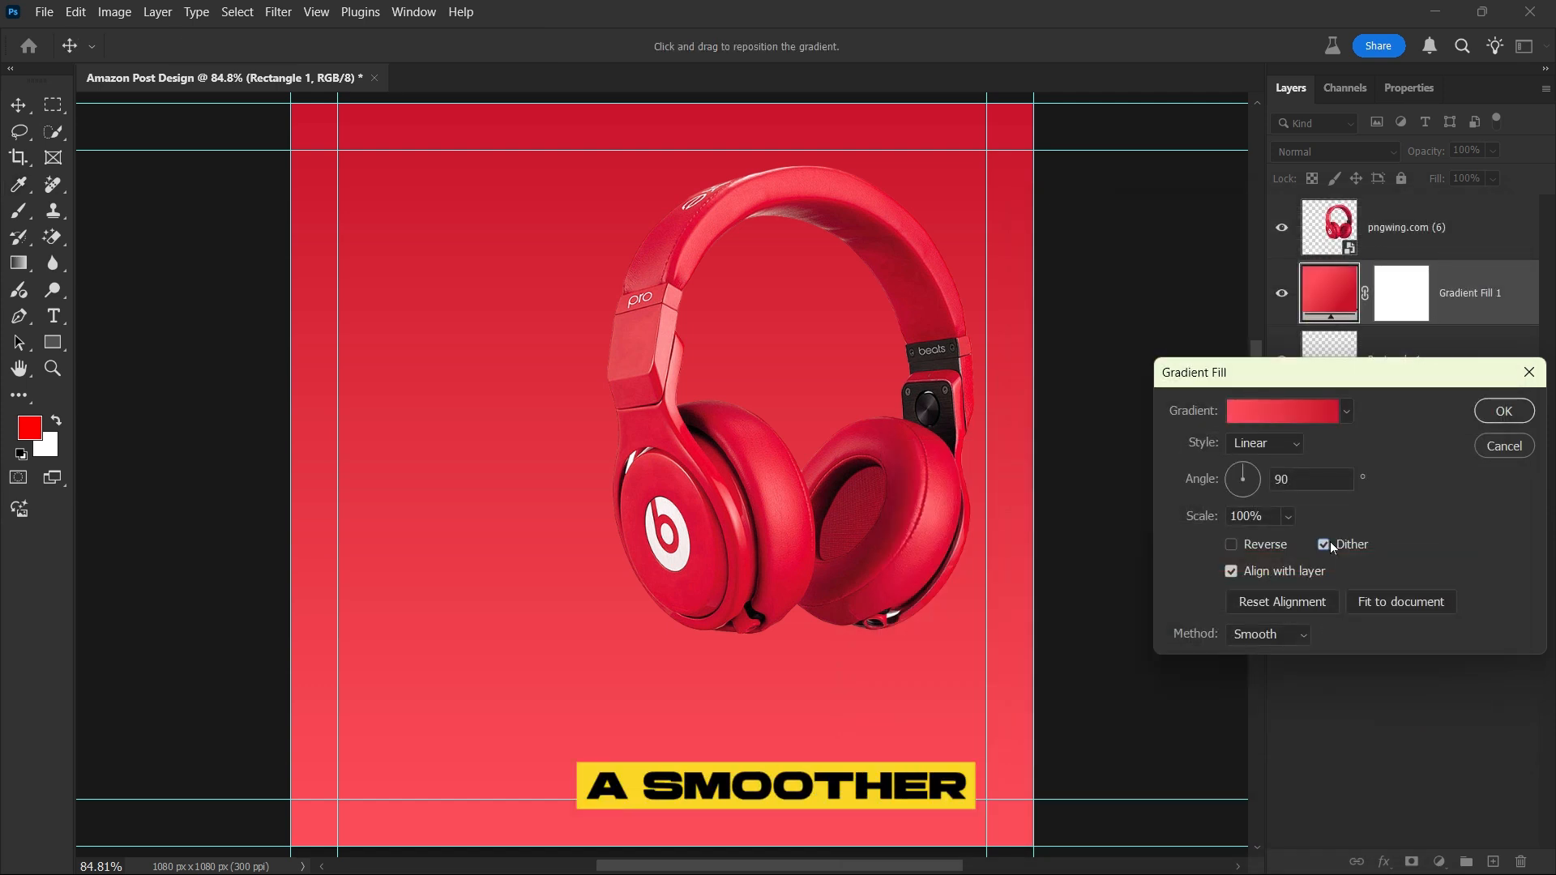
click(1230, 545)
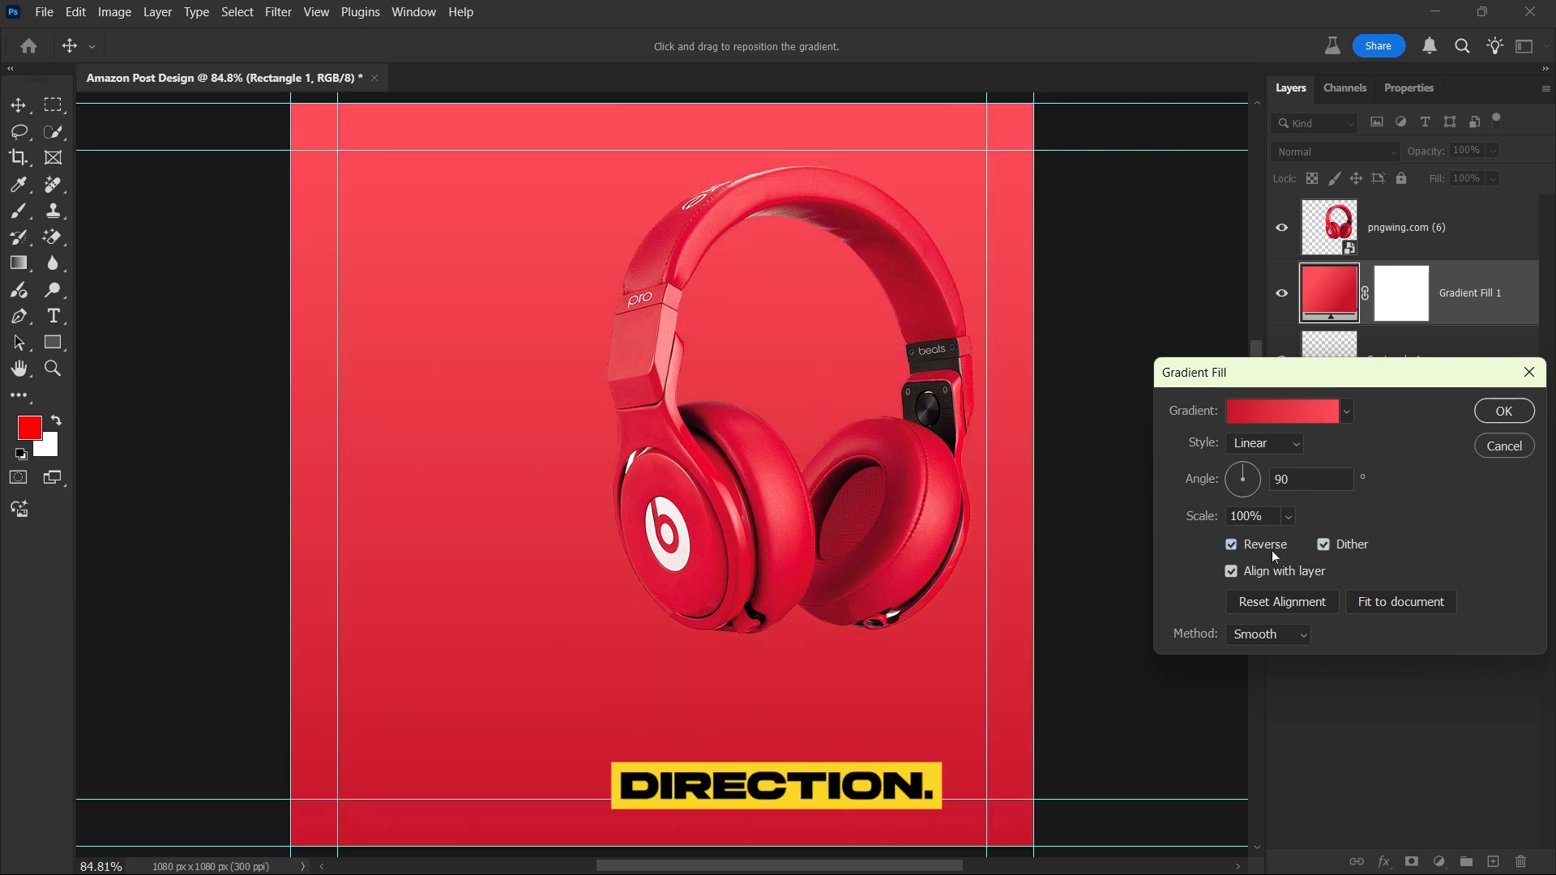
click(1503, 410)
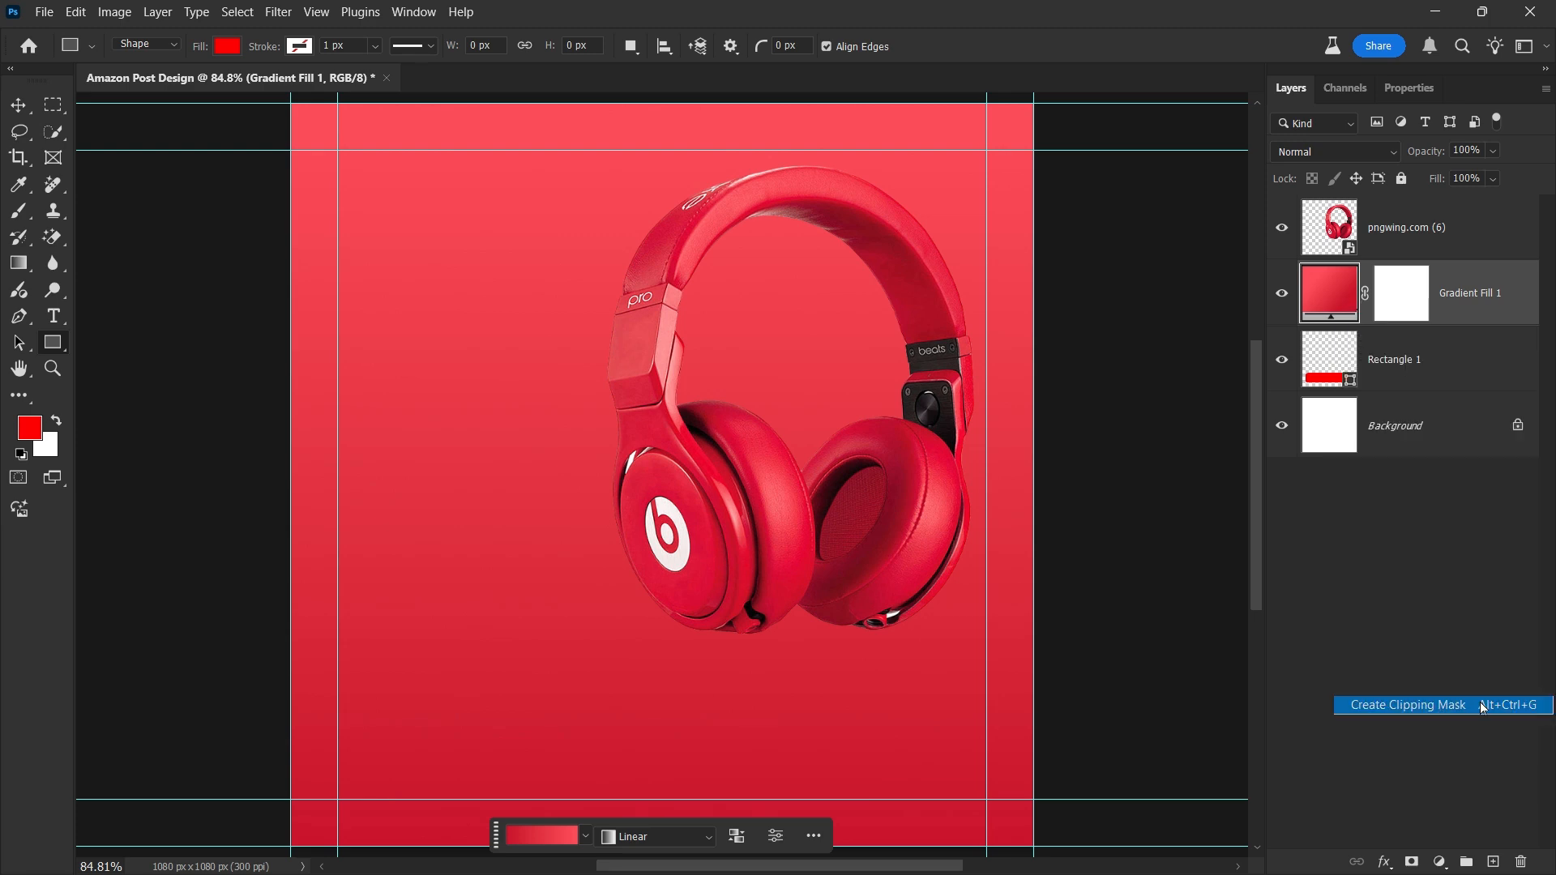
Clip the gradient to the rounded panel and place the grey Texture image into the design
click(43, 11)
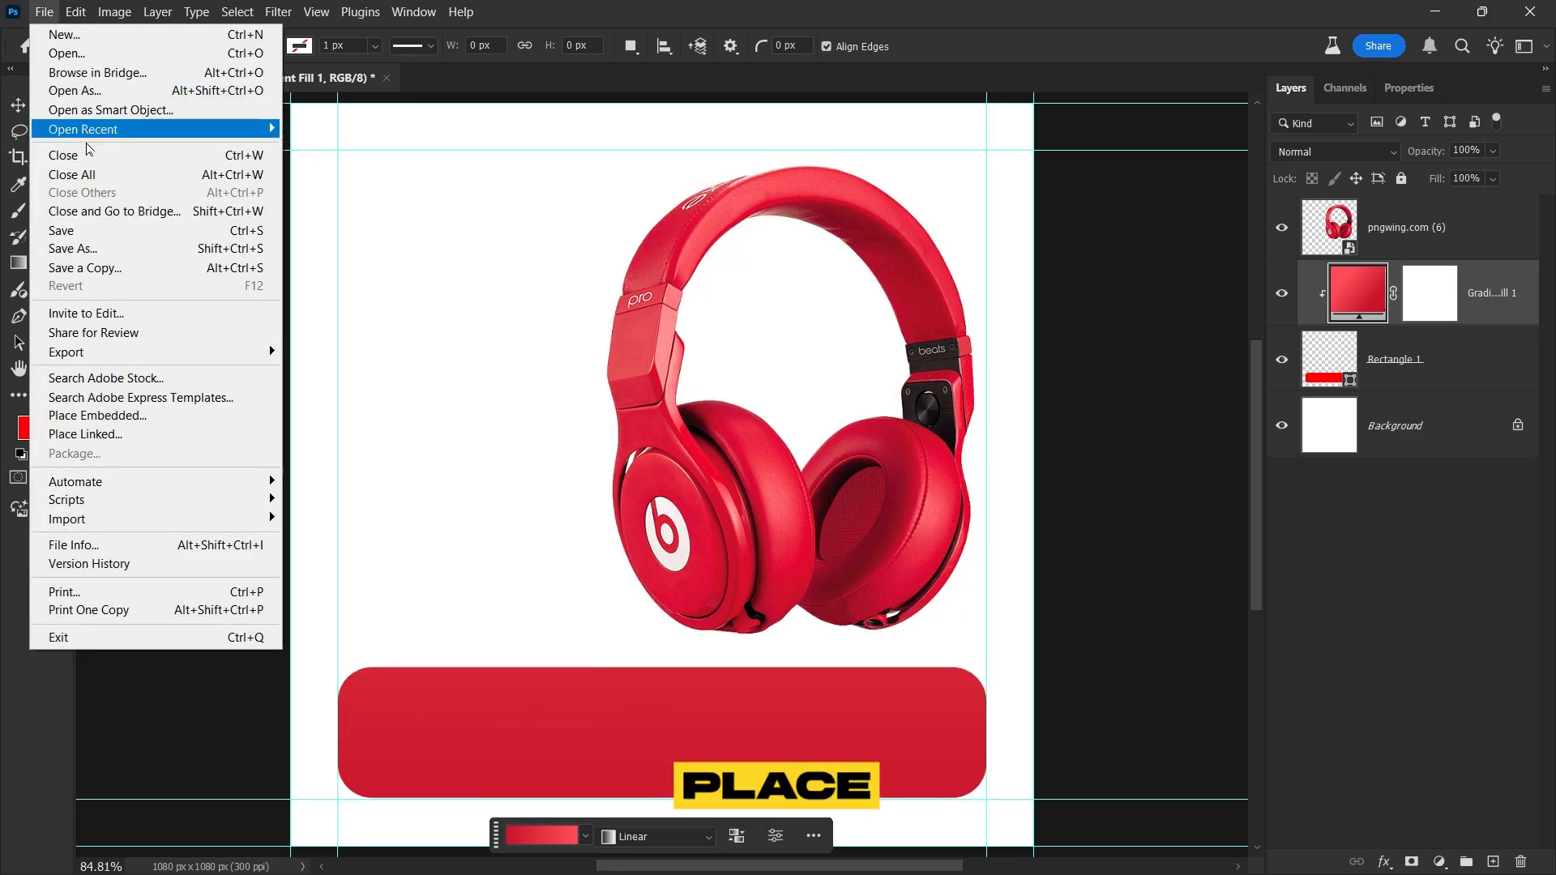
click(97, 417)
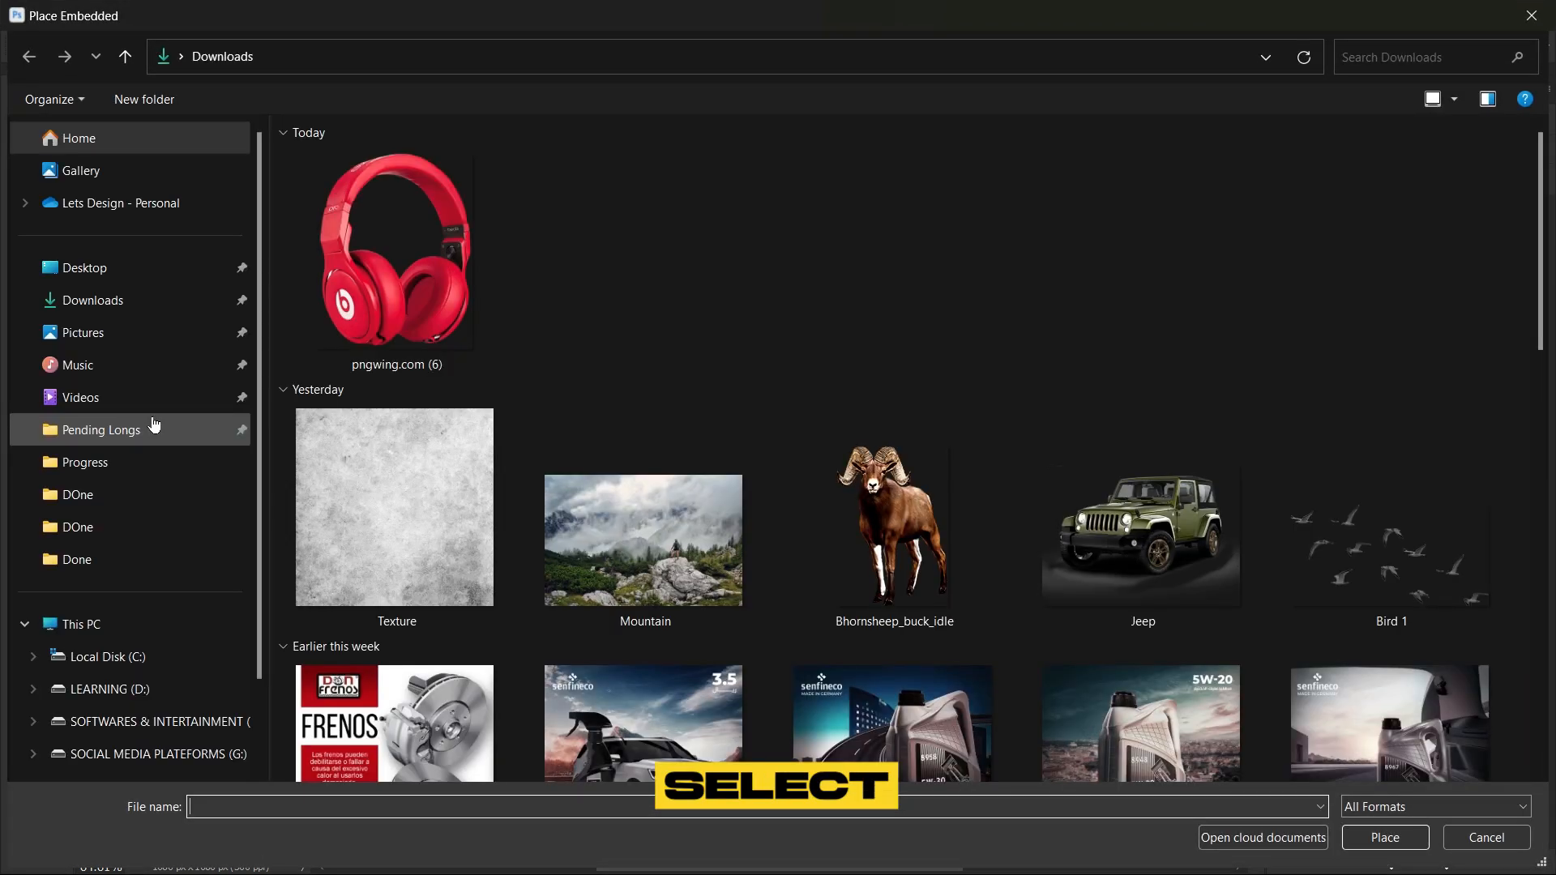
click(1382, 837)
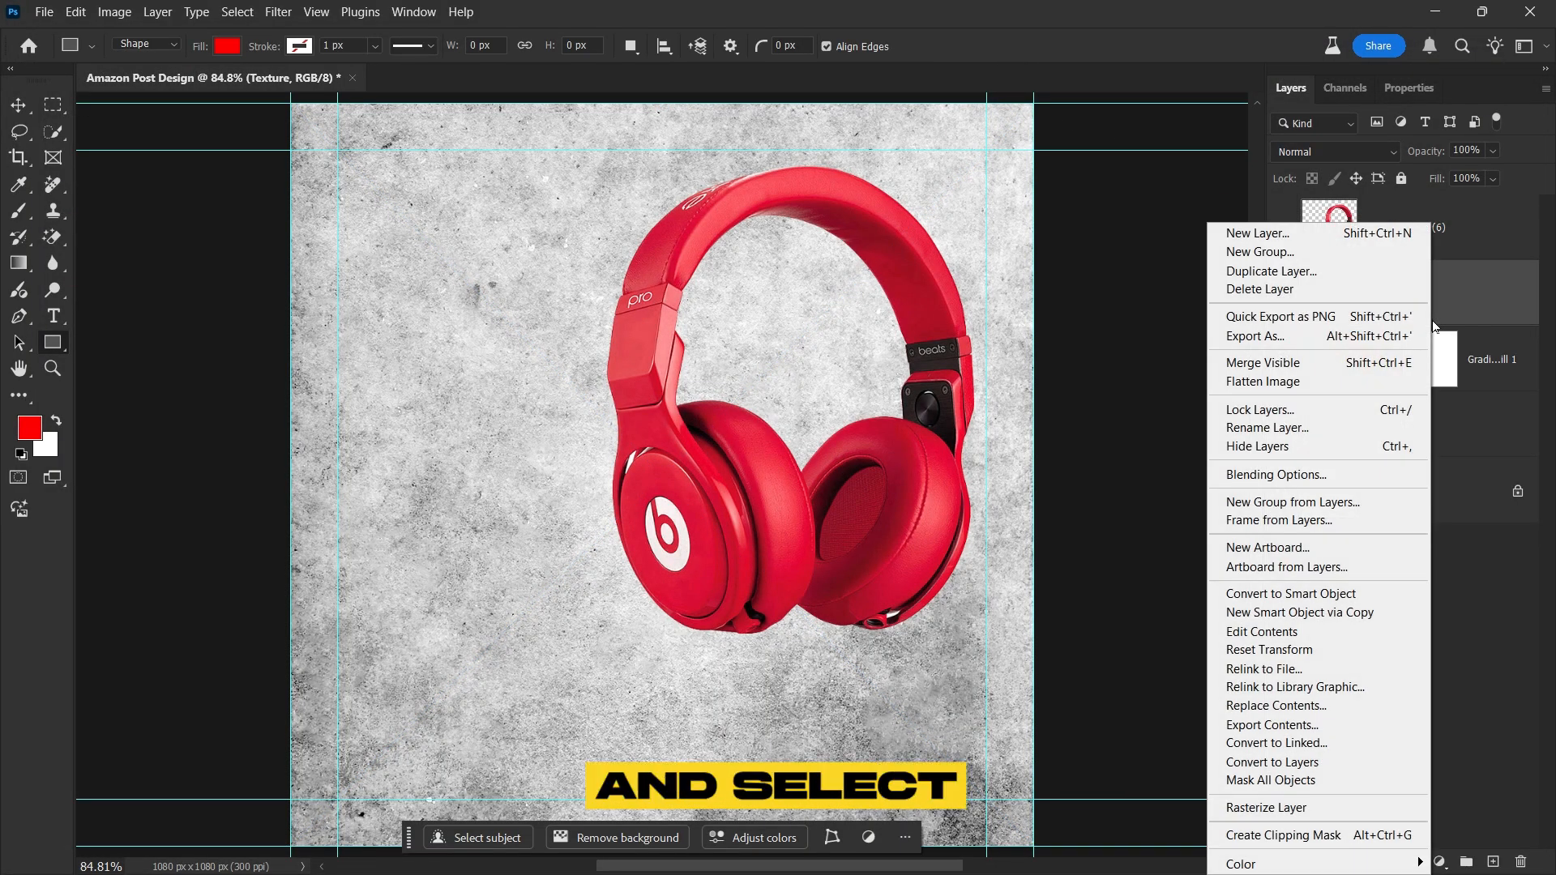
Clip the Texture to the bottom panel and blend it with Multiply at 12% opacity
click(1282, 835)
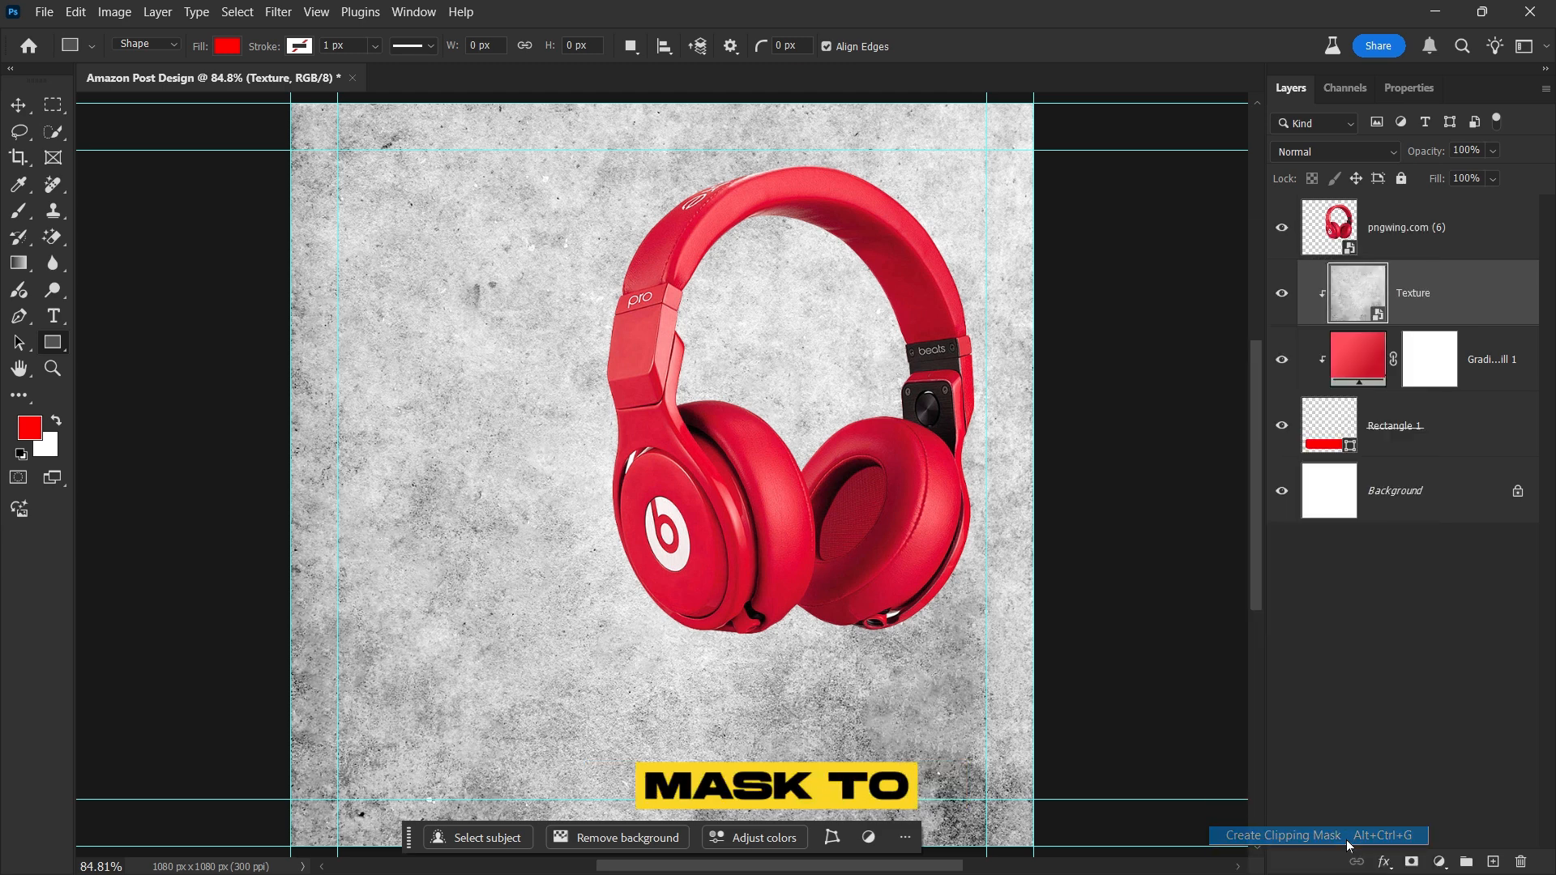
click(1281, 835)
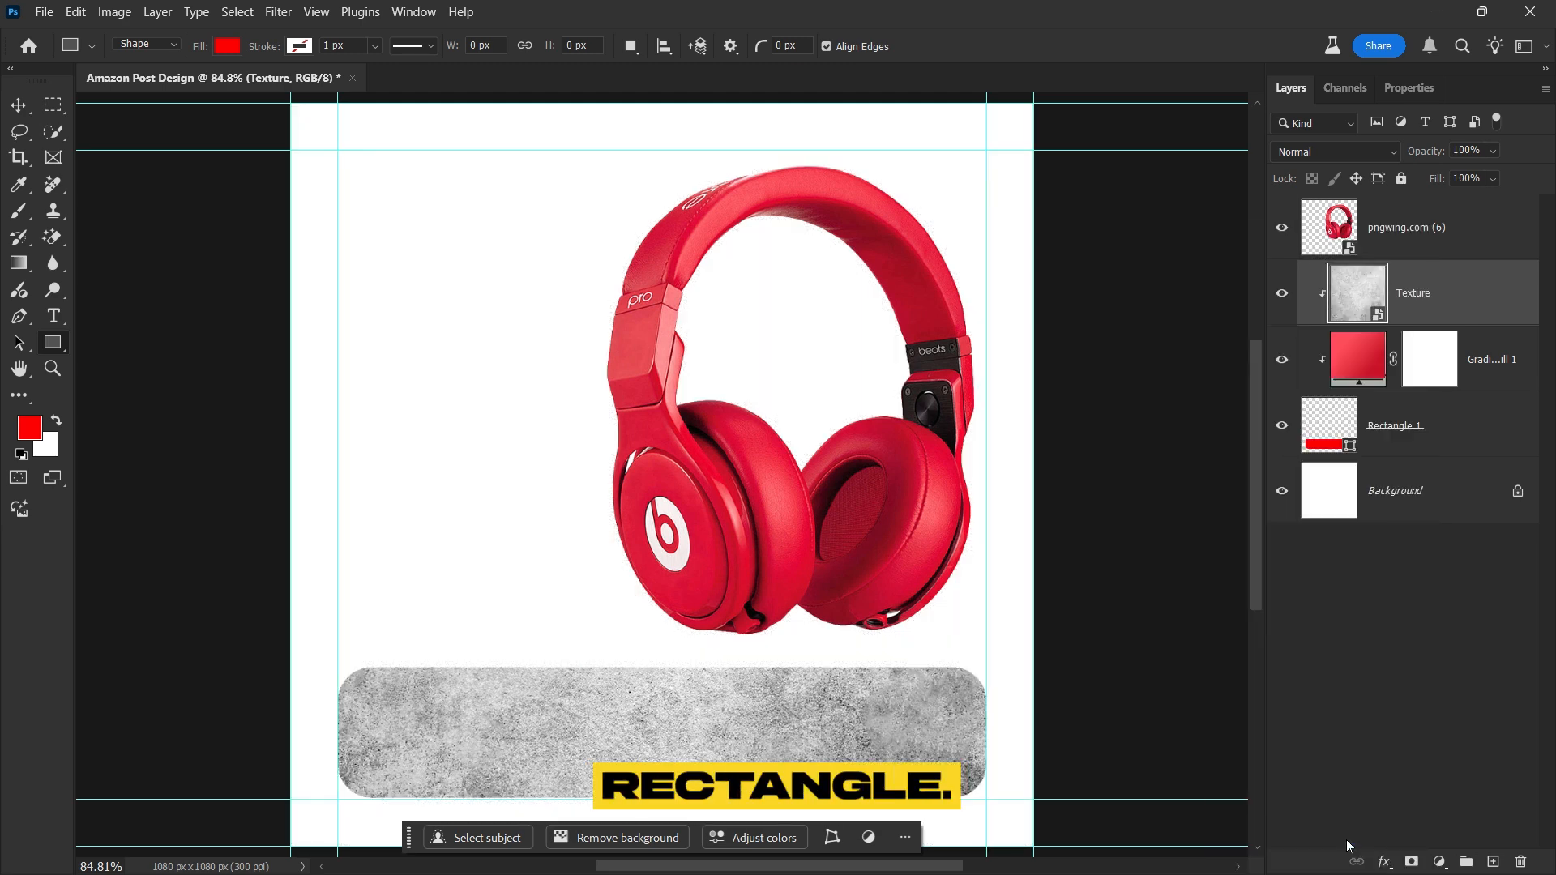
click(1334, 150)
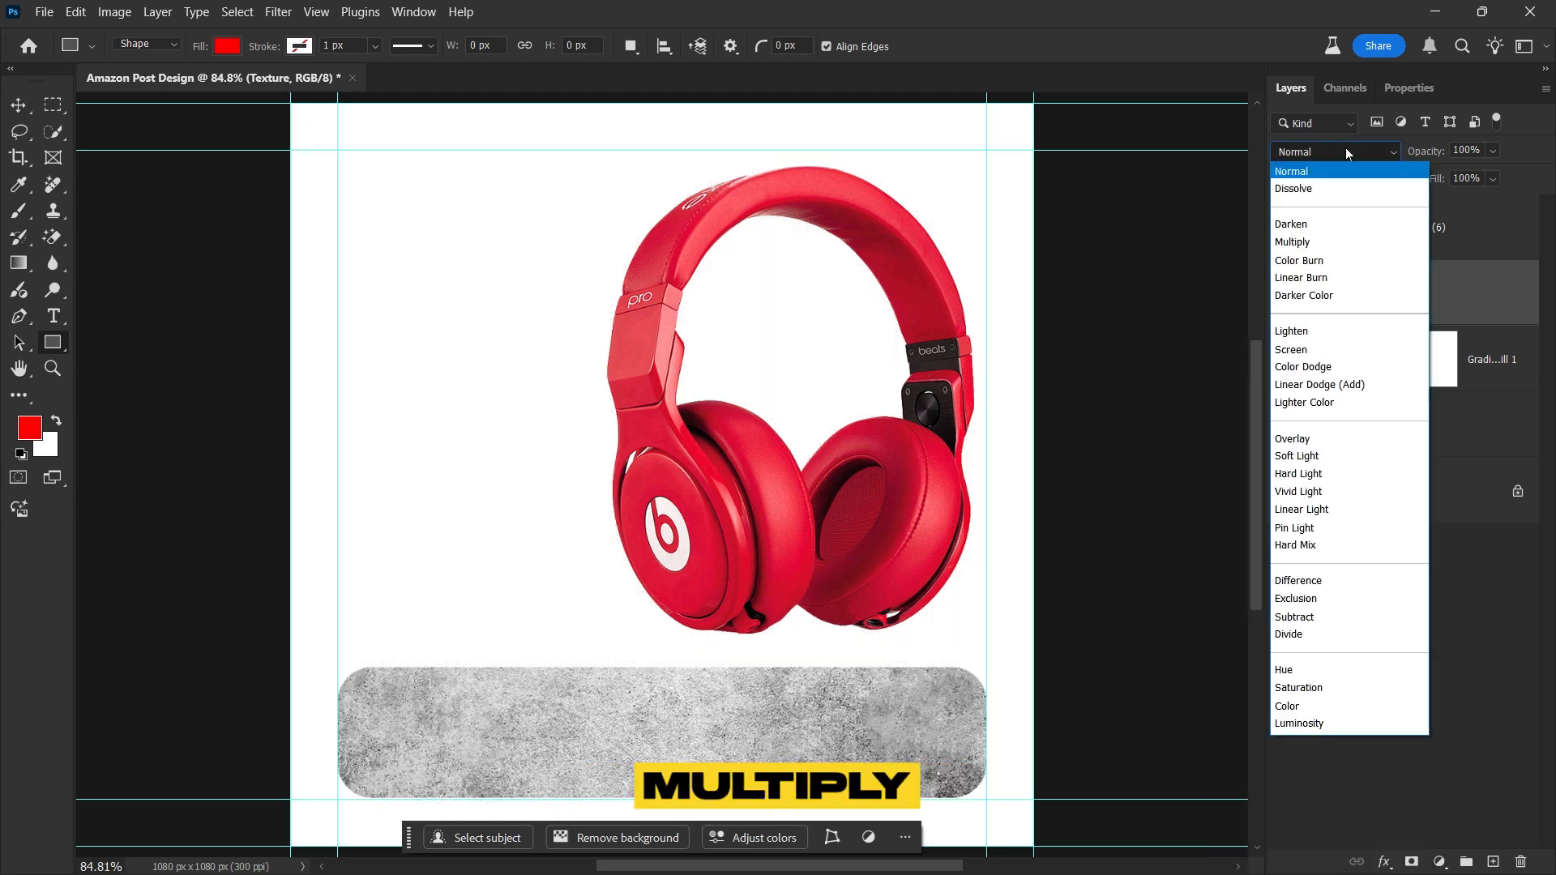
click(1292, 242)
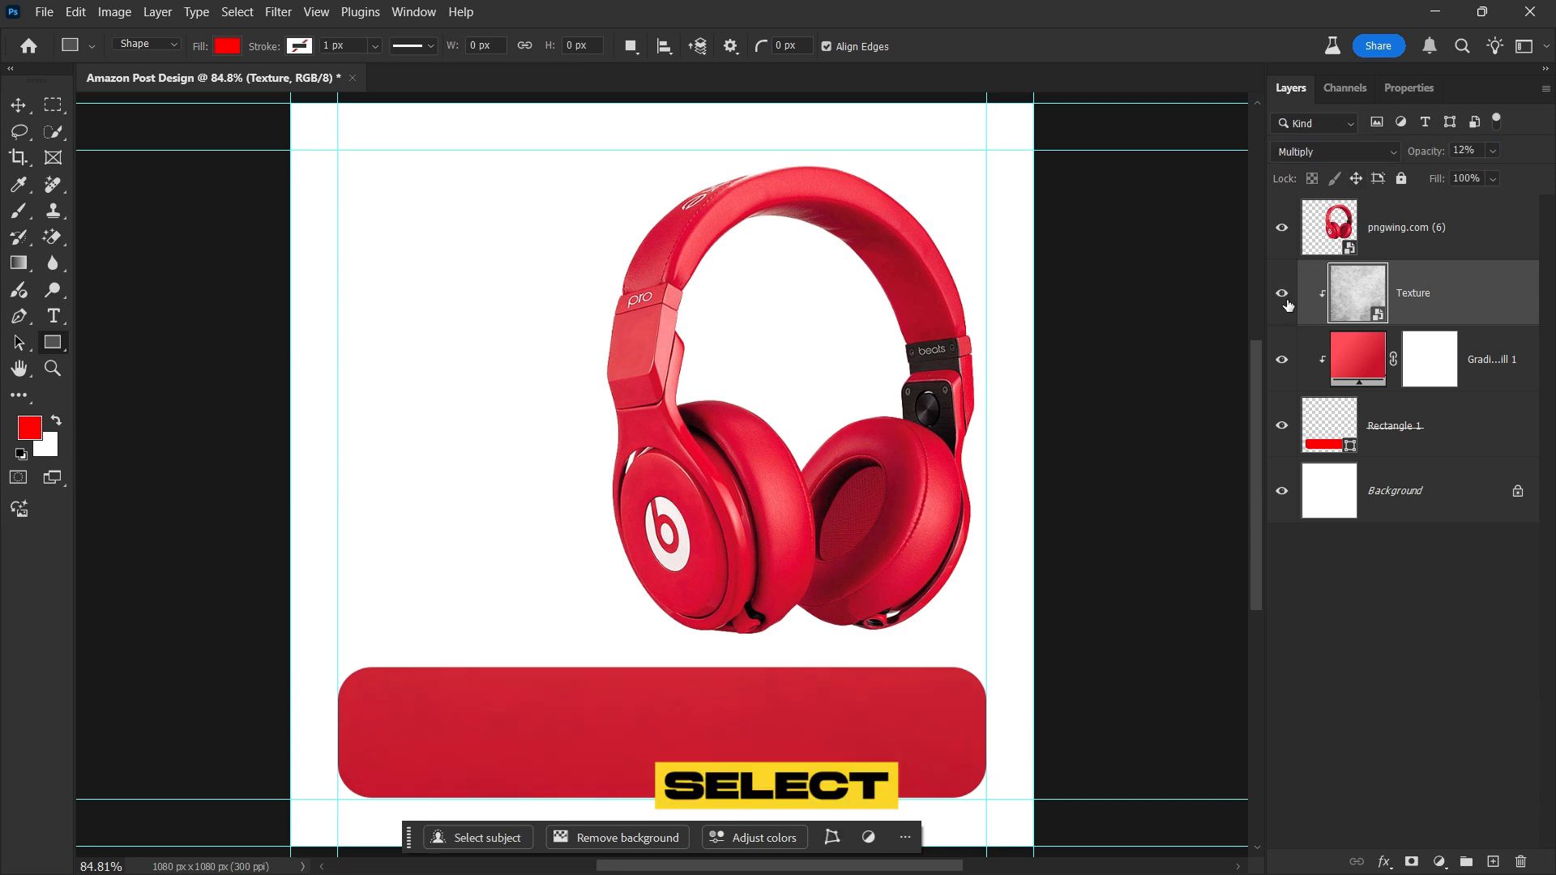
Scale up the headphones, trace the front earcup with the Pen tool and copy it to a new top layer
click(1406, 227)
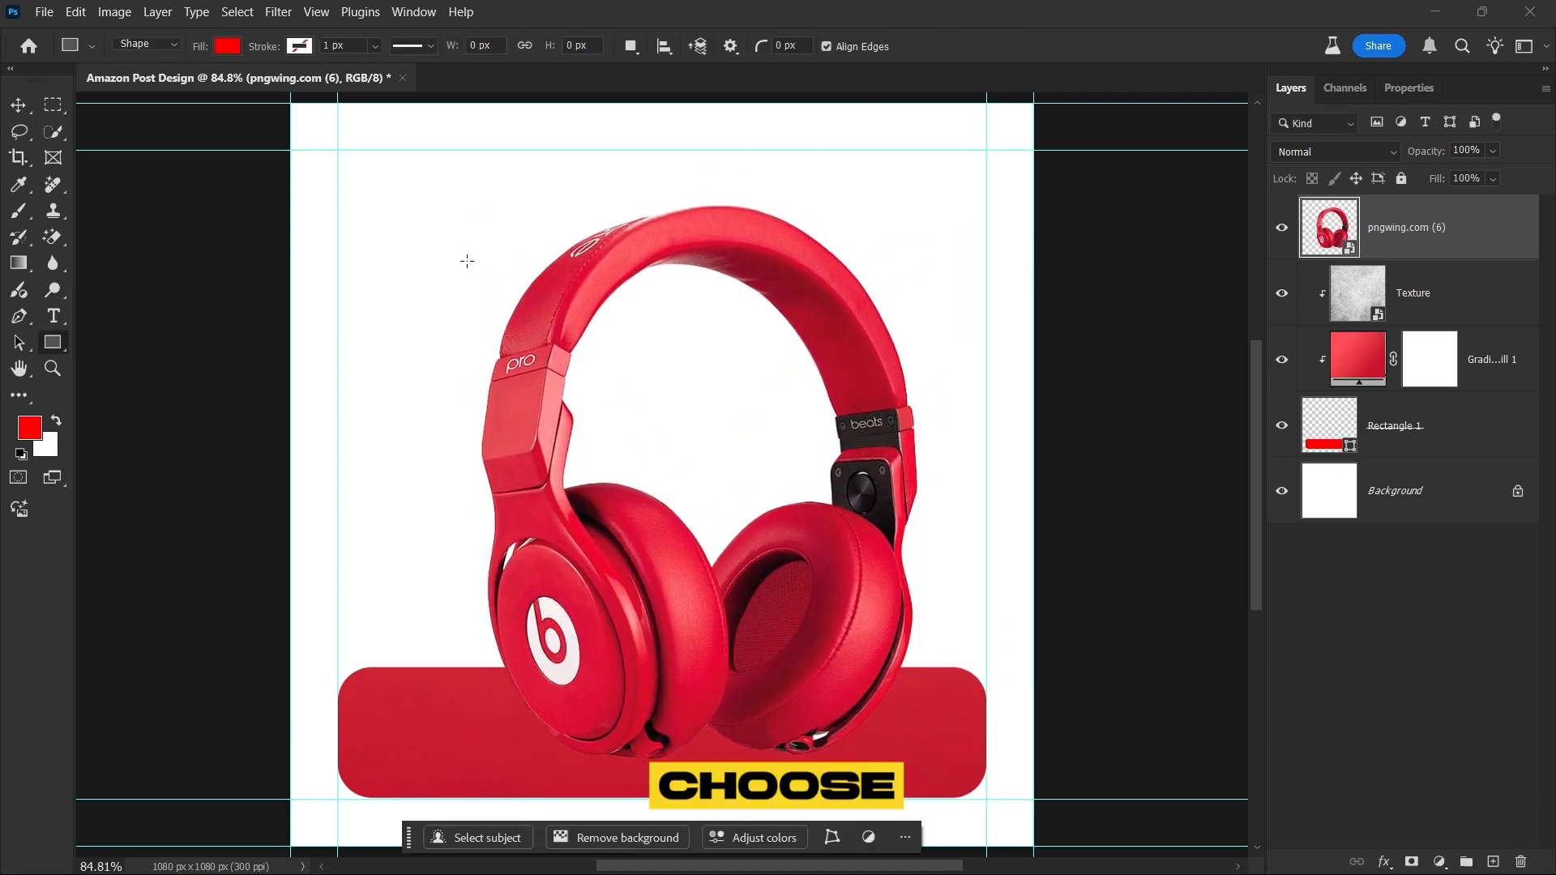
click(20, 316)
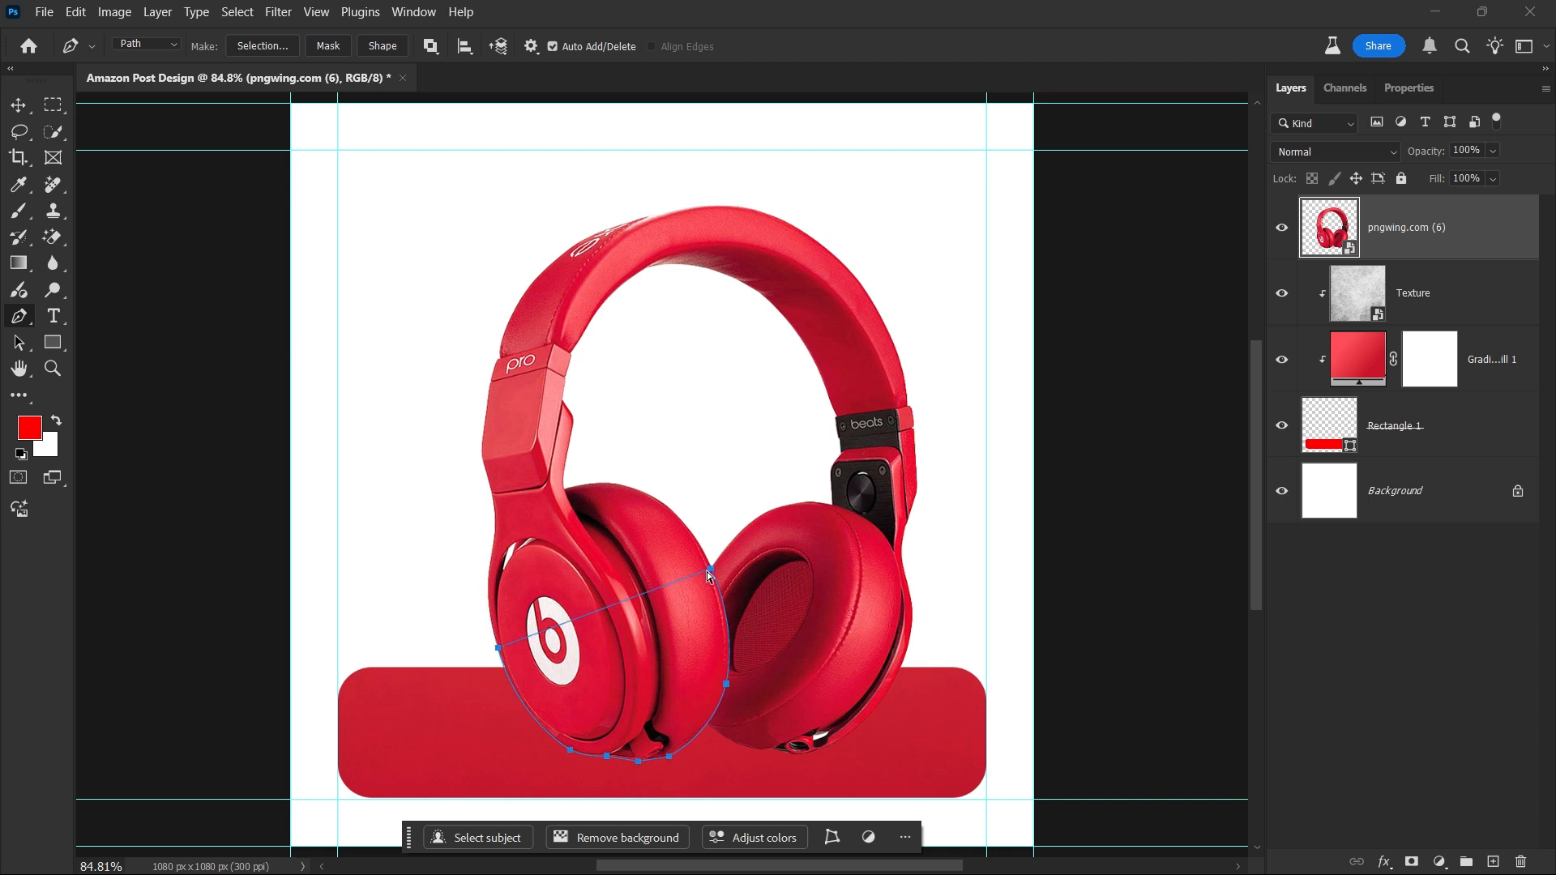
click(261, 45)
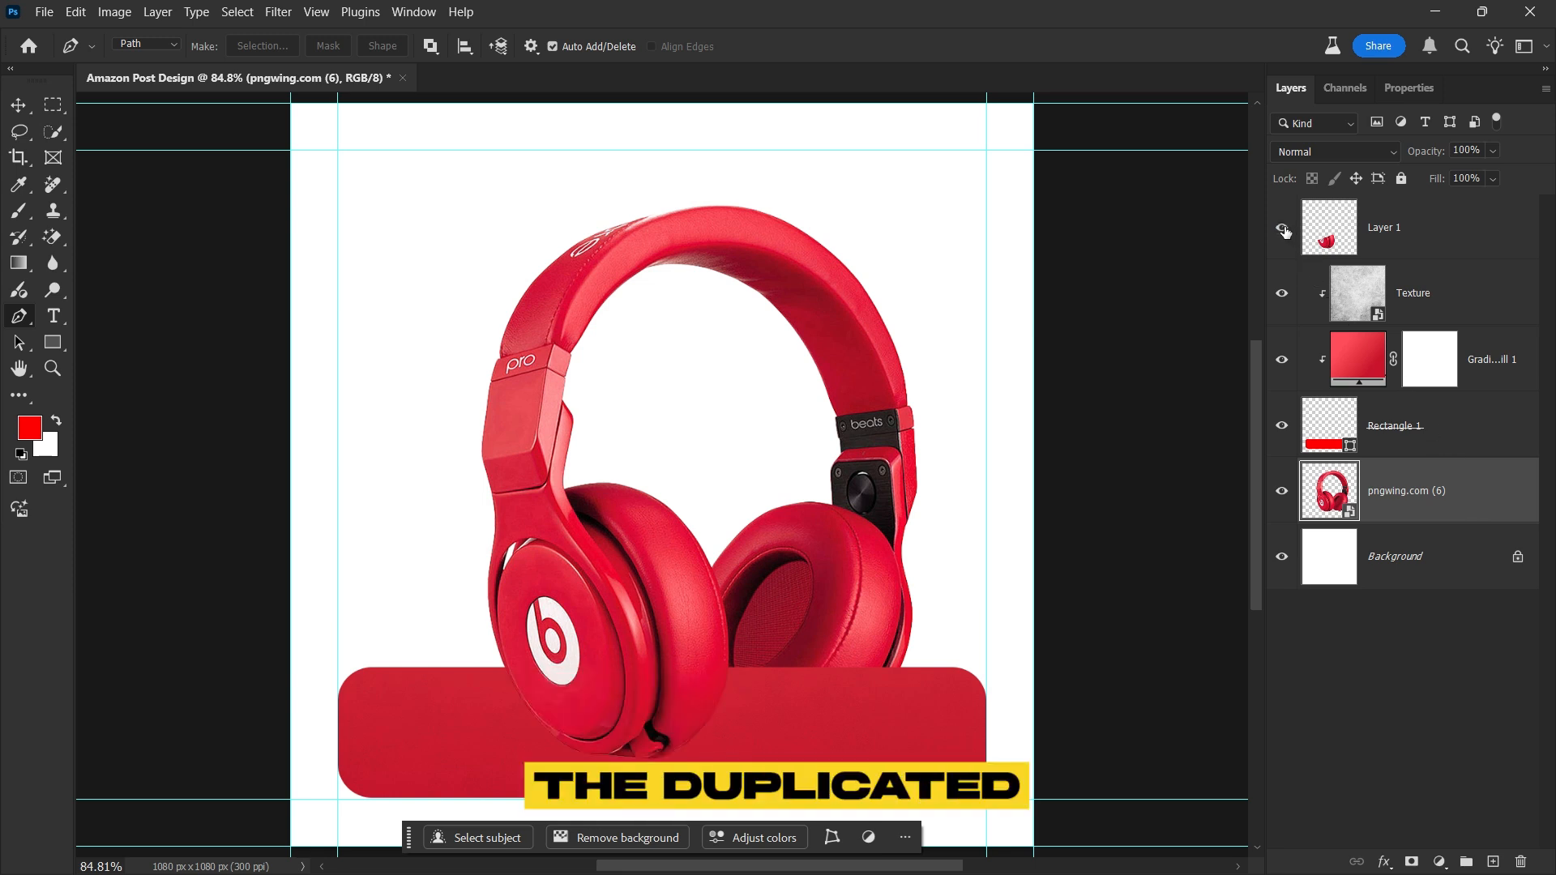
click(1383, 227)
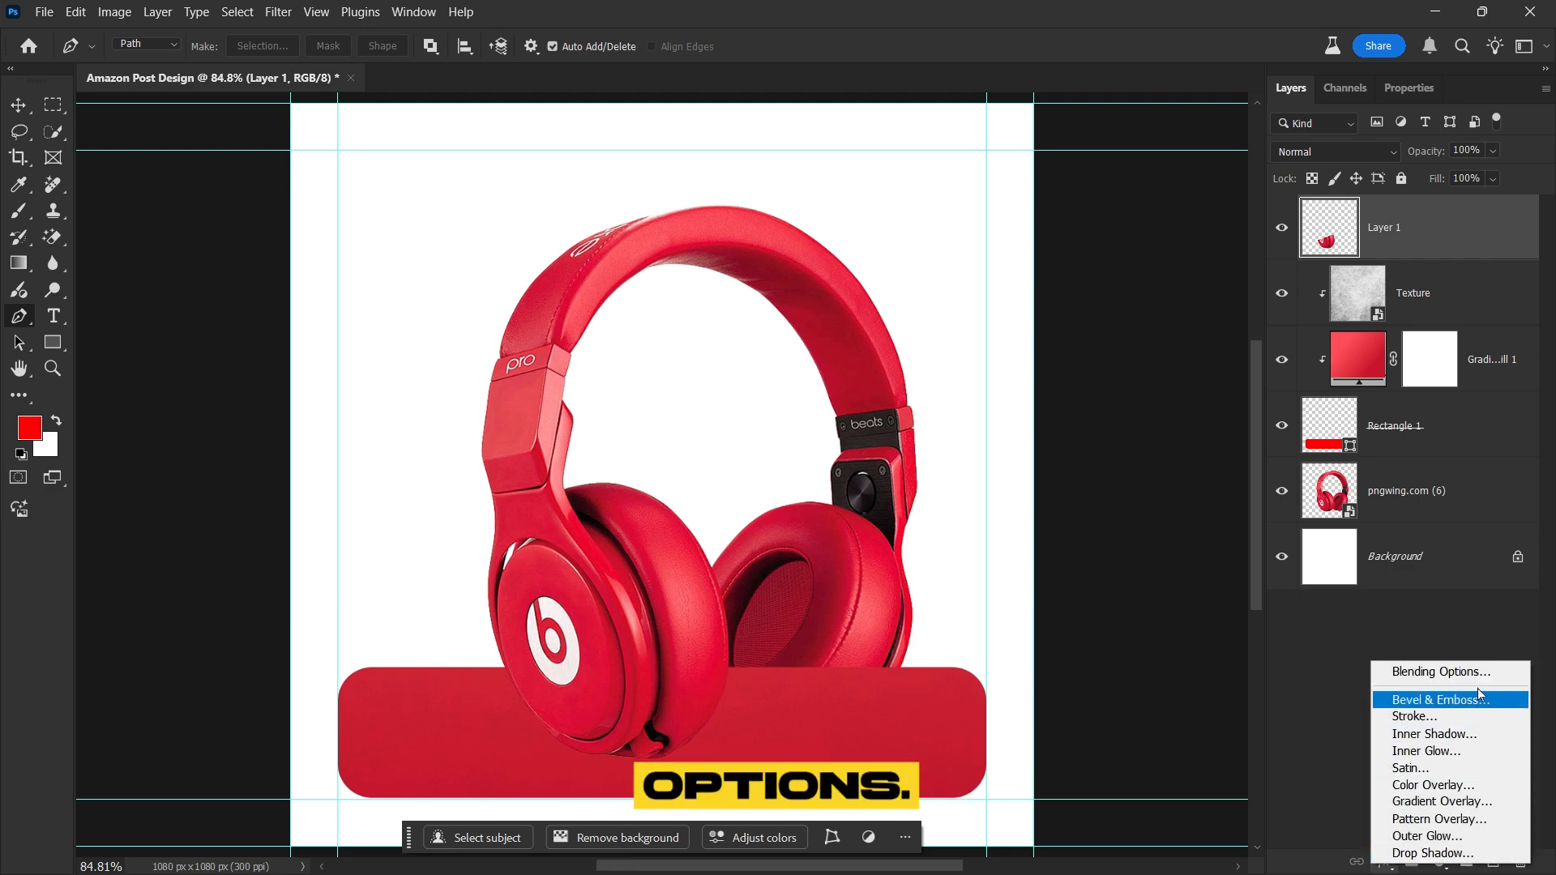
Give the earcup layer a Drop Shadow with a 45° angle
click(1426, 672)
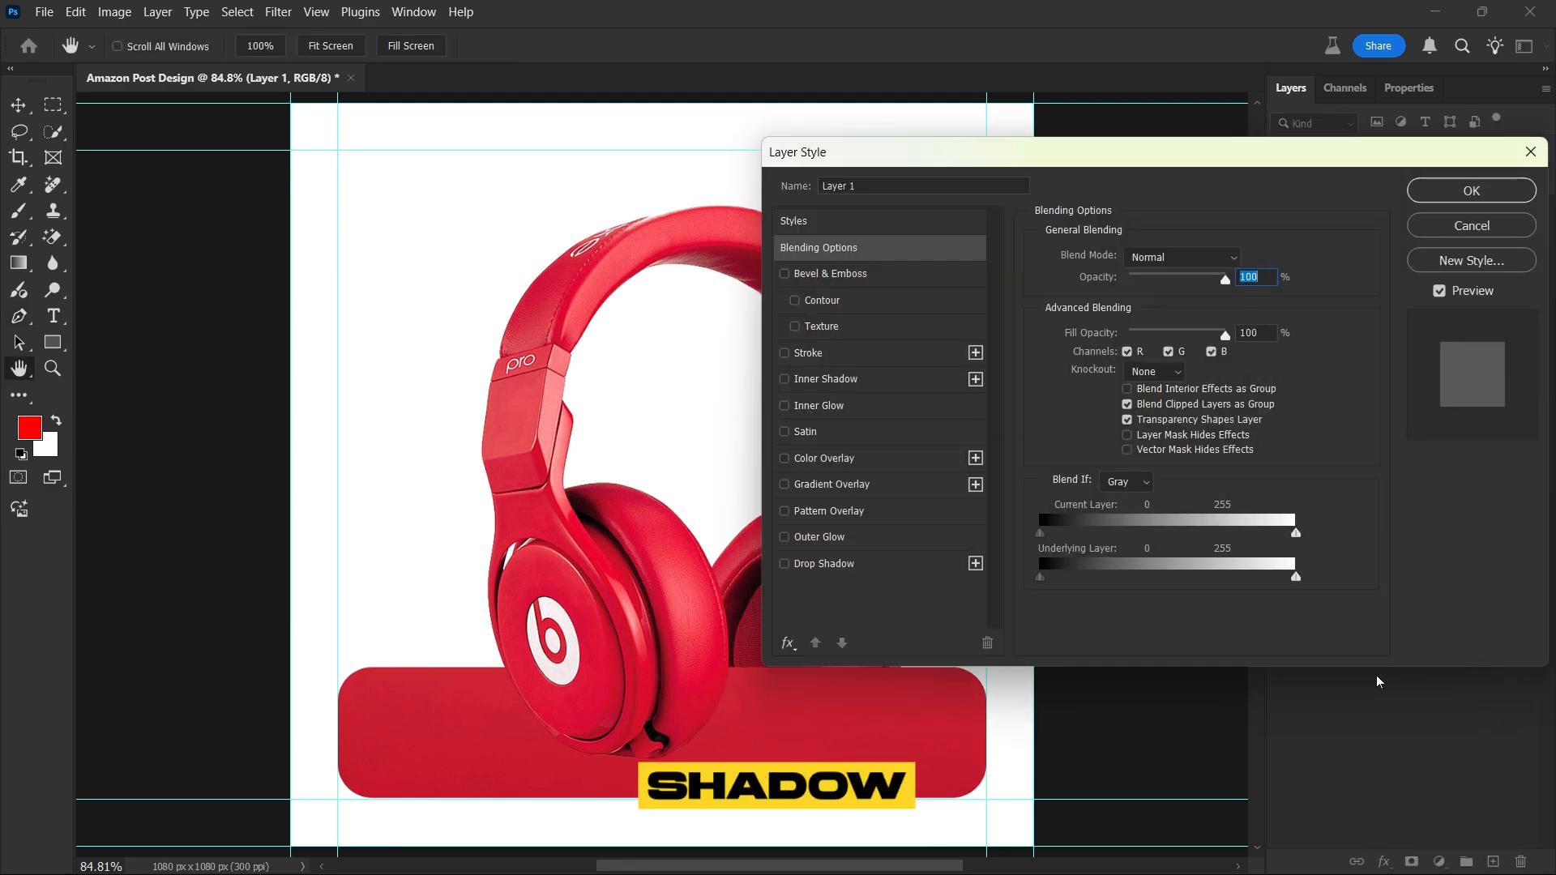
click(785, 564)
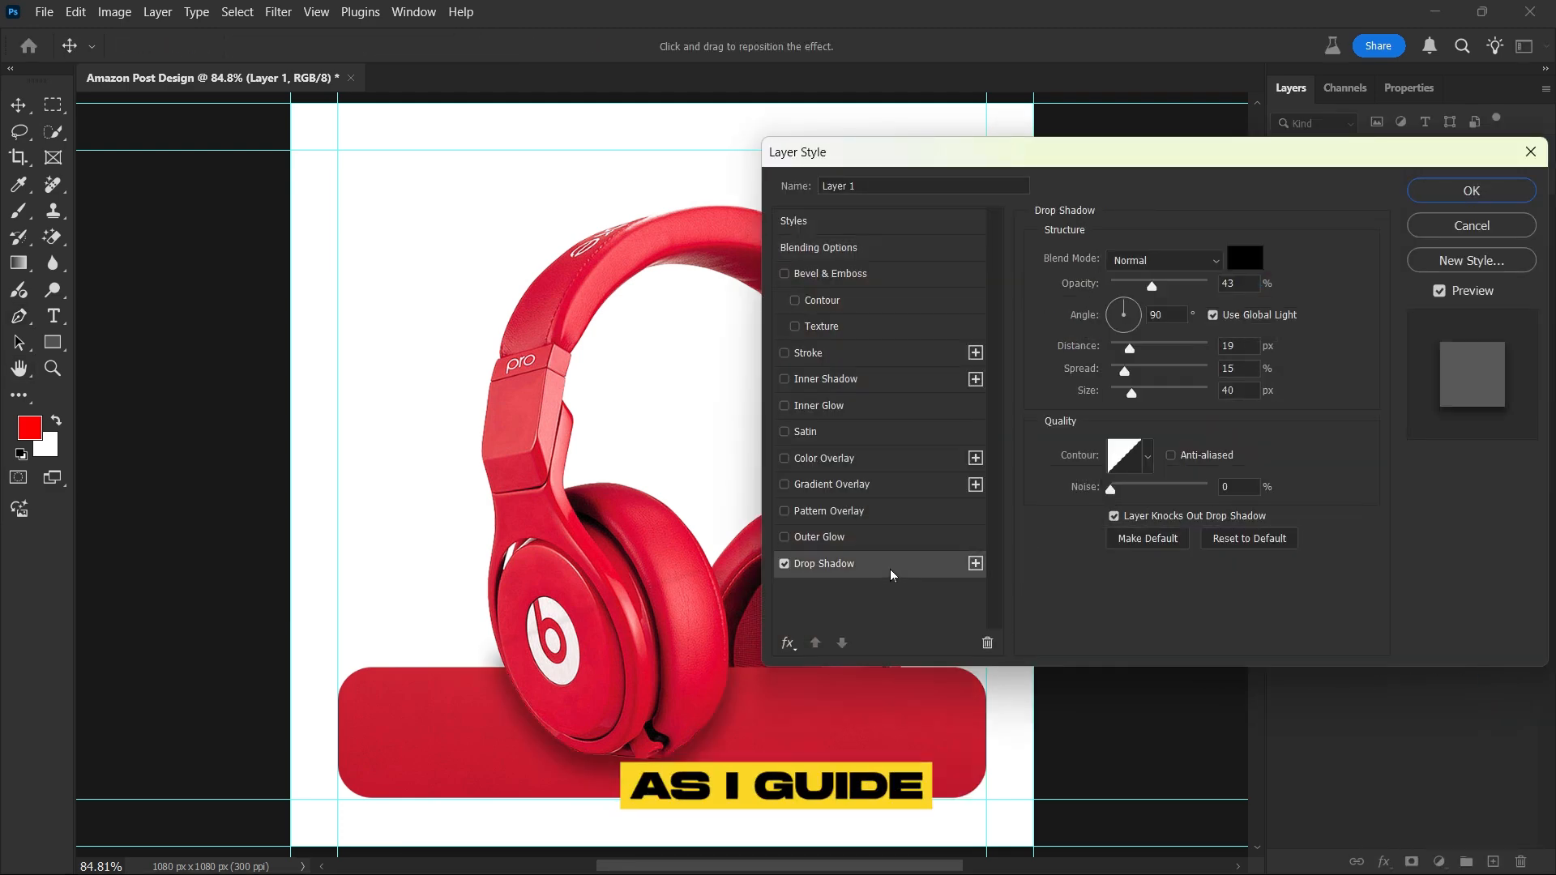
triple_click(1164, 314)
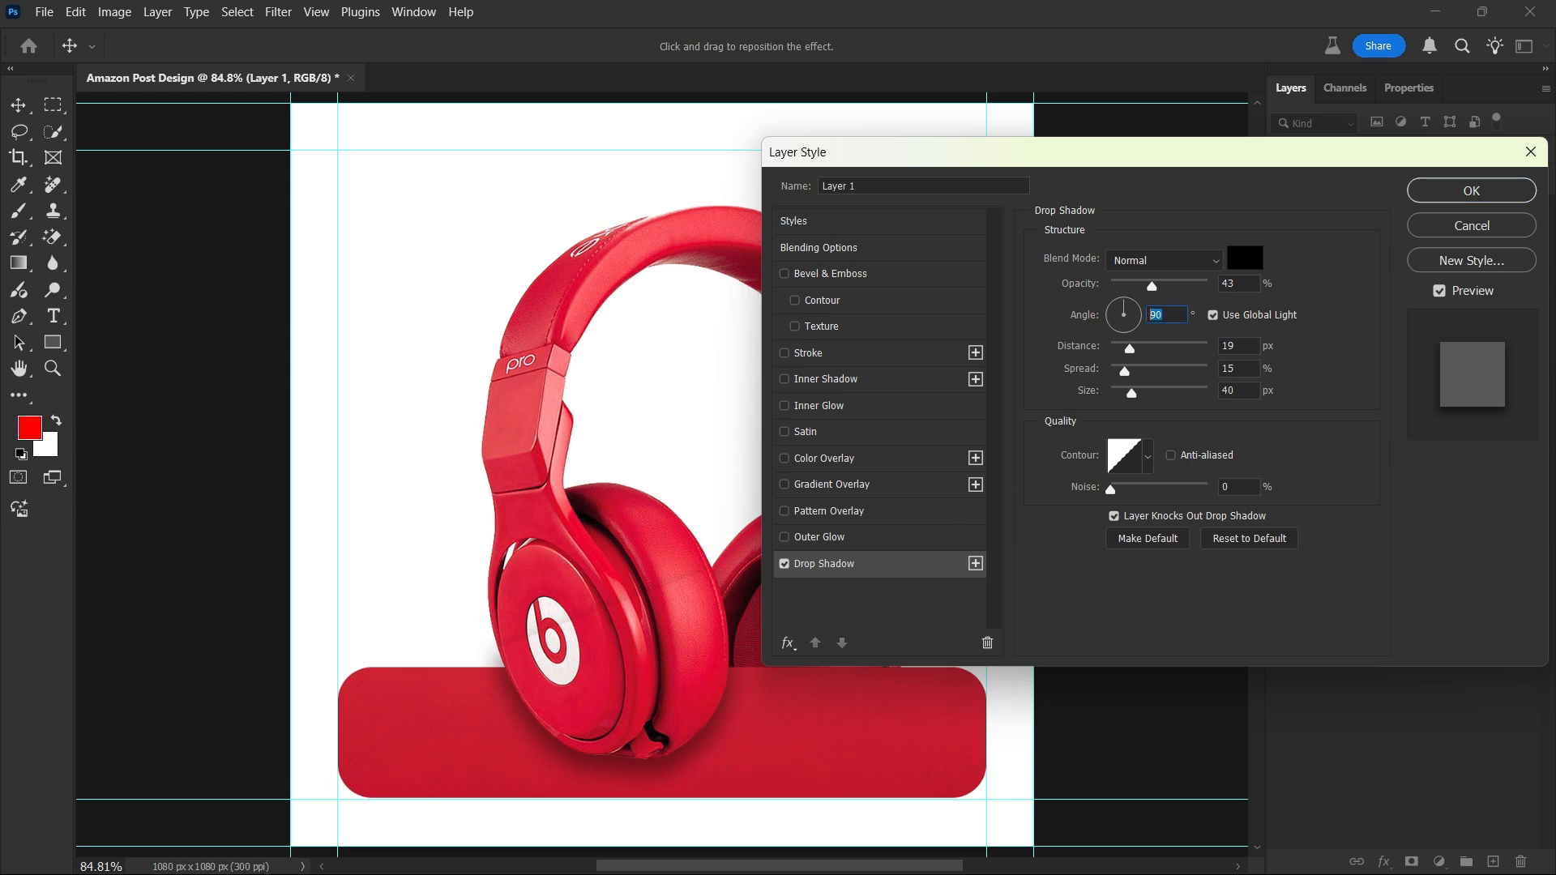
text(45)
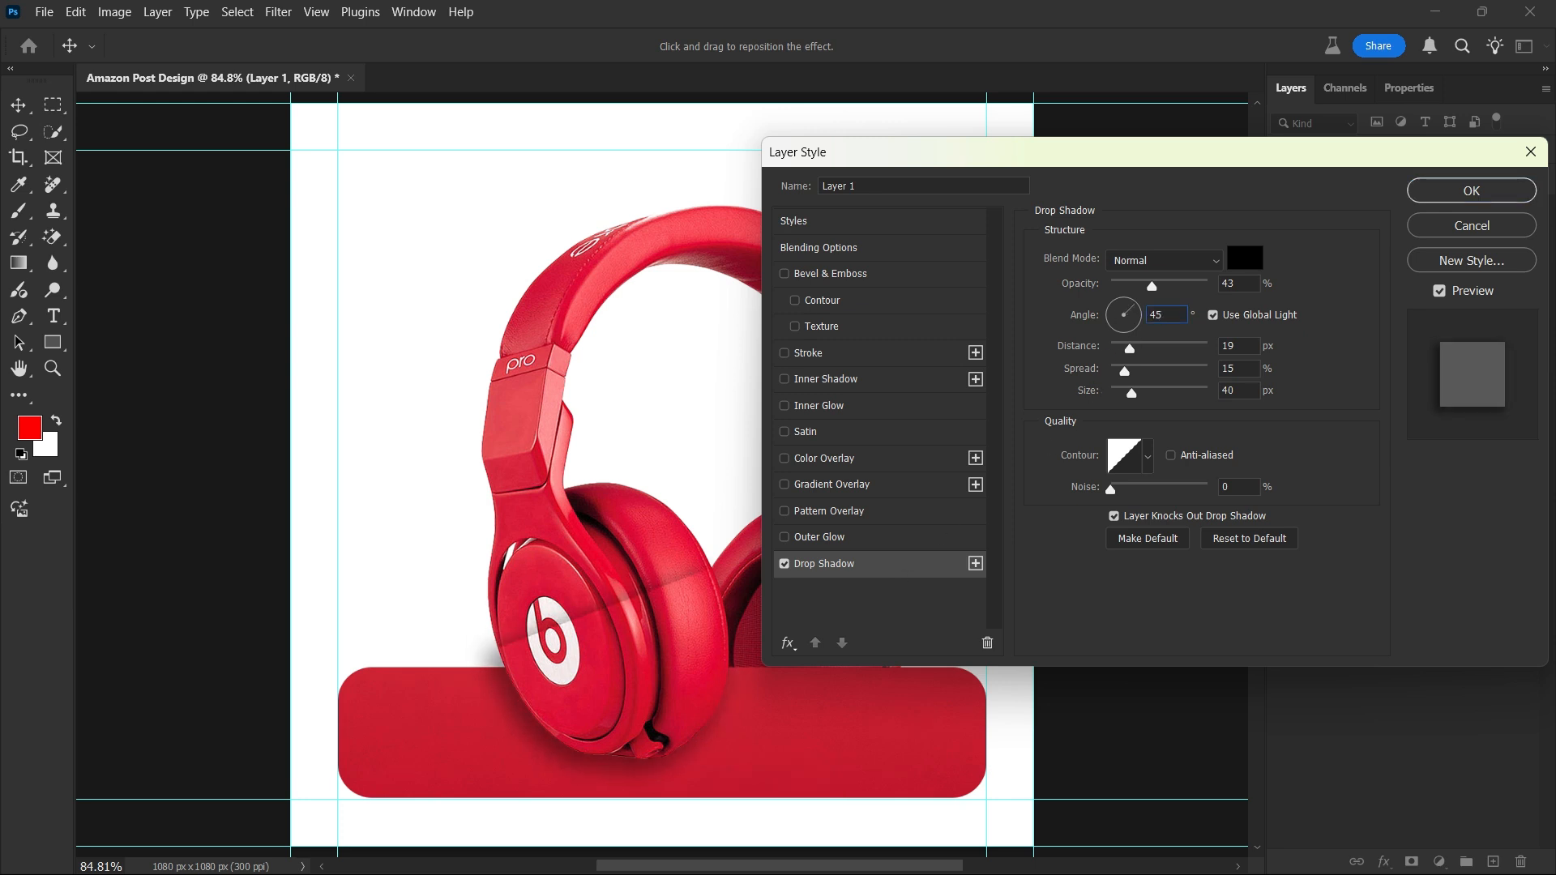
click(1470, 190)
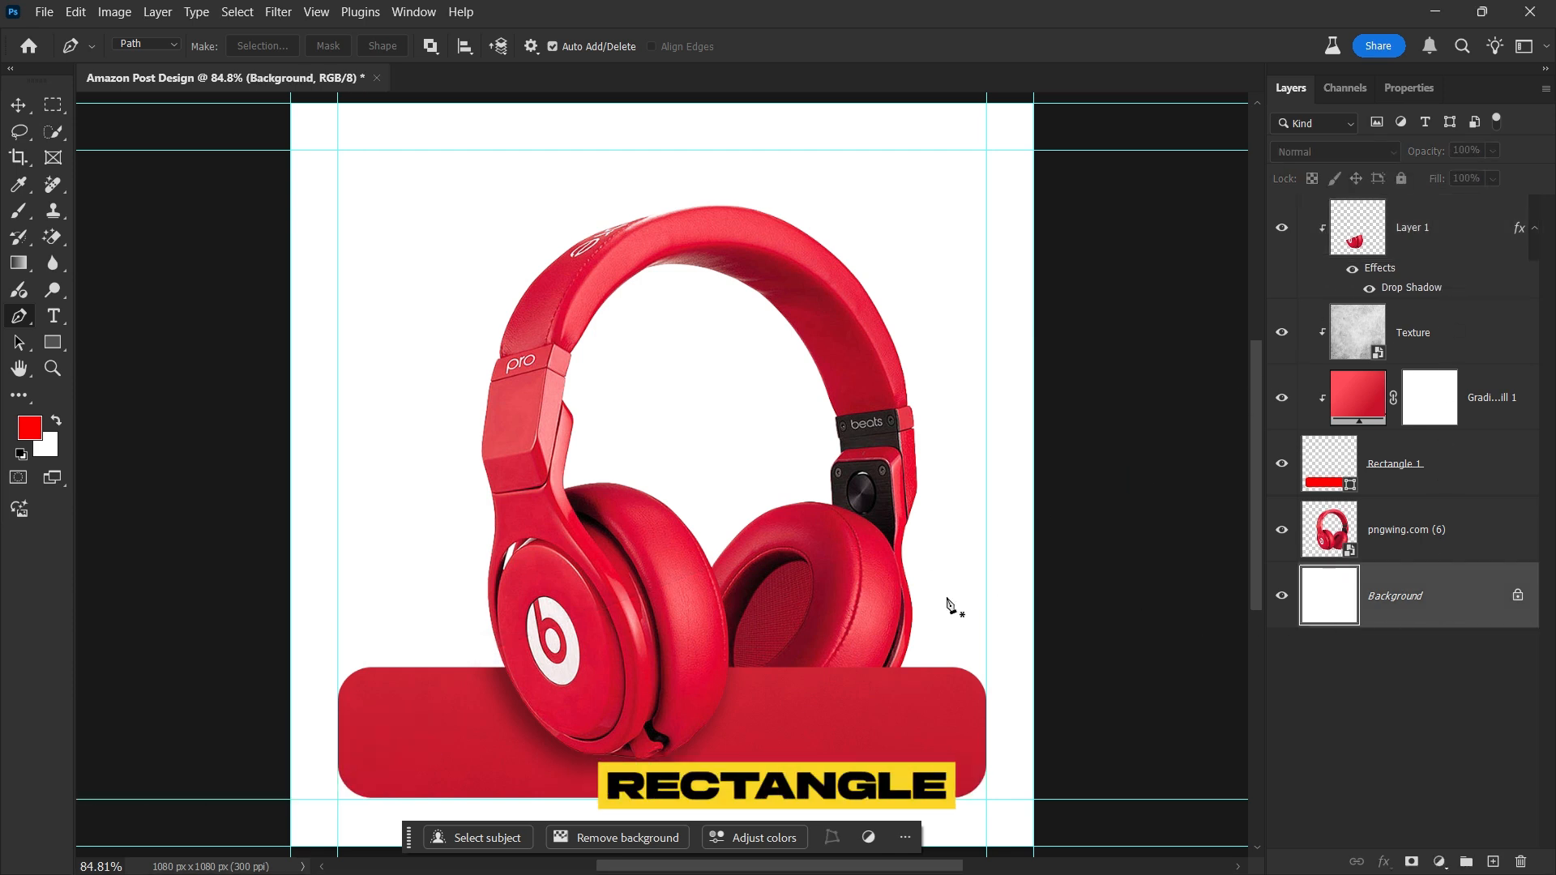
Draw a large rounded Rectangle 2 behind the headphones and clip copied gradient and texture layers to it
click(52, 342)
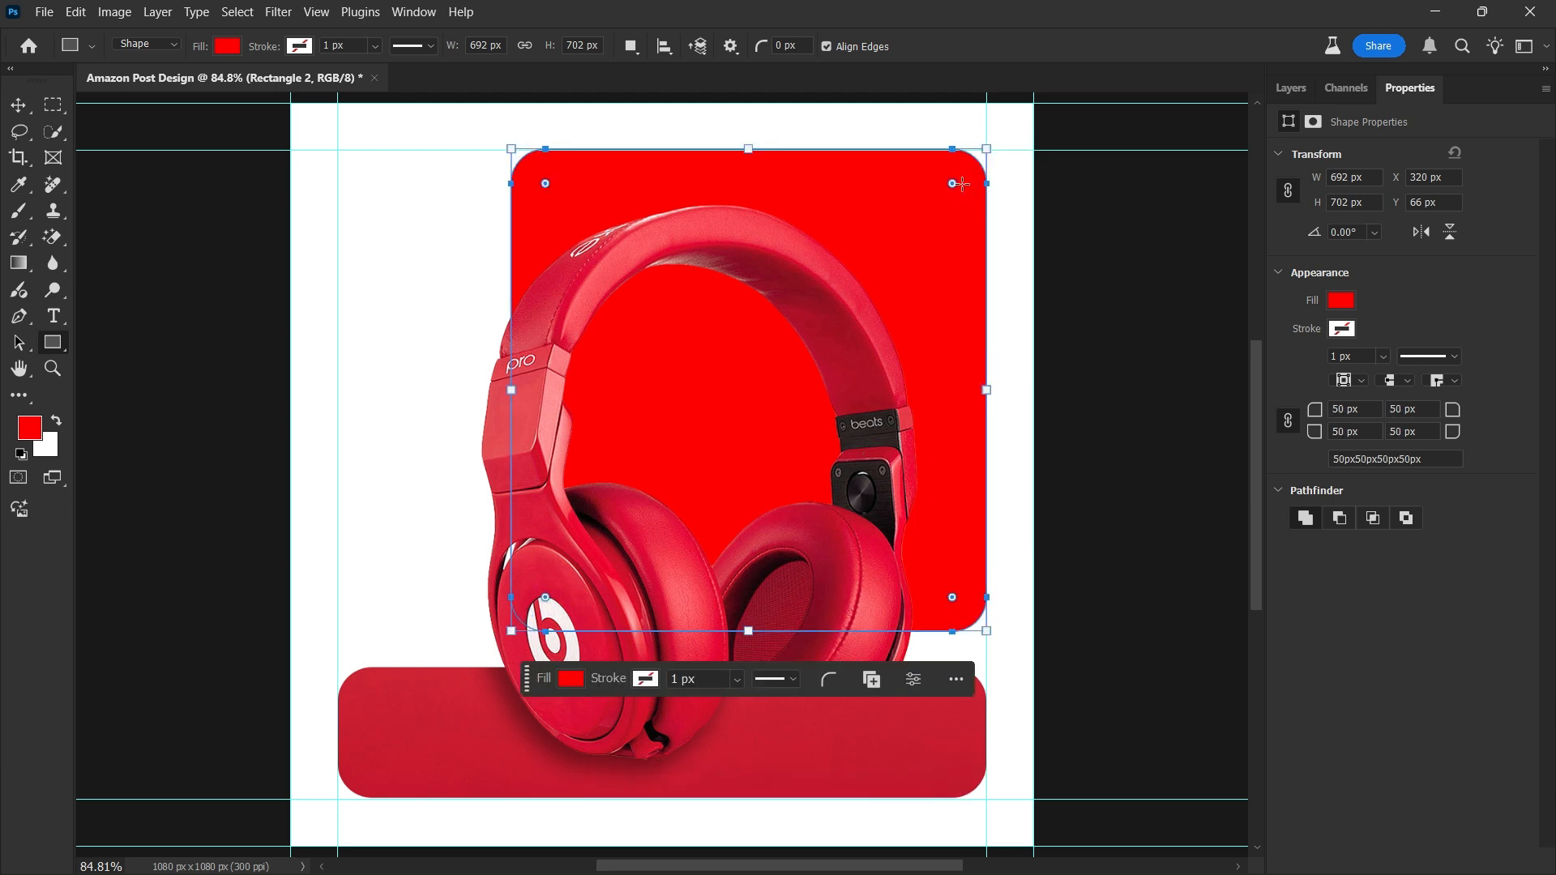
click(1292, 88)
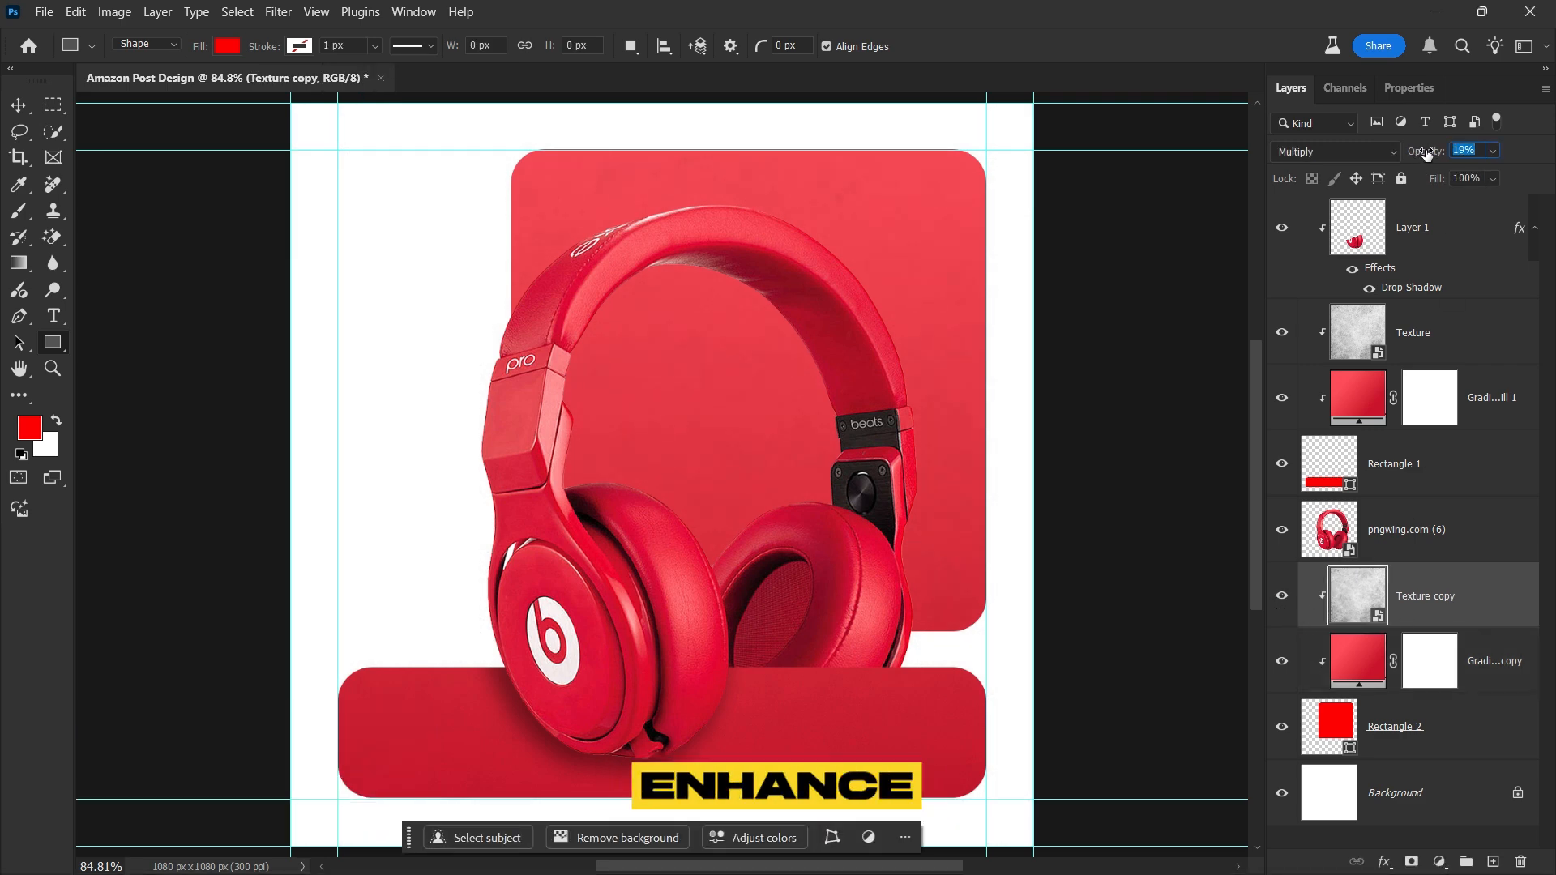
Edit the gradient stops of the Gradient Fill copy on the back panel and apply the change
double_click(1357, 661)
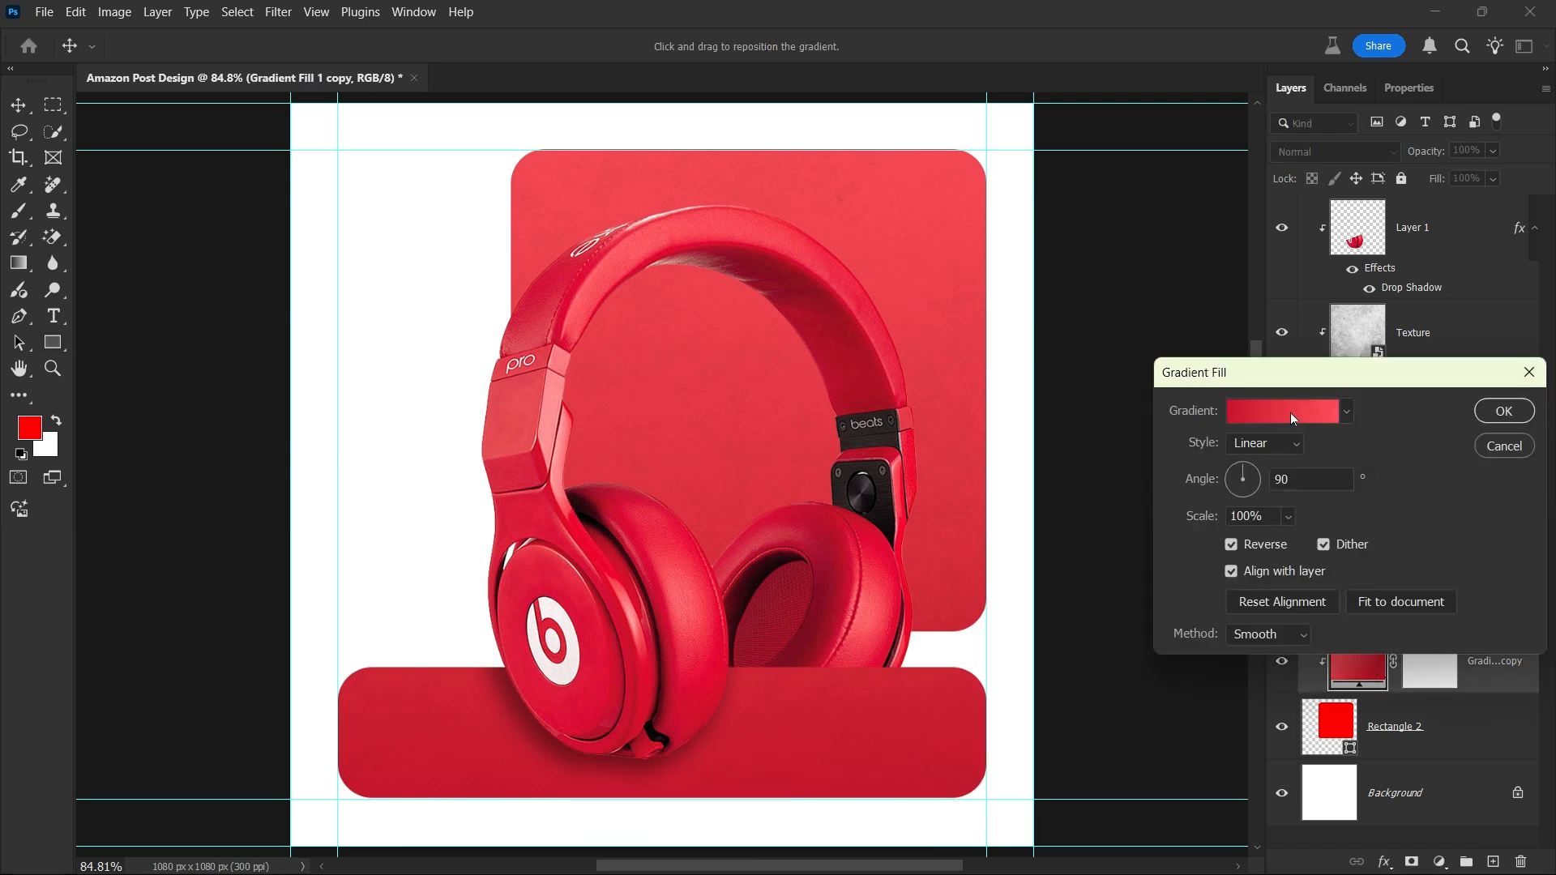
click(1280, 410)
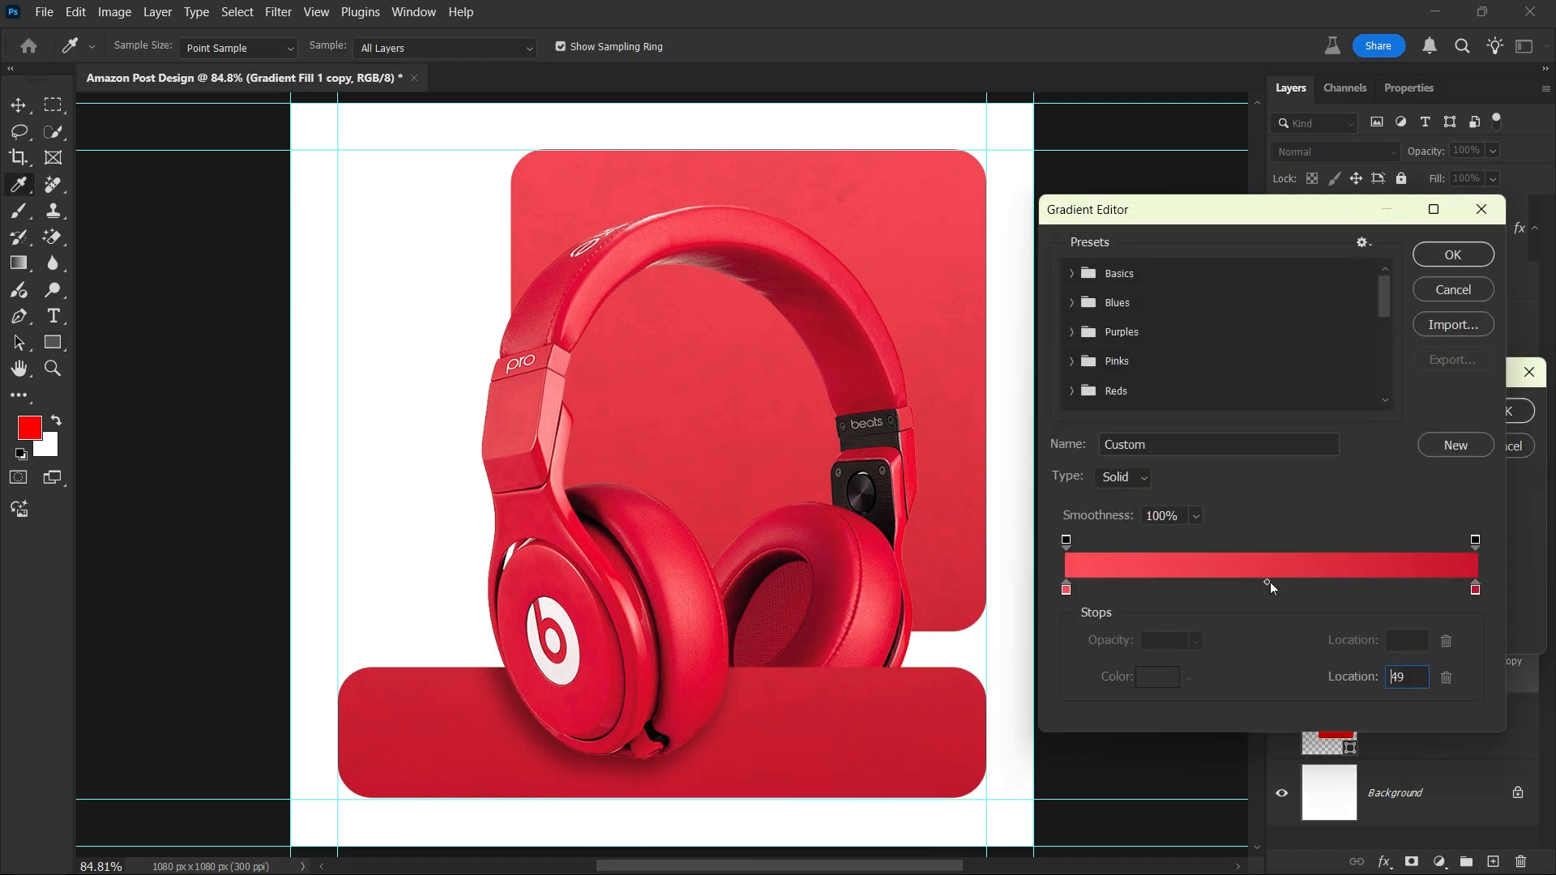
click(1453, 255)
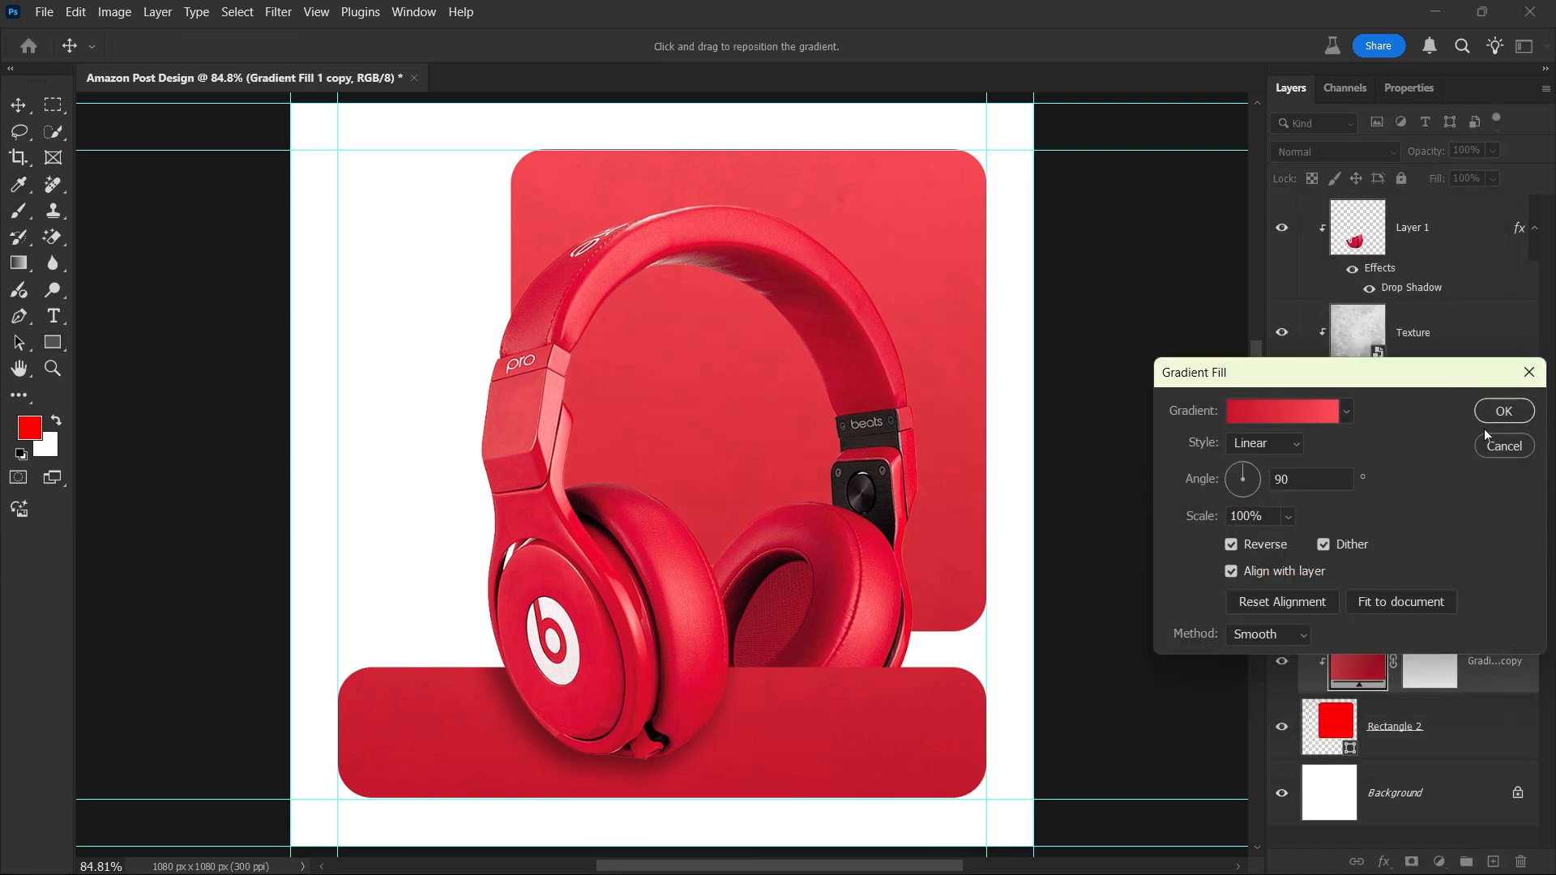
click(1504, 410)
text(50)
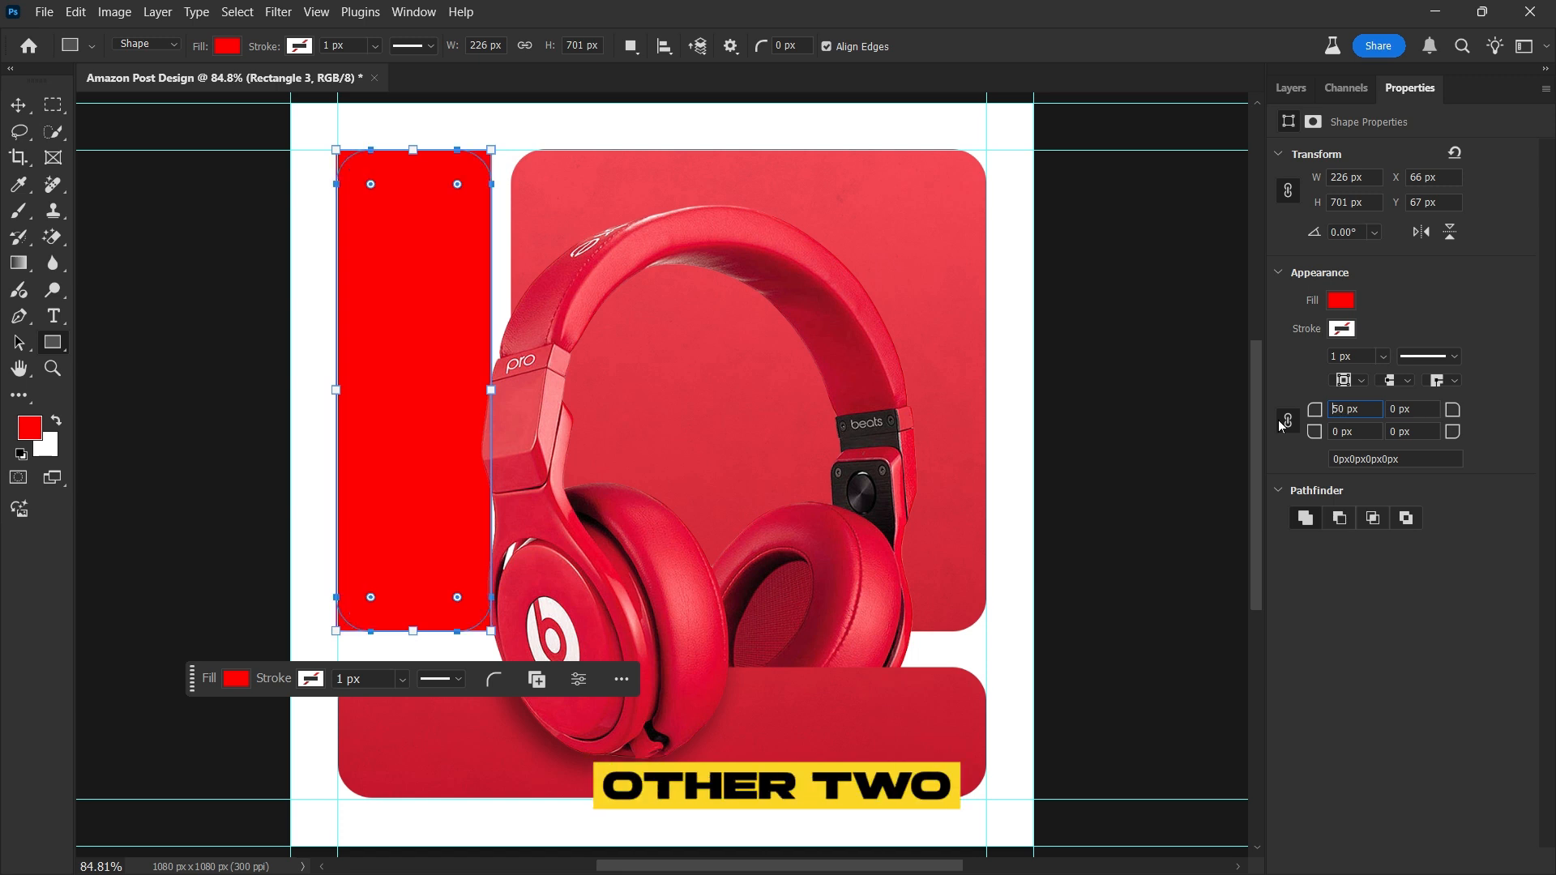
Link the corner radii of Rectangle 3 and clip duplicated gradient and texture layers to it
click(1292, 88)
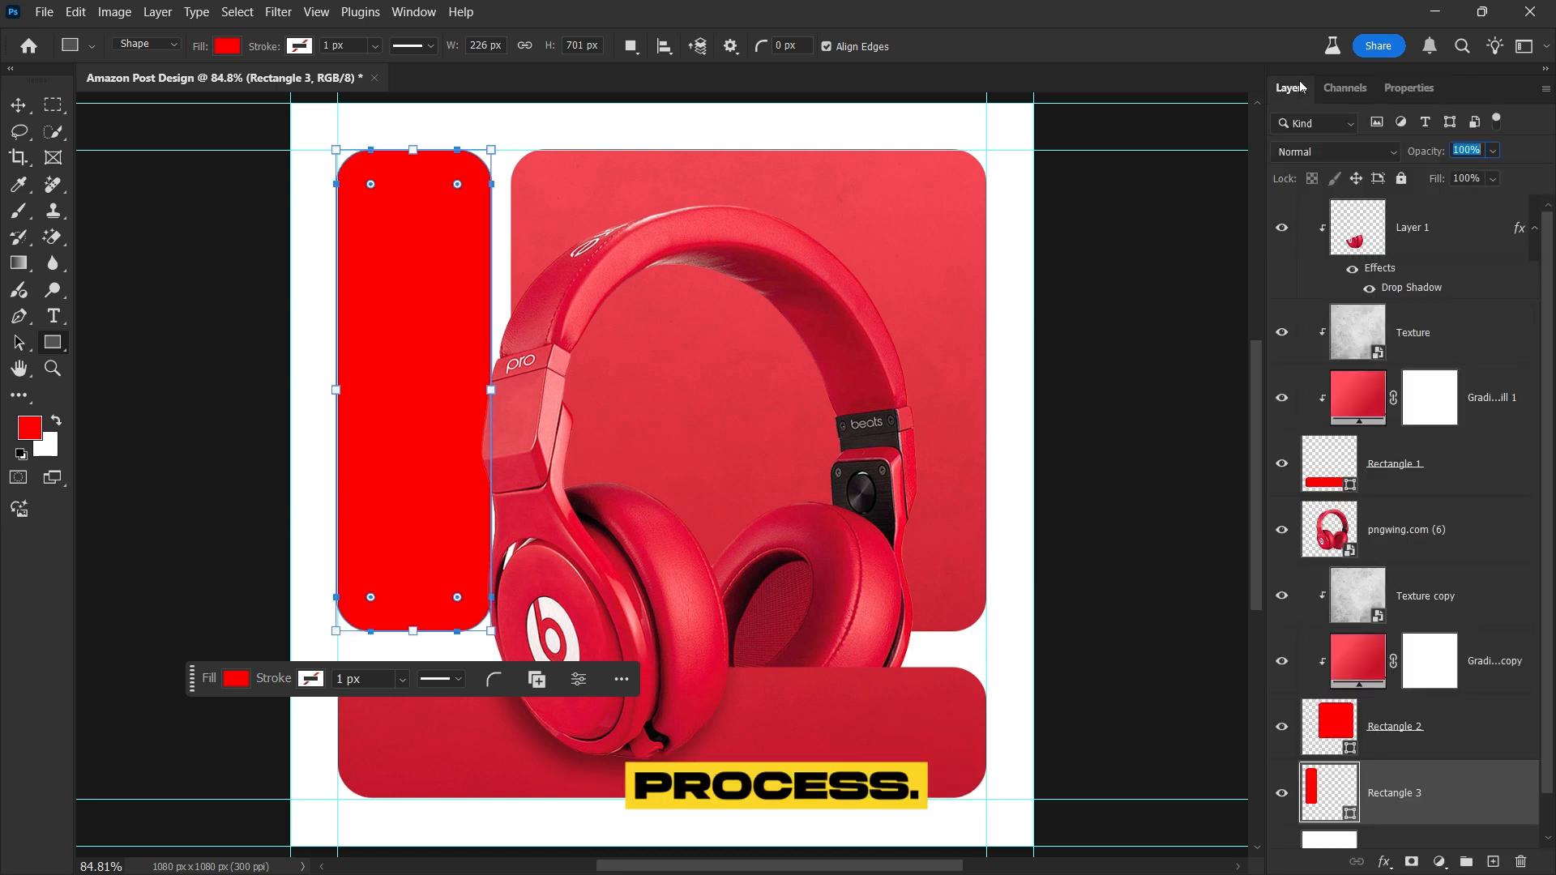
click(1420, 595)
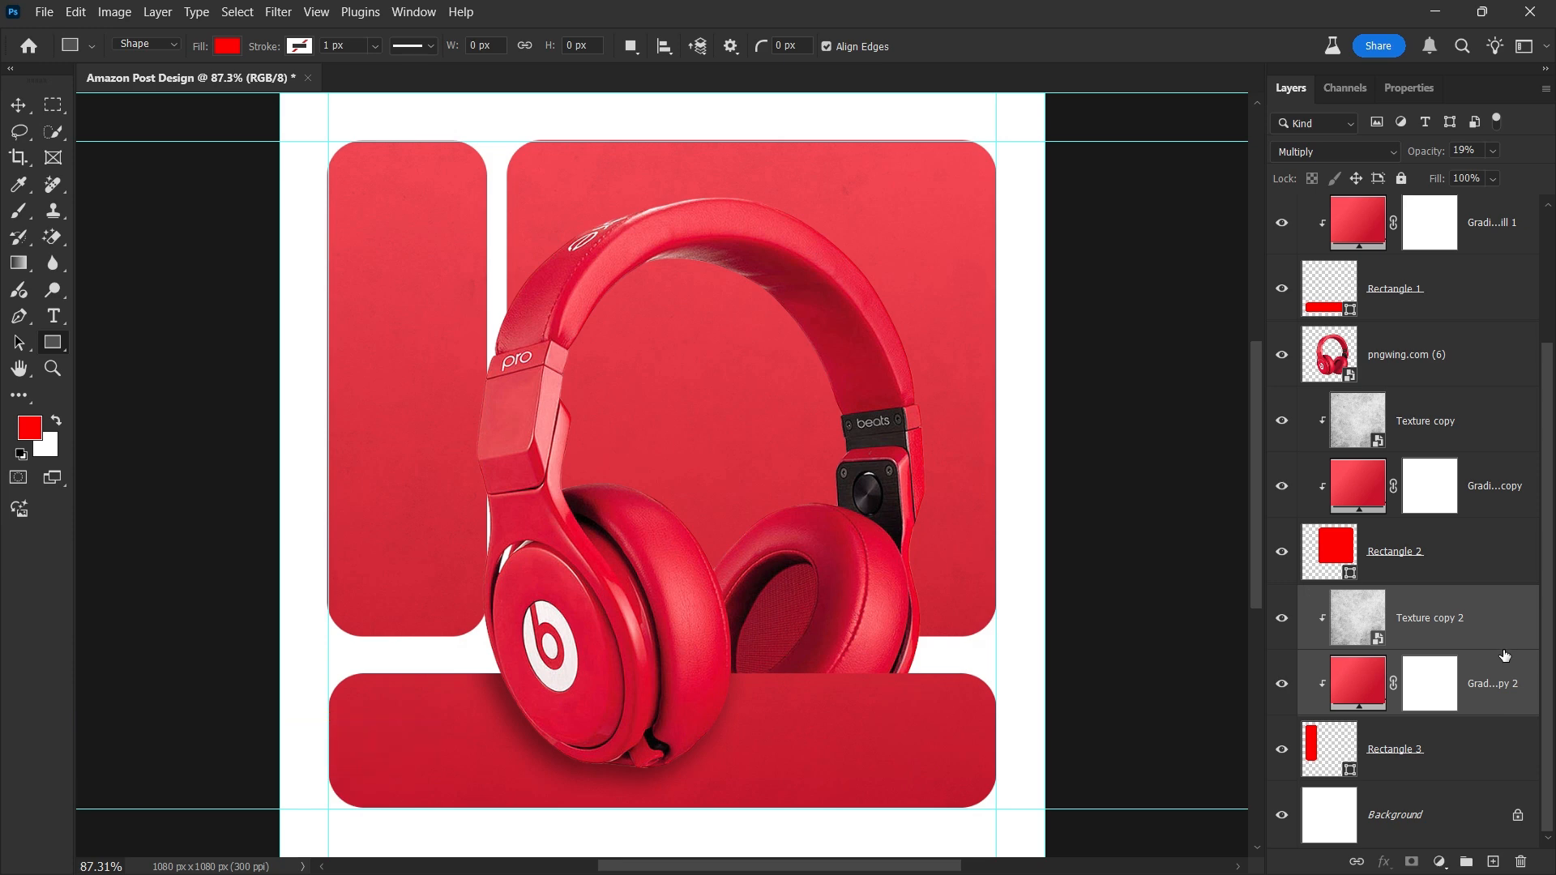
Duplicate the headphones, clip the copy to the left panel at 54% opacity
key(ctrl+j)
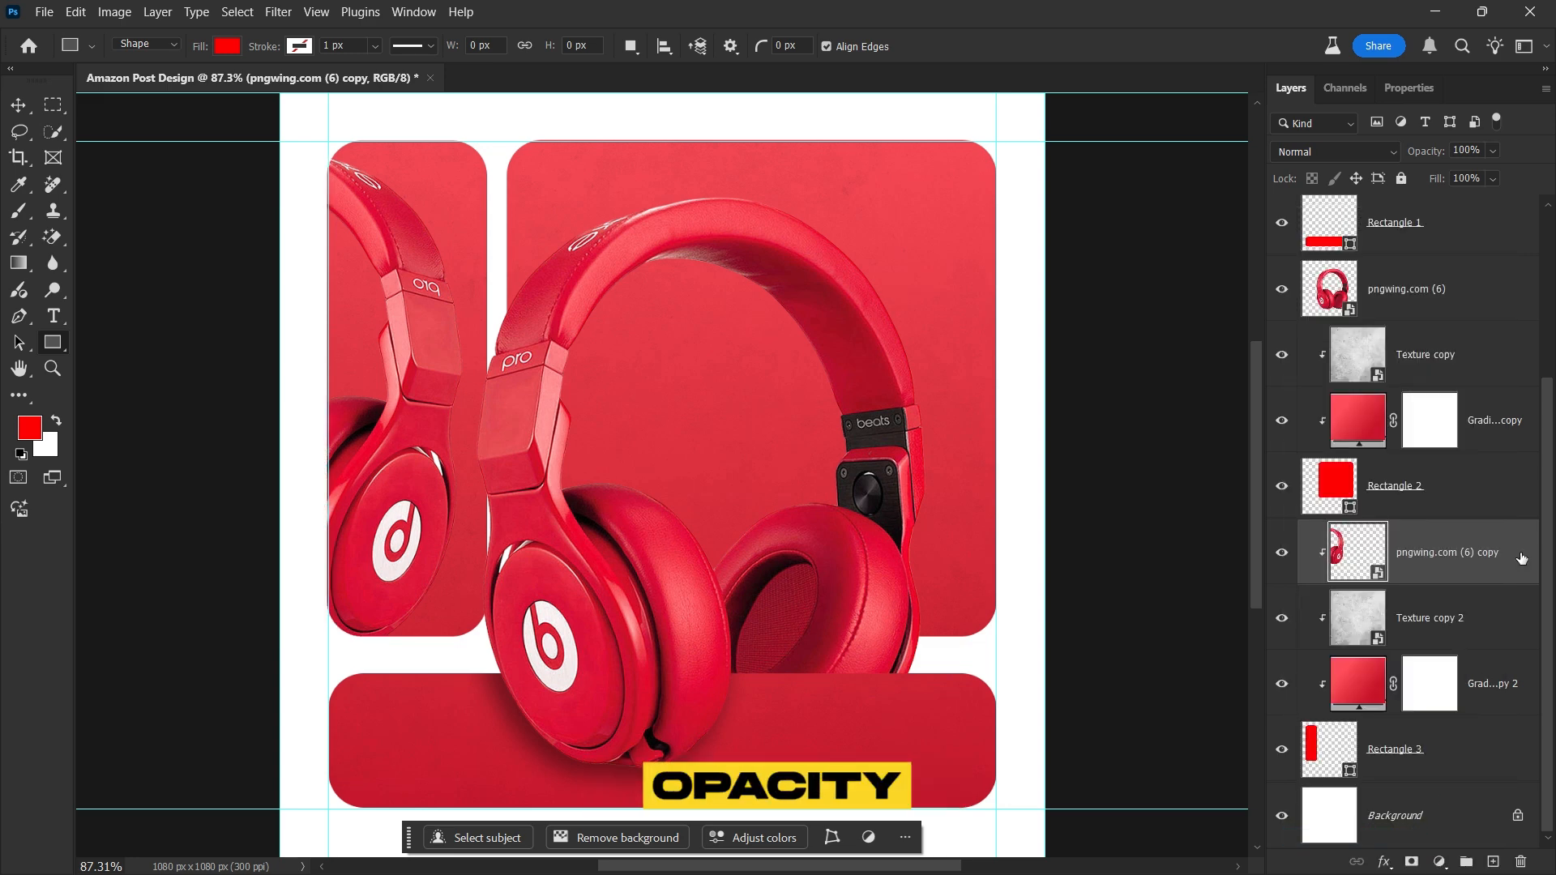
click(1474, 151)
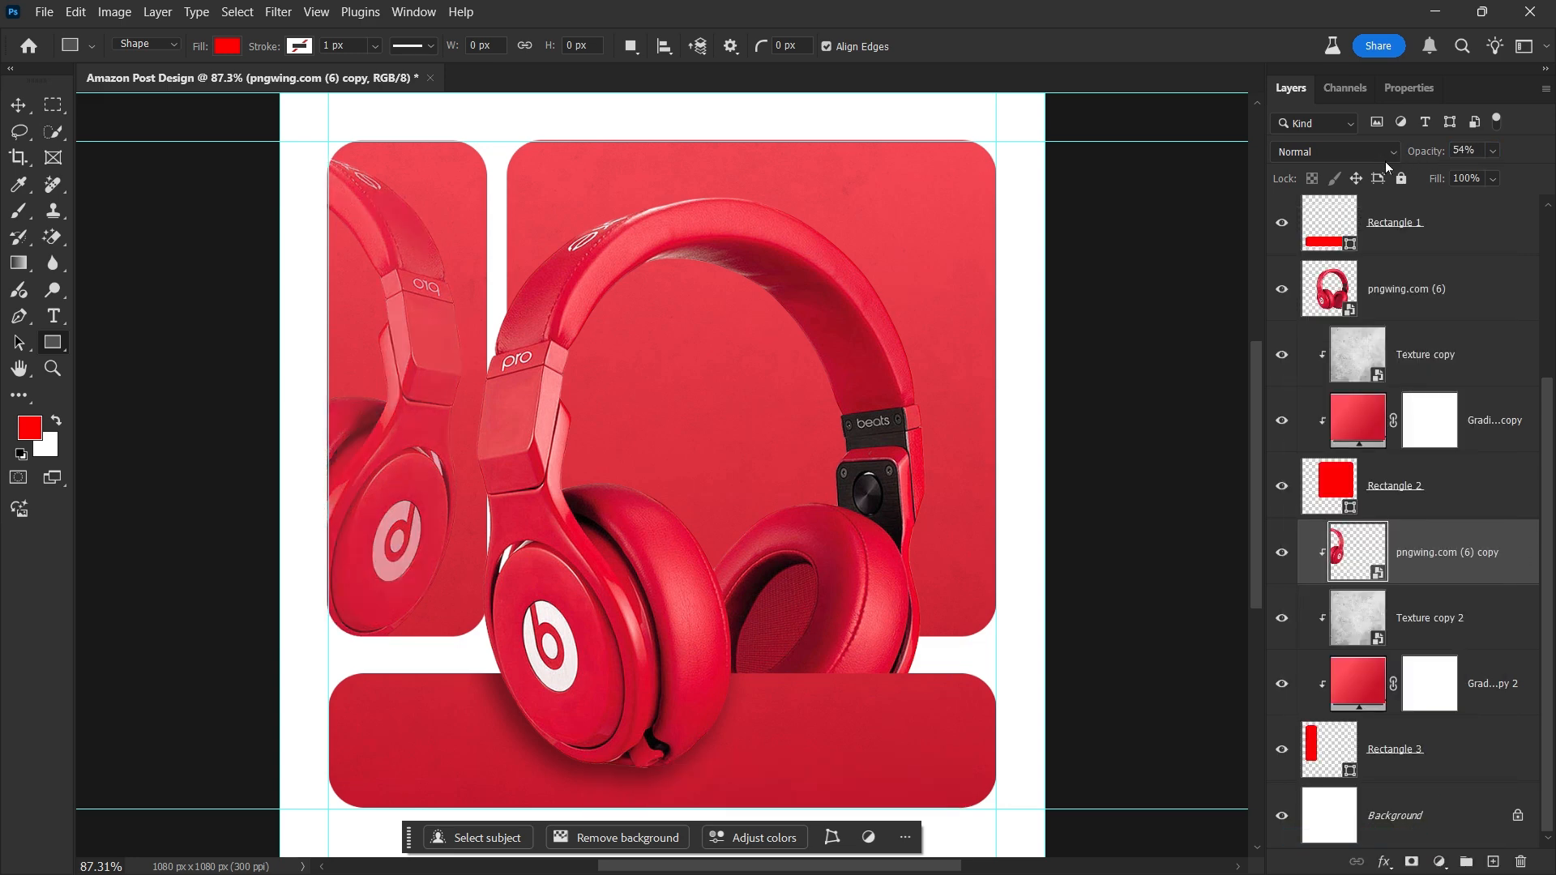
Group all design layers and name the group 'All Desing'
click(1394, 749)
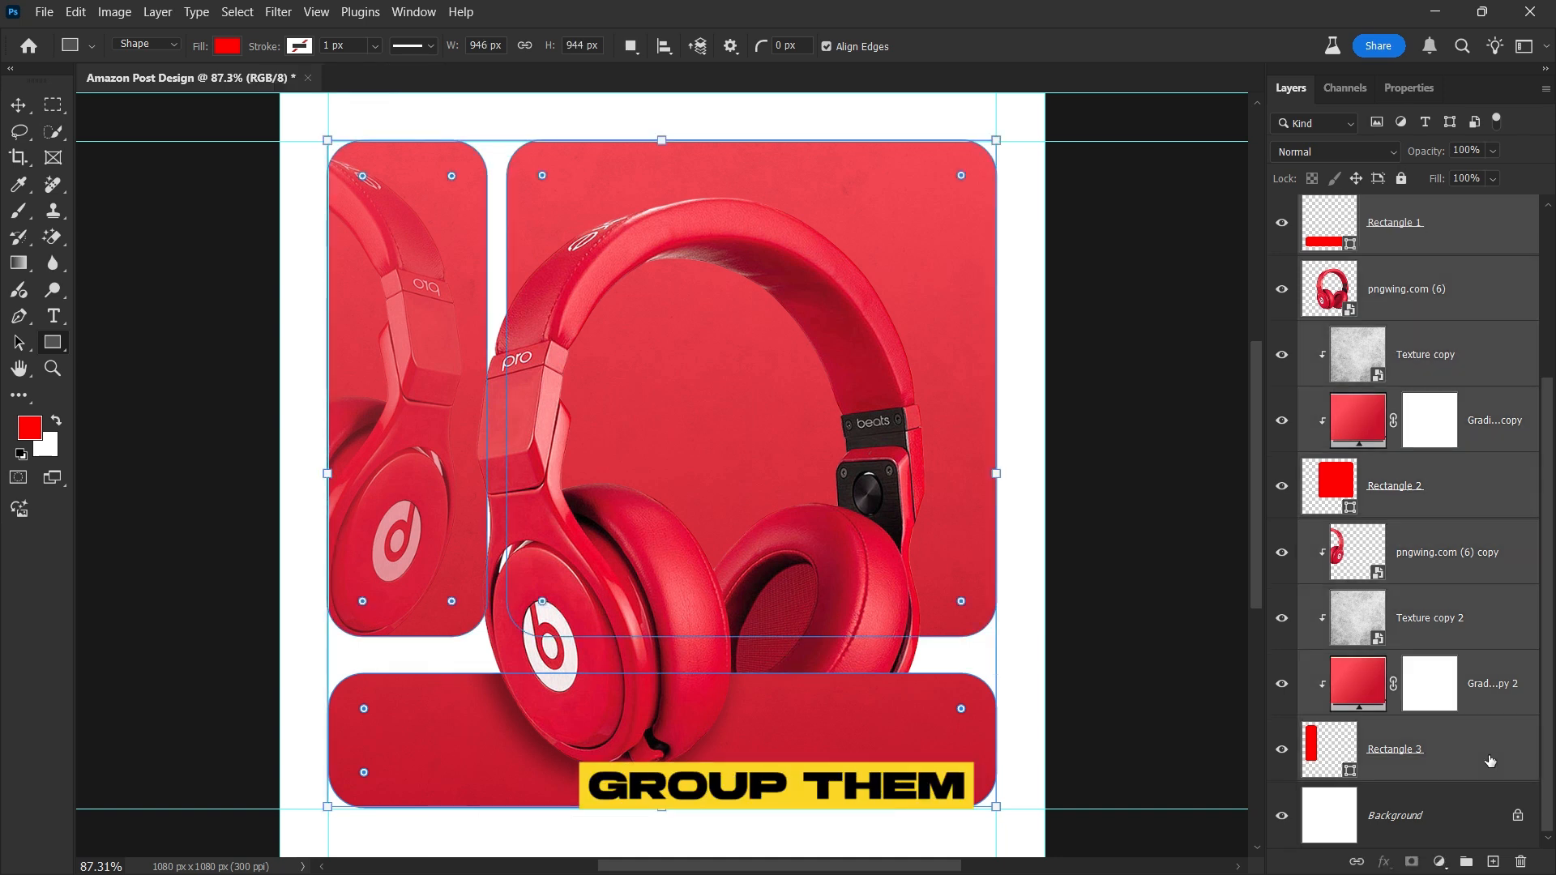
key(ctrl+g)
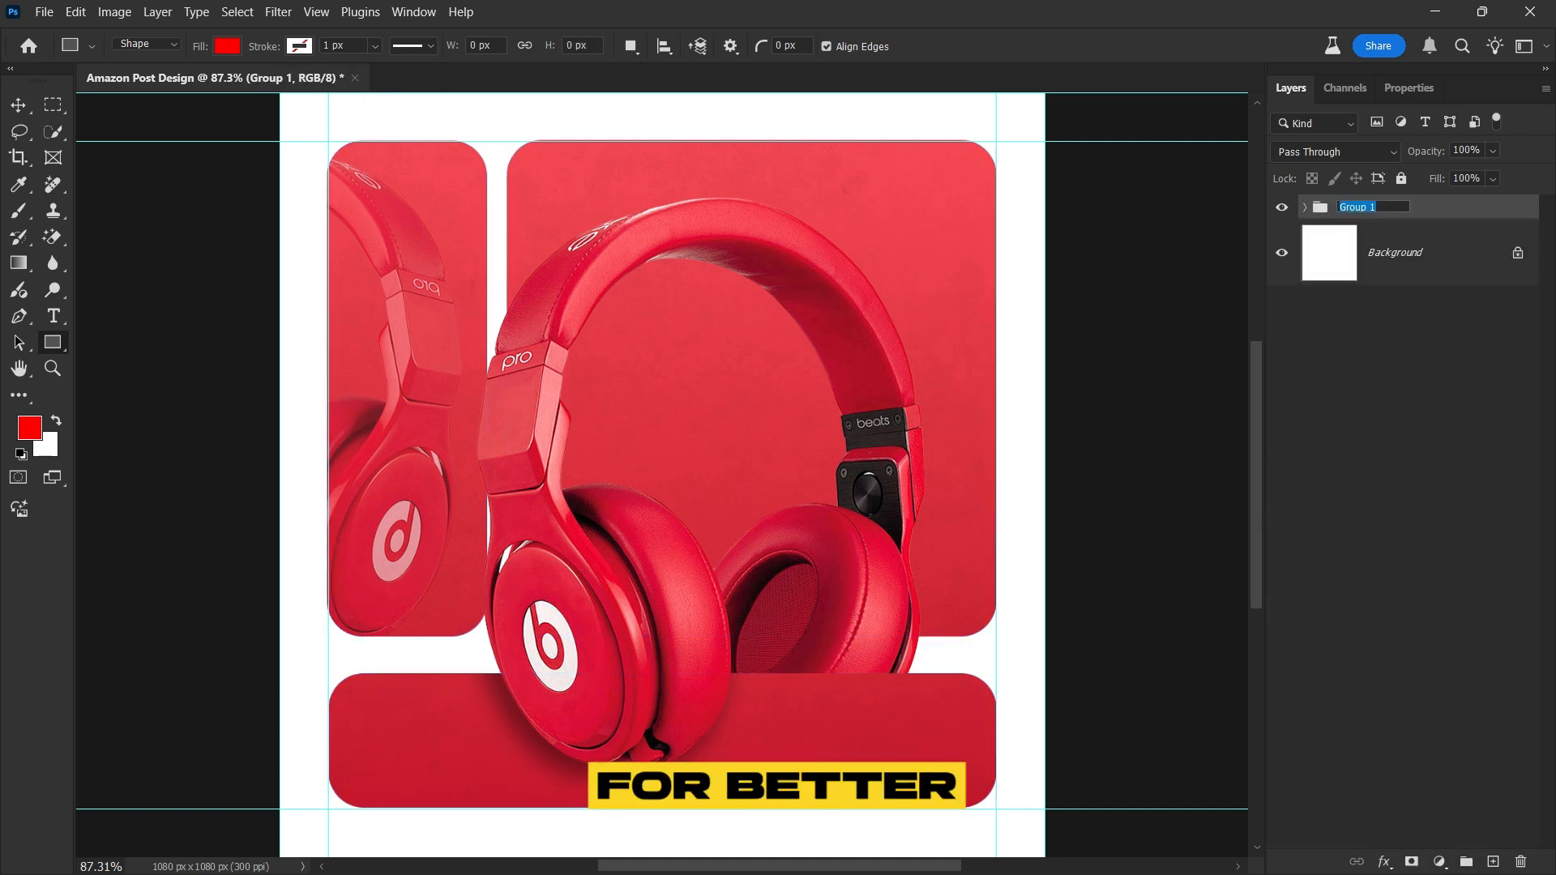
text(All Desing)
text(Air Pod max)
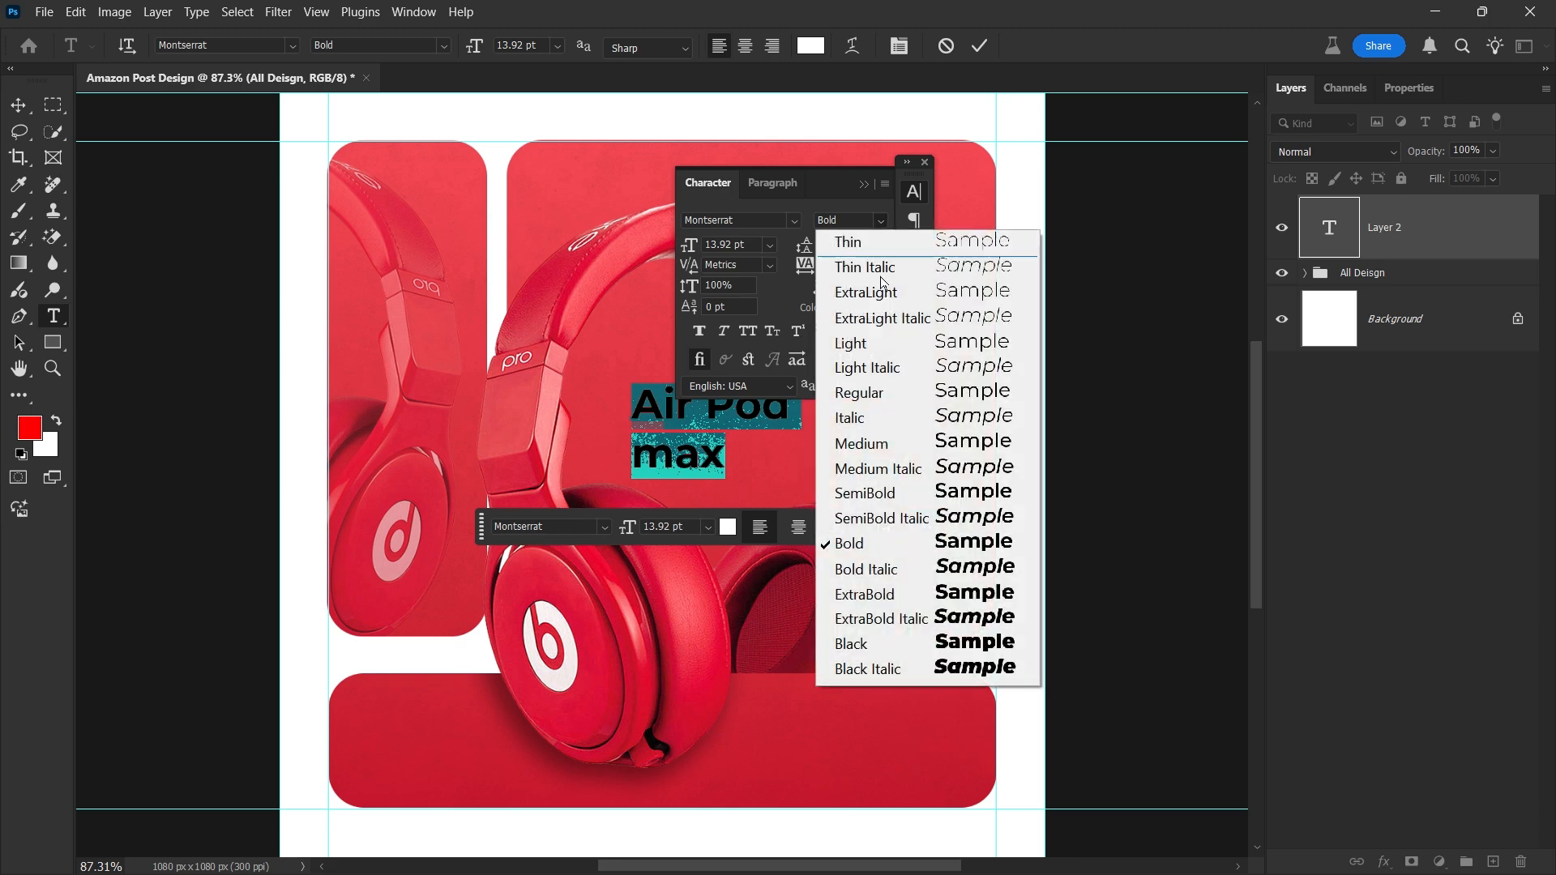
Make the 'Air Pod max' title Bold Montserrat, move it to the bottom panel and enlarge a duplicate behind the headphones
click(848, 543)
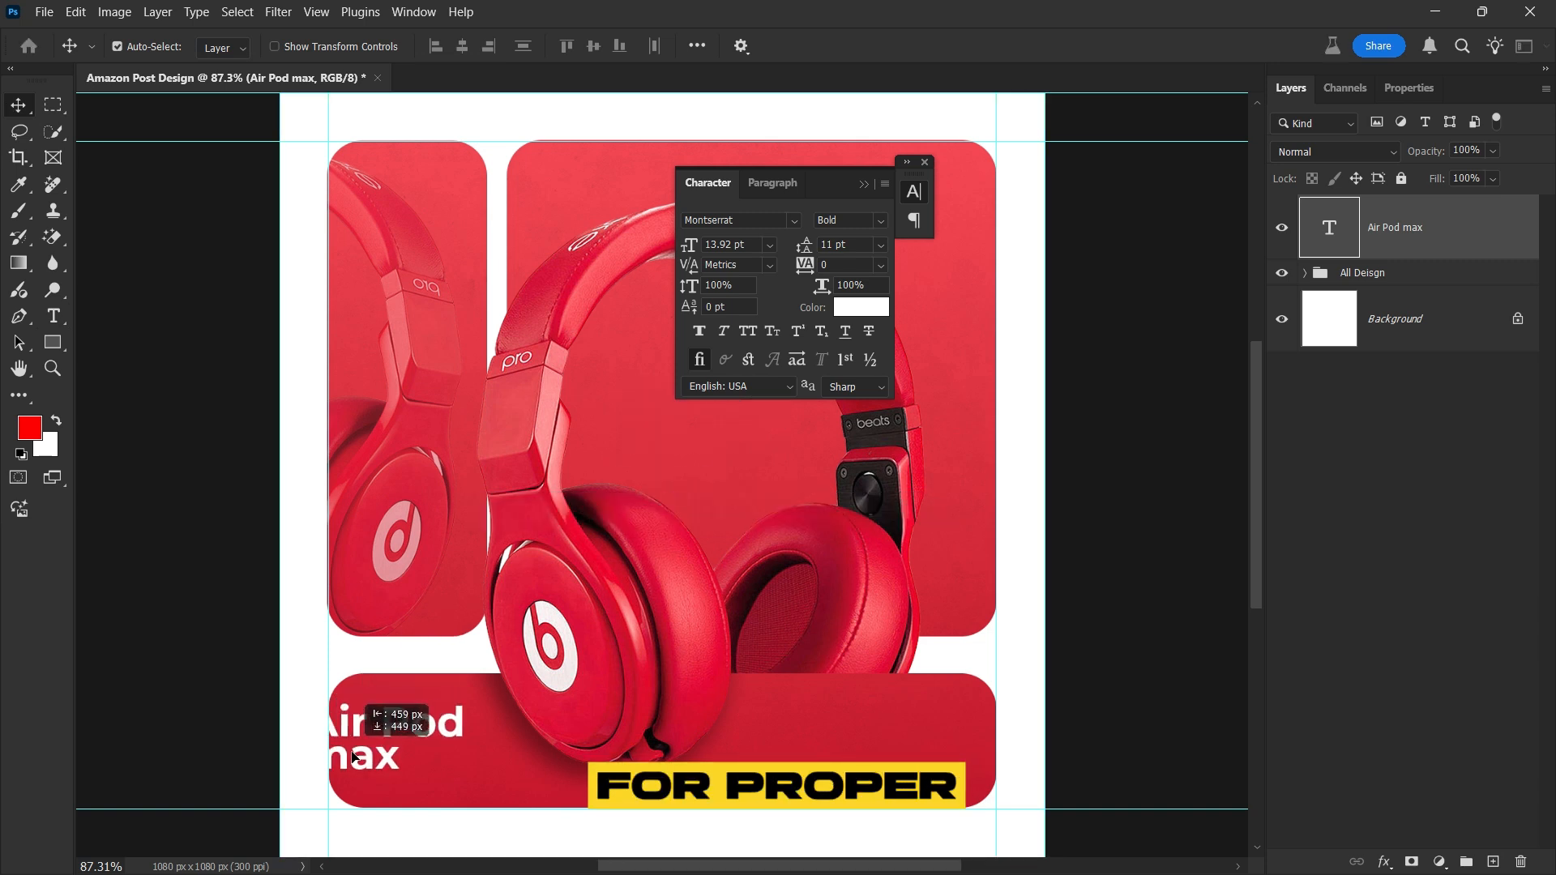
double_click(402, 739)
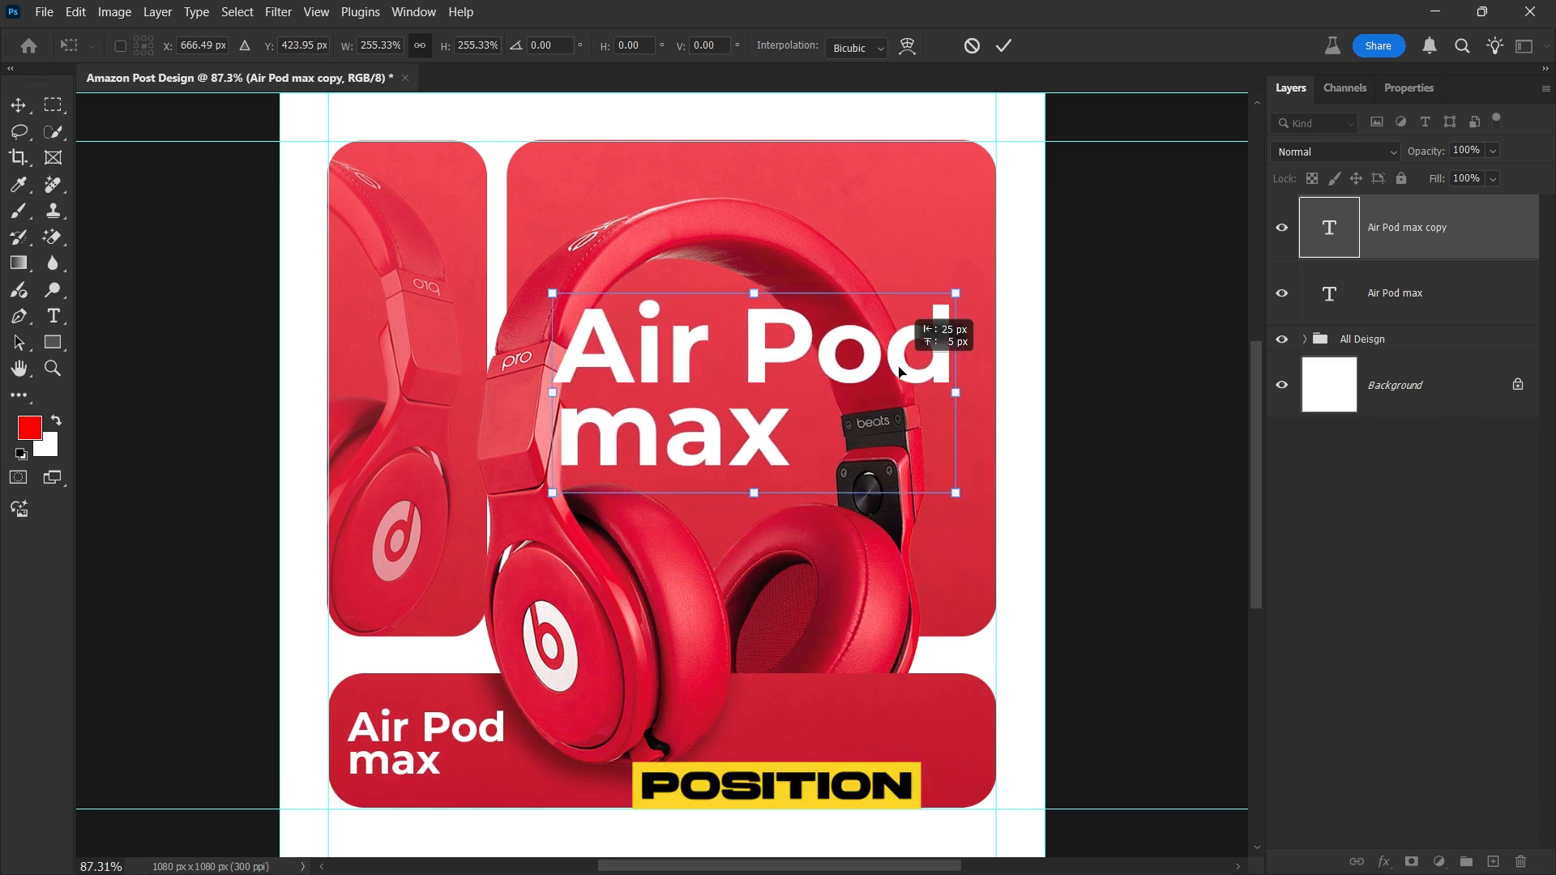
click(1307, 342)
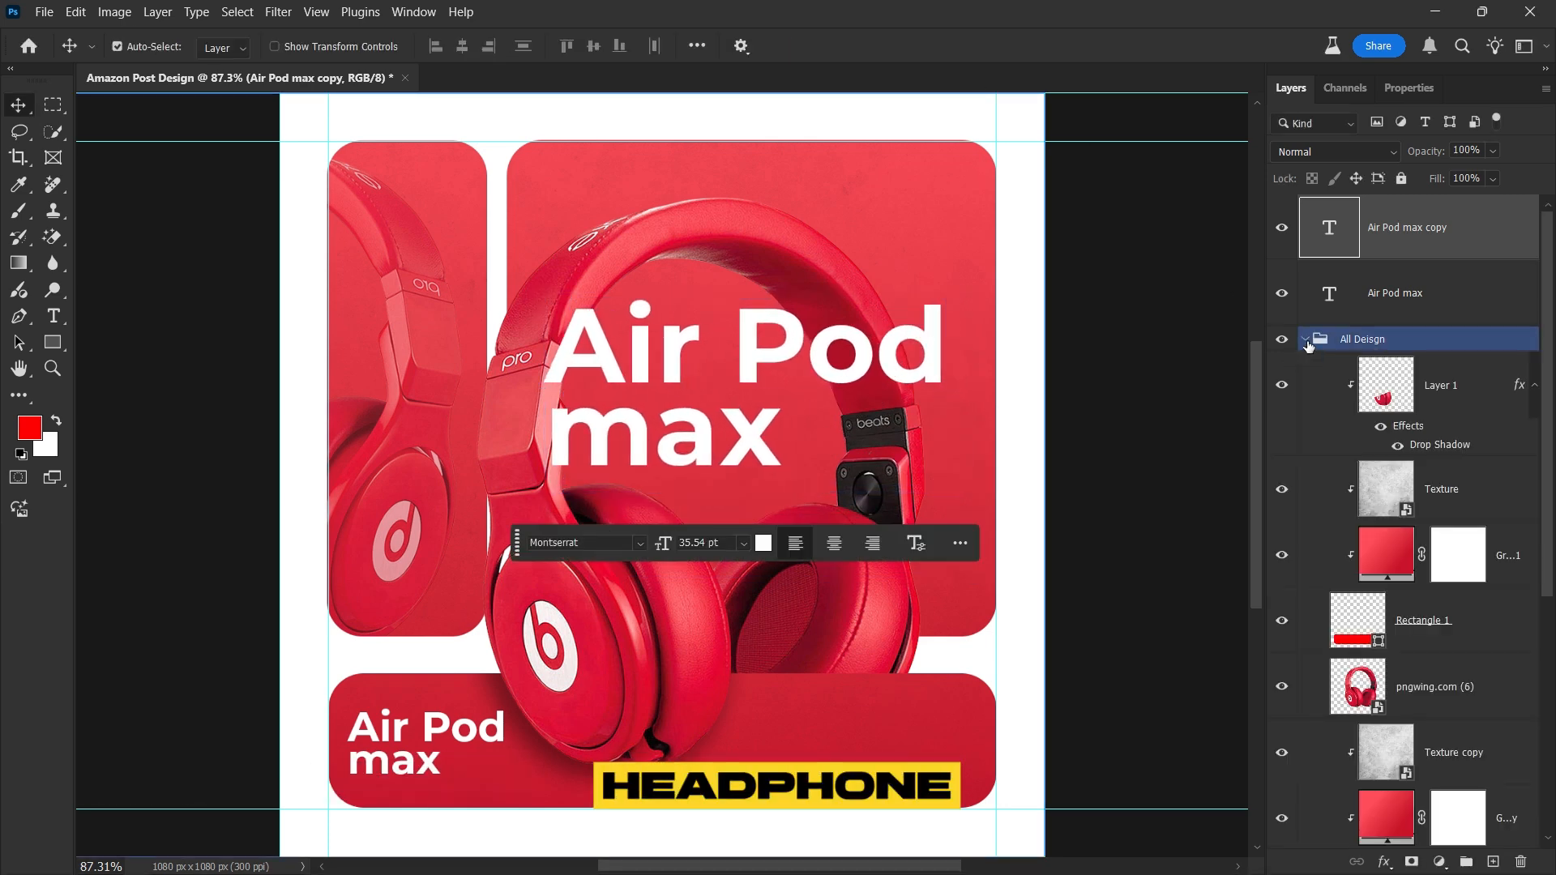
click(1310, 339)
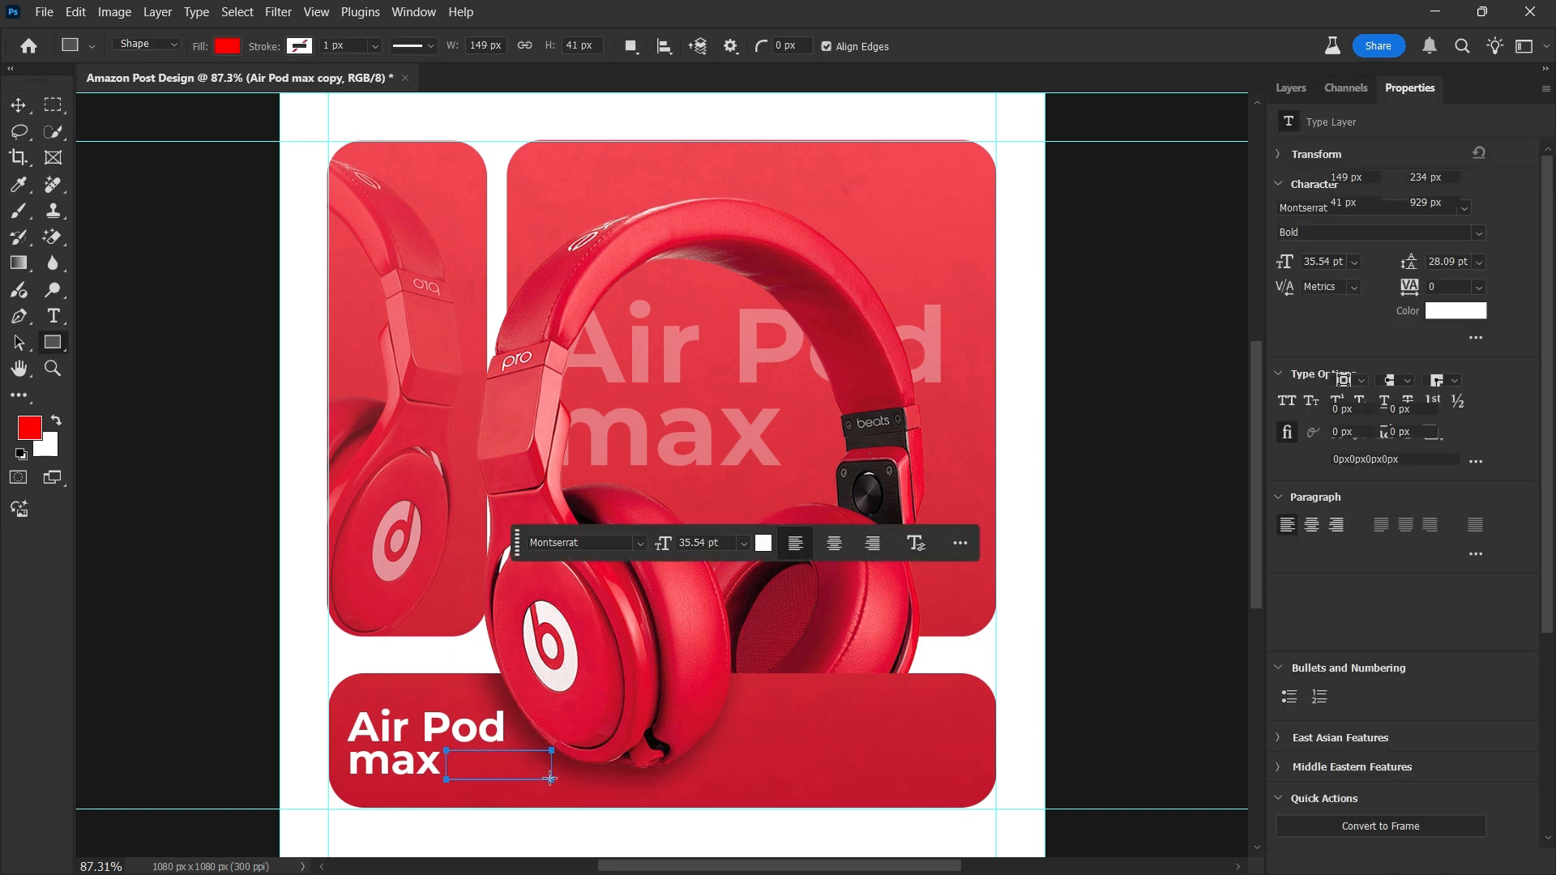
Draw an outline-only rectangle with 2px white stroke and 10px corners beside 'max'
click(228, 46)
text(10)
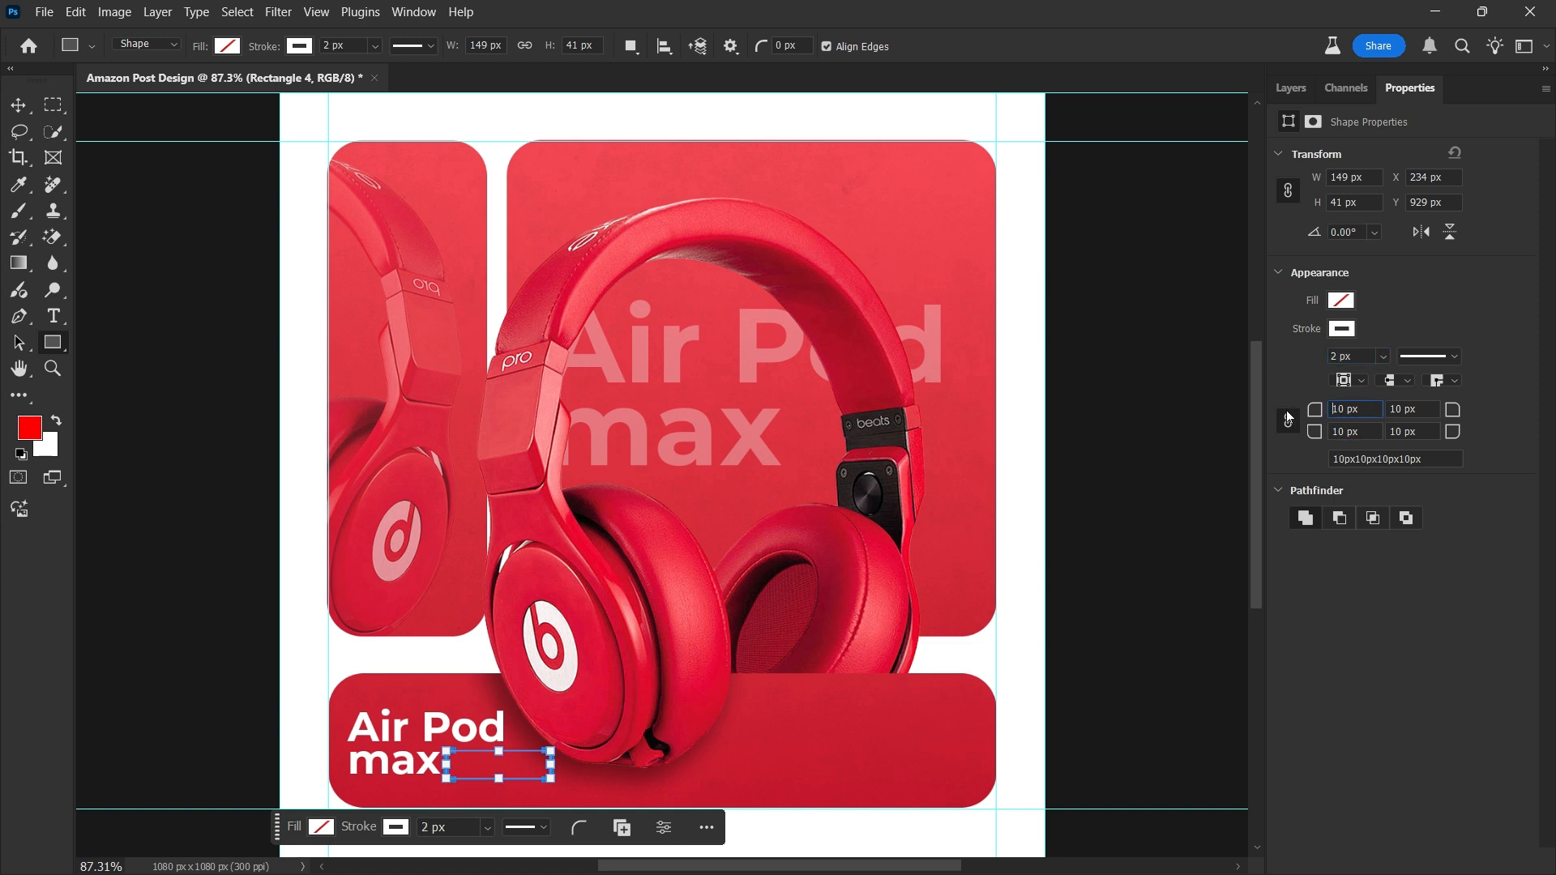
click(1292, 88)
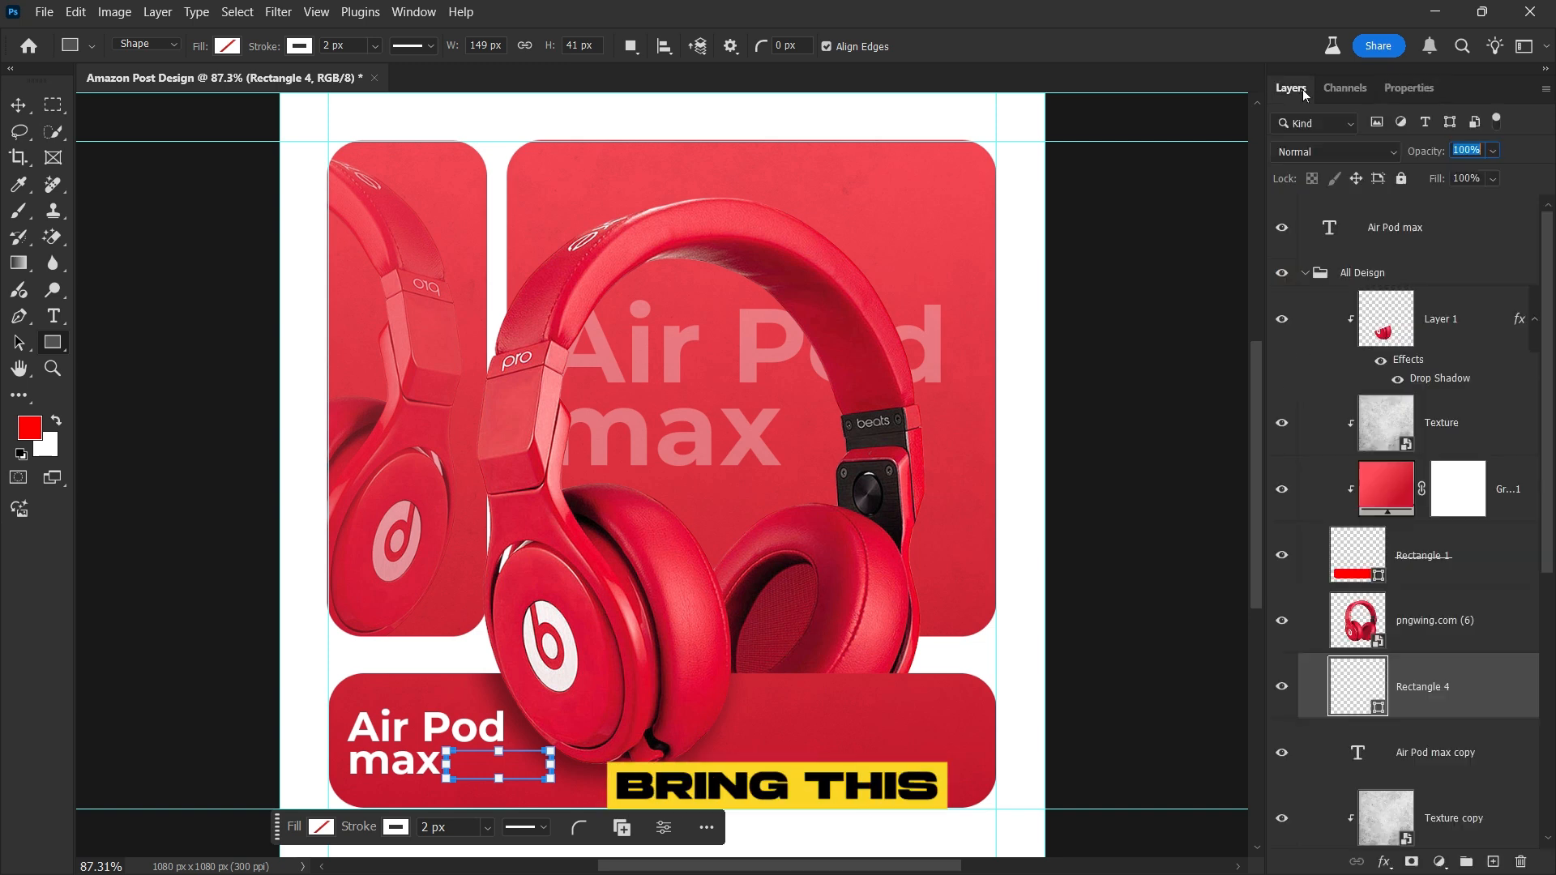
click(17, 103)
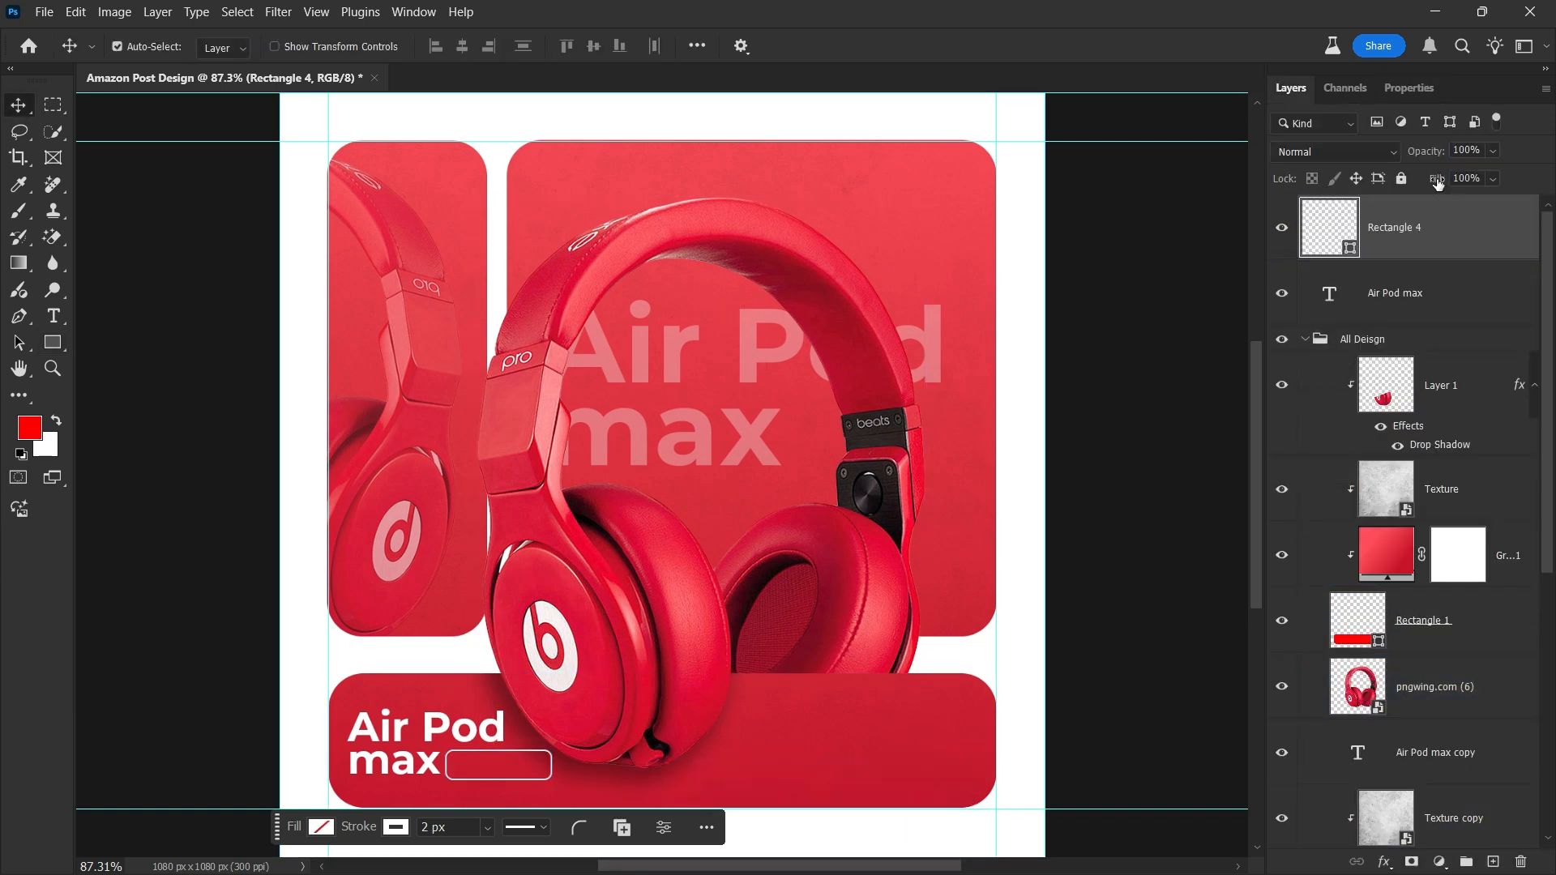
Add WIRELESS text, resize it to fit inside the tag and select it with its outline
text(WIRELESS)
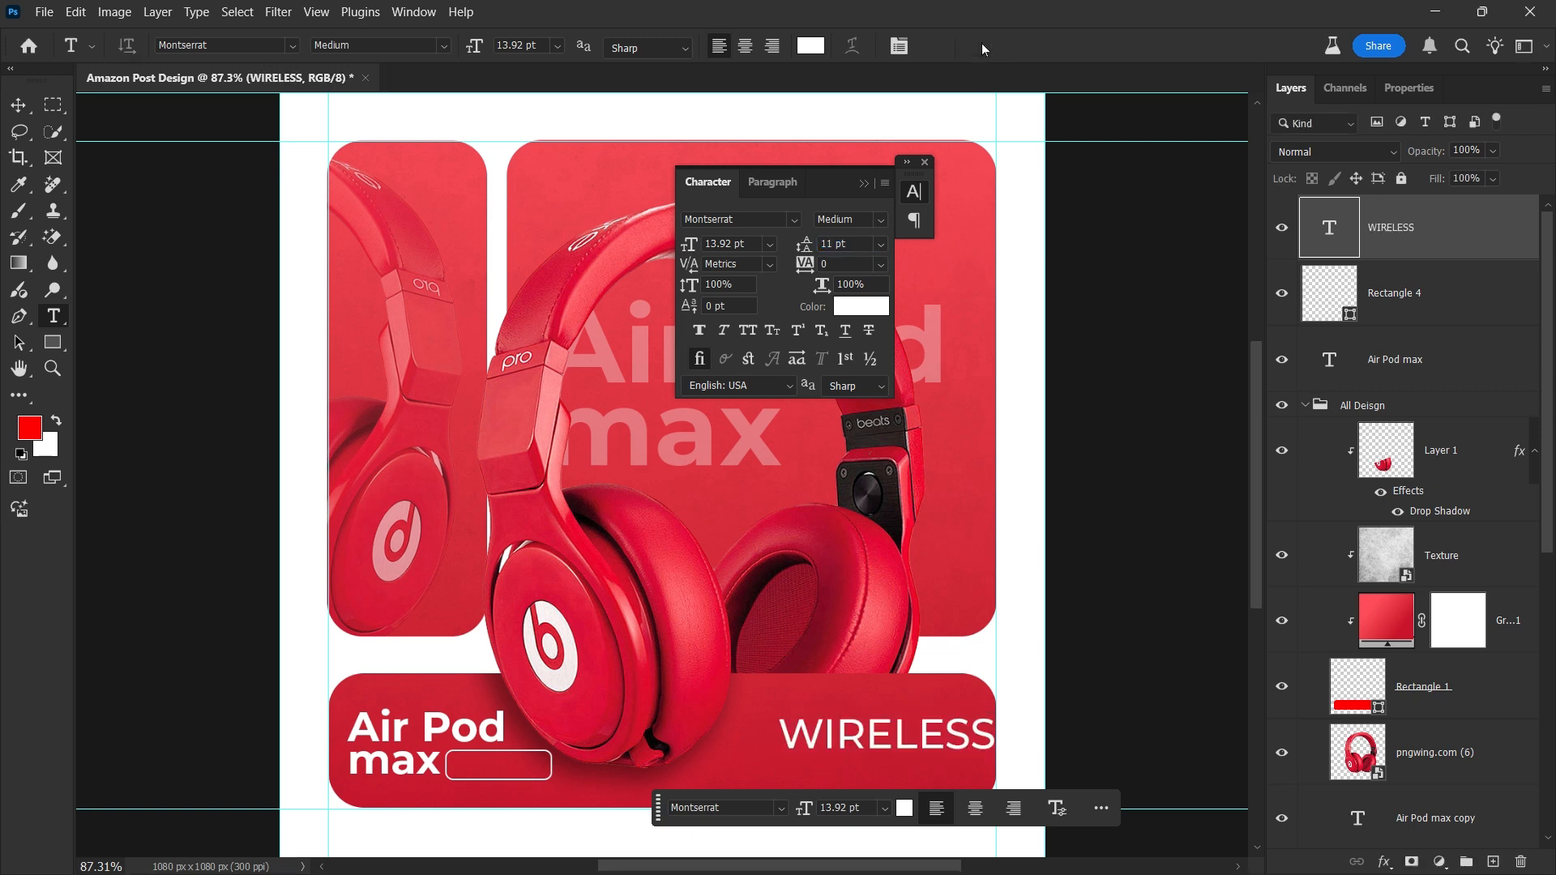
key(ctrl+t)
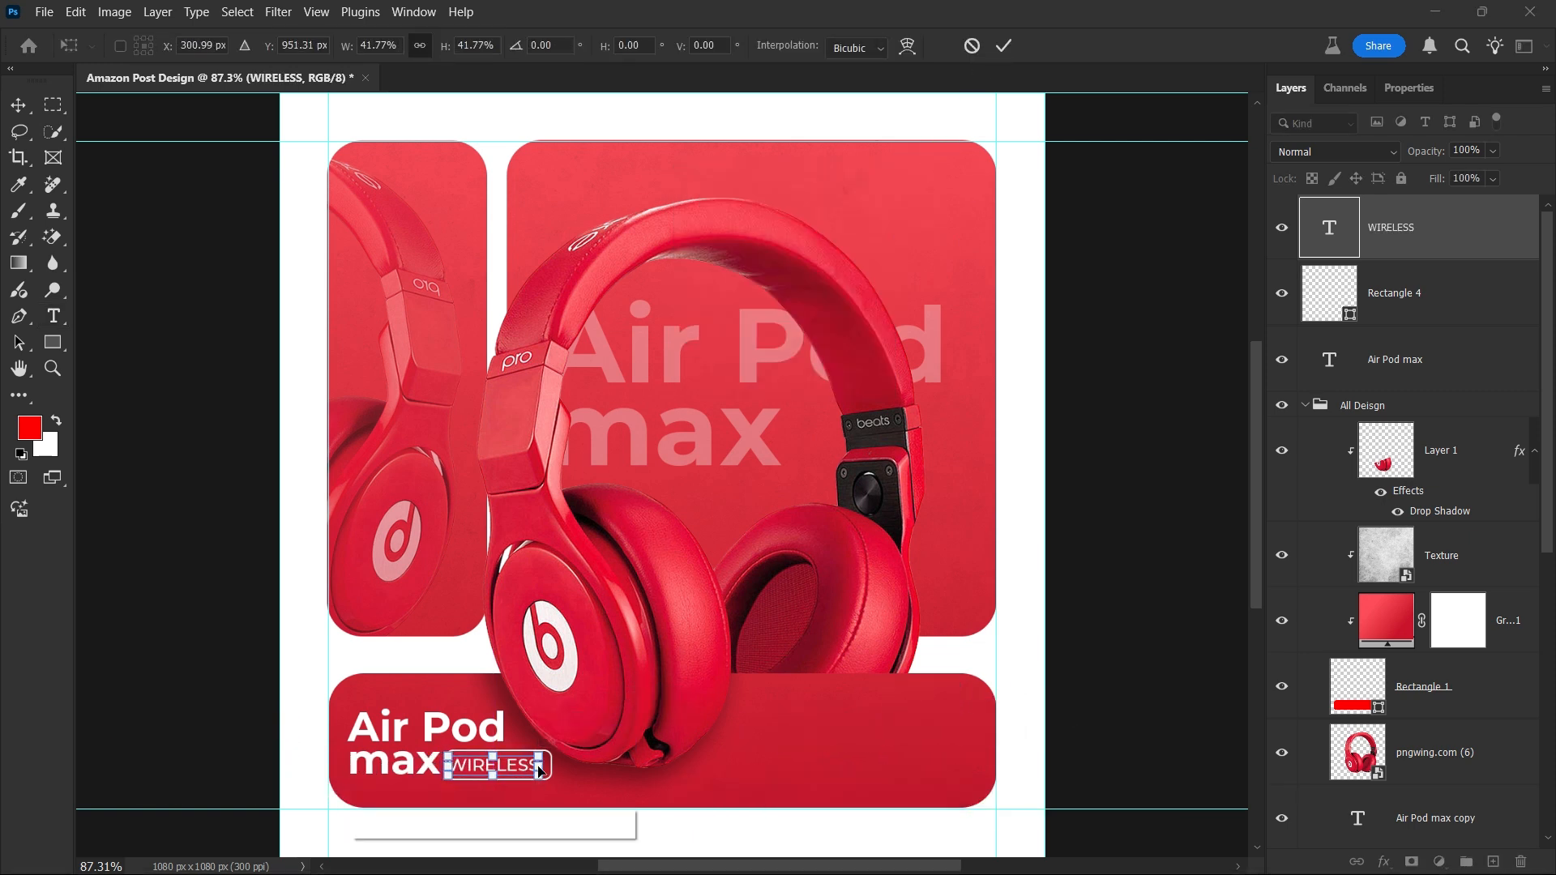
click(1003, 45)
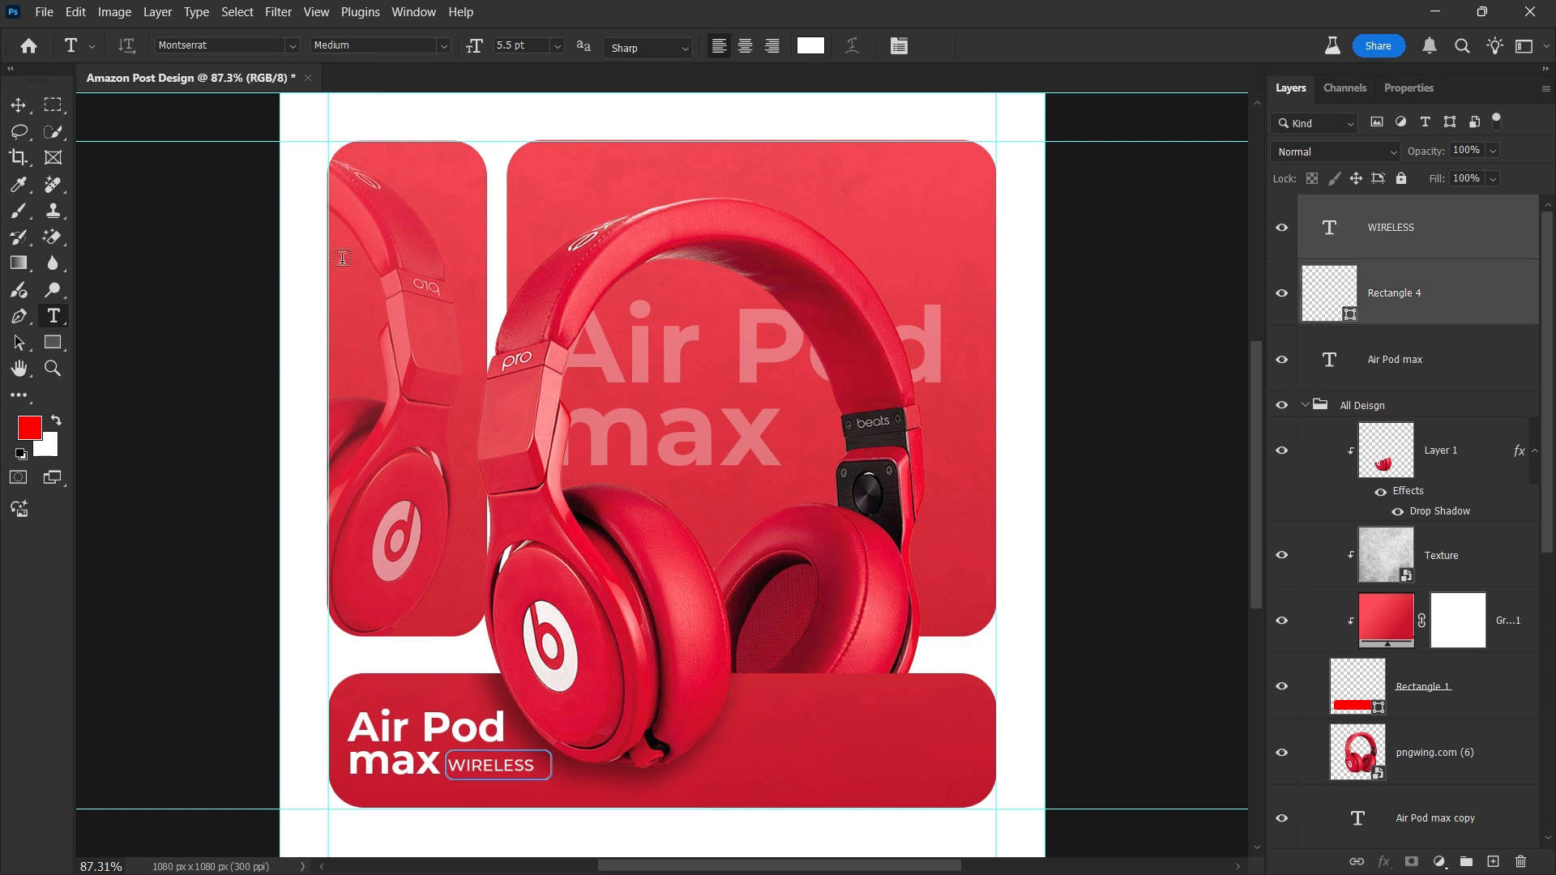
click(17, 104)
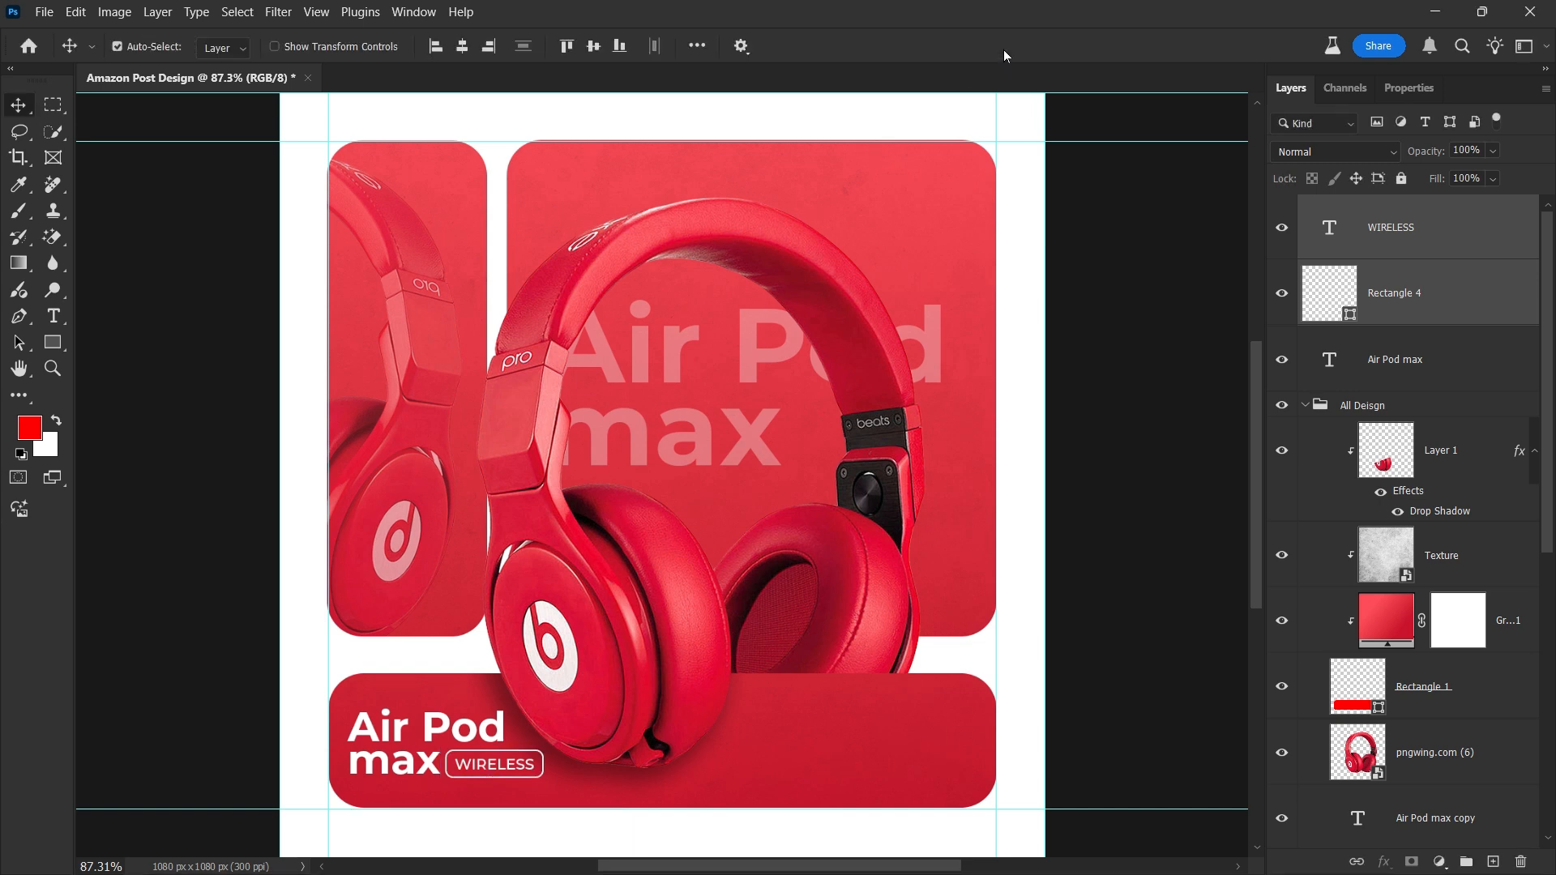
Duplicate the tag into a 'Buy Now!' button on the right and add a $87 price above it
key(ctrl+j)
text(Buy Now!)
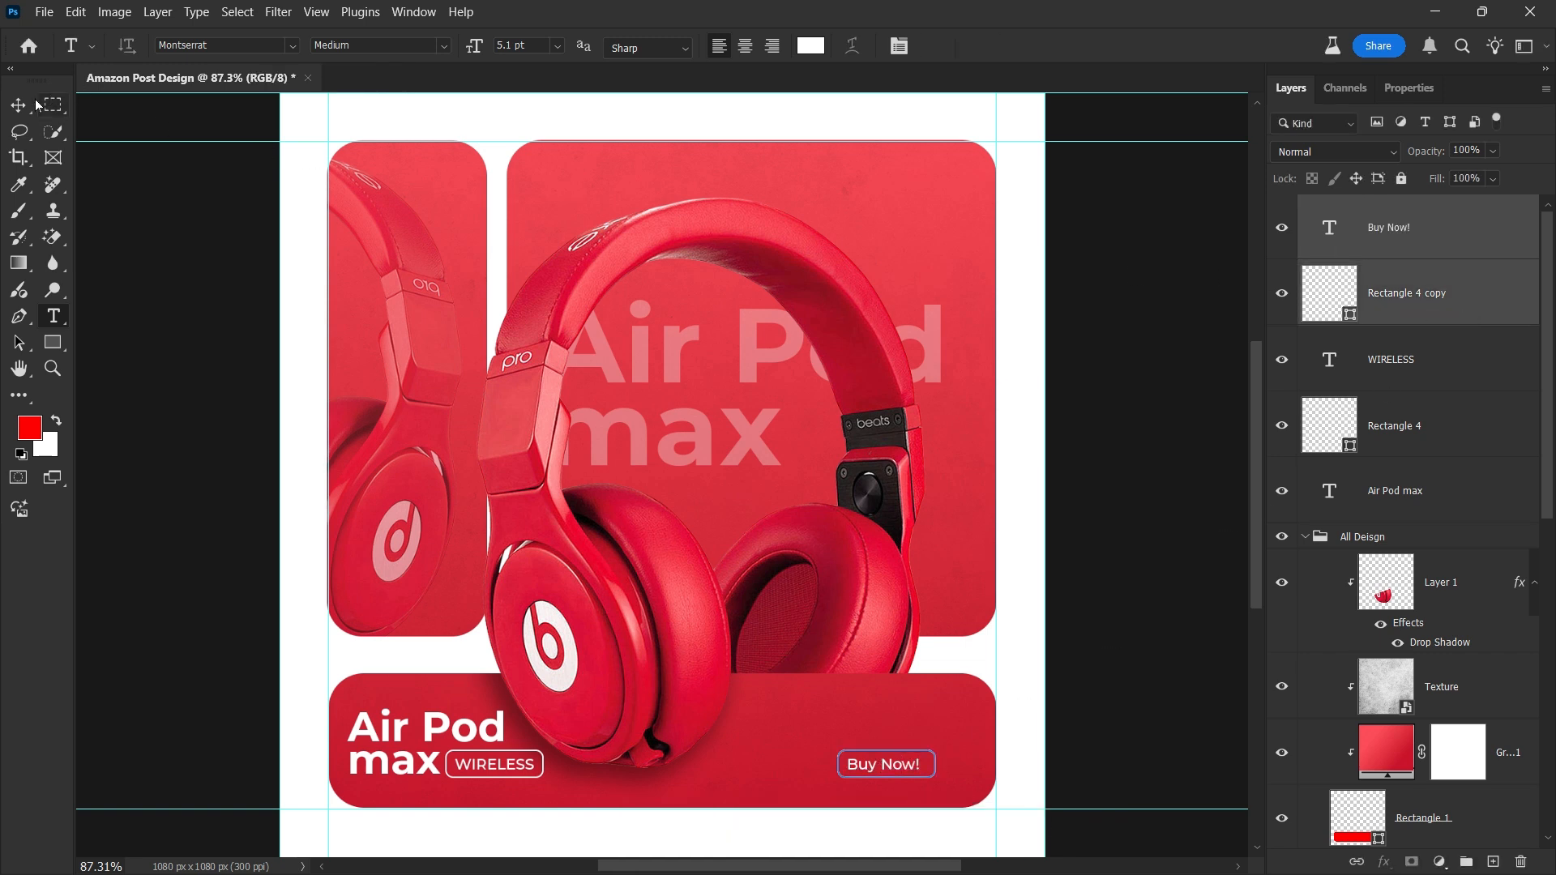
click(18, 104)
text($)
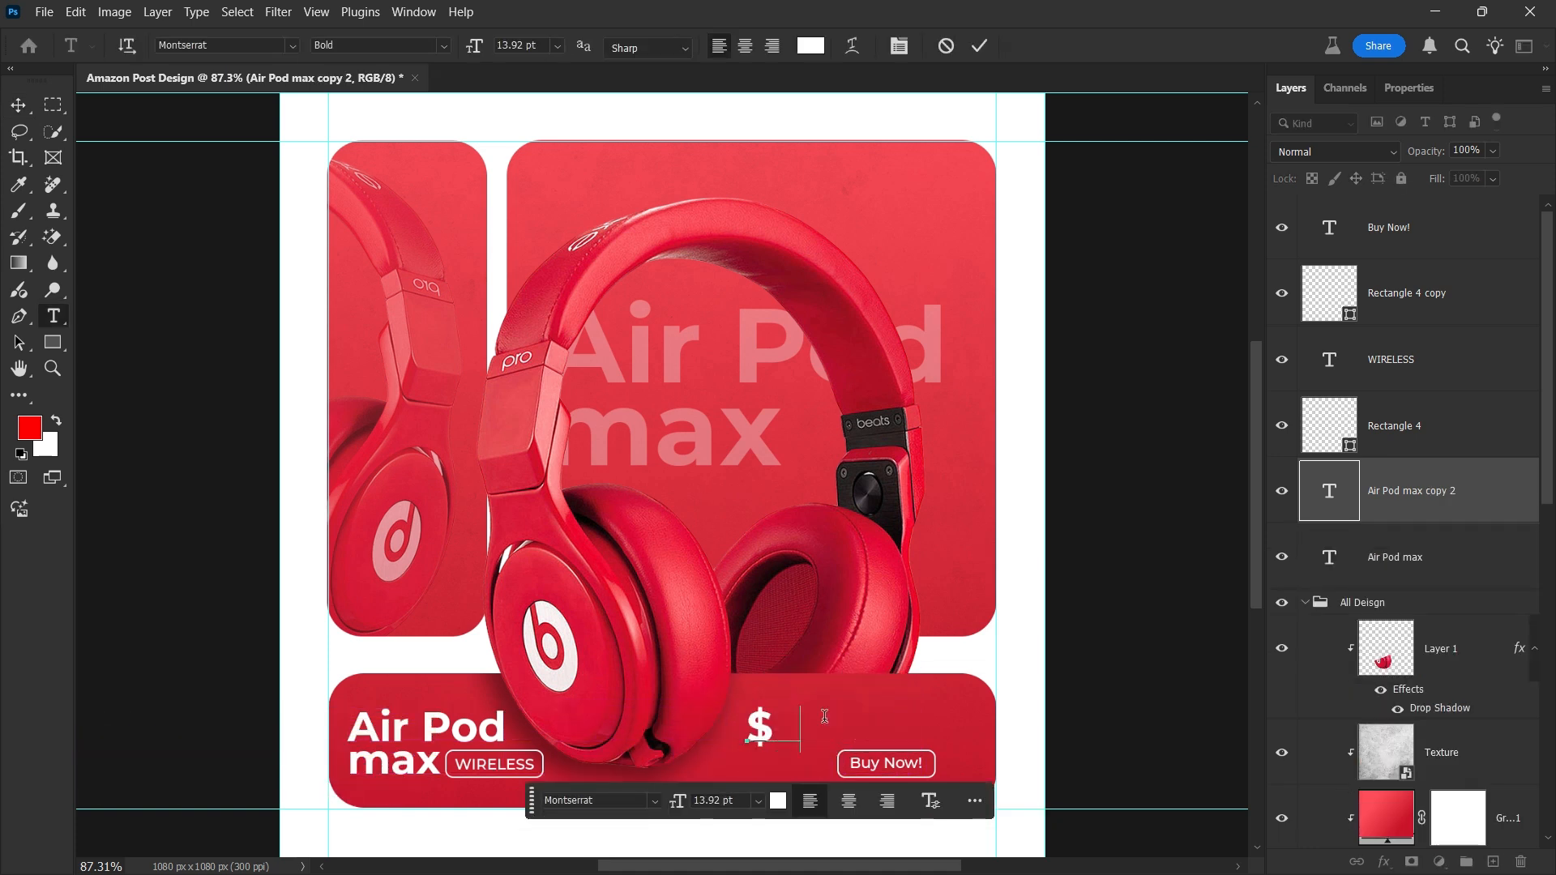
text(87)
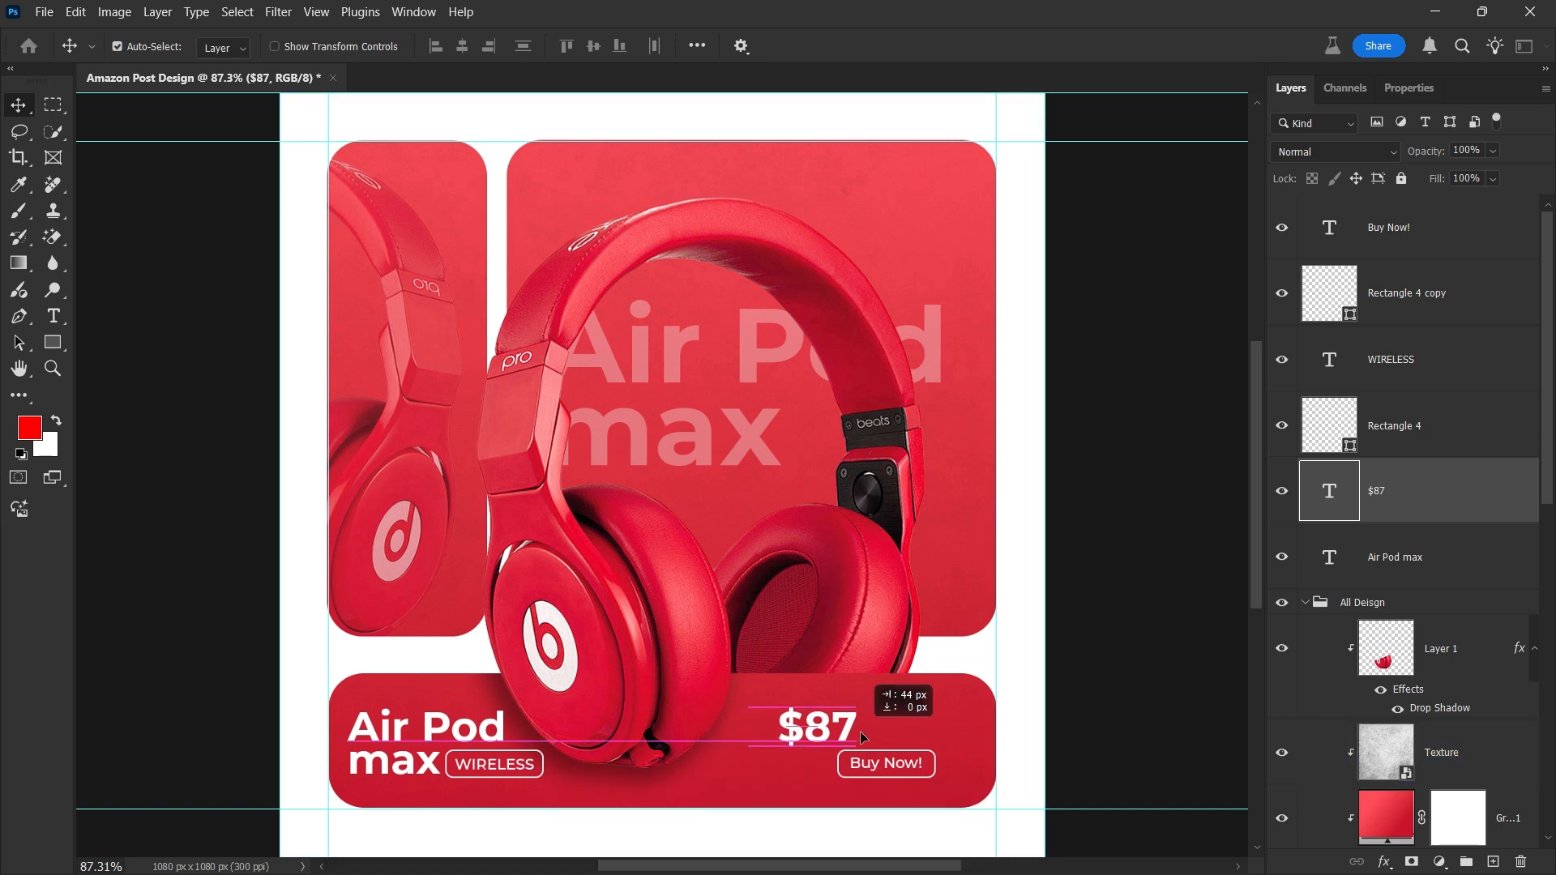
key(ctrl+t)
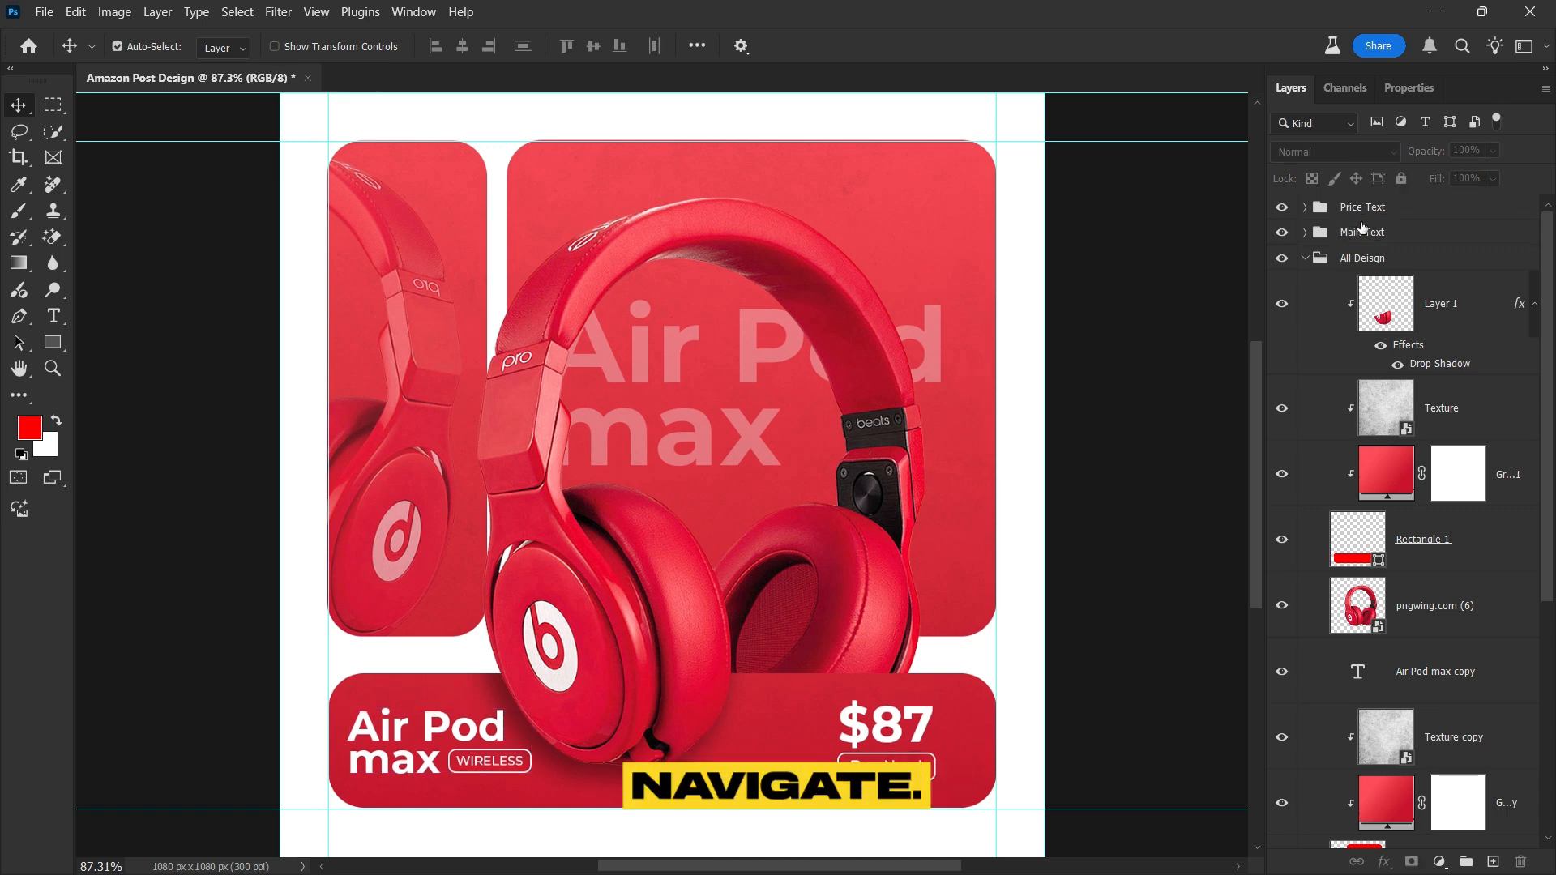
Group the text as Price Text and Main Text, then reposition the headphones with Free Transform
click(1363, 205)
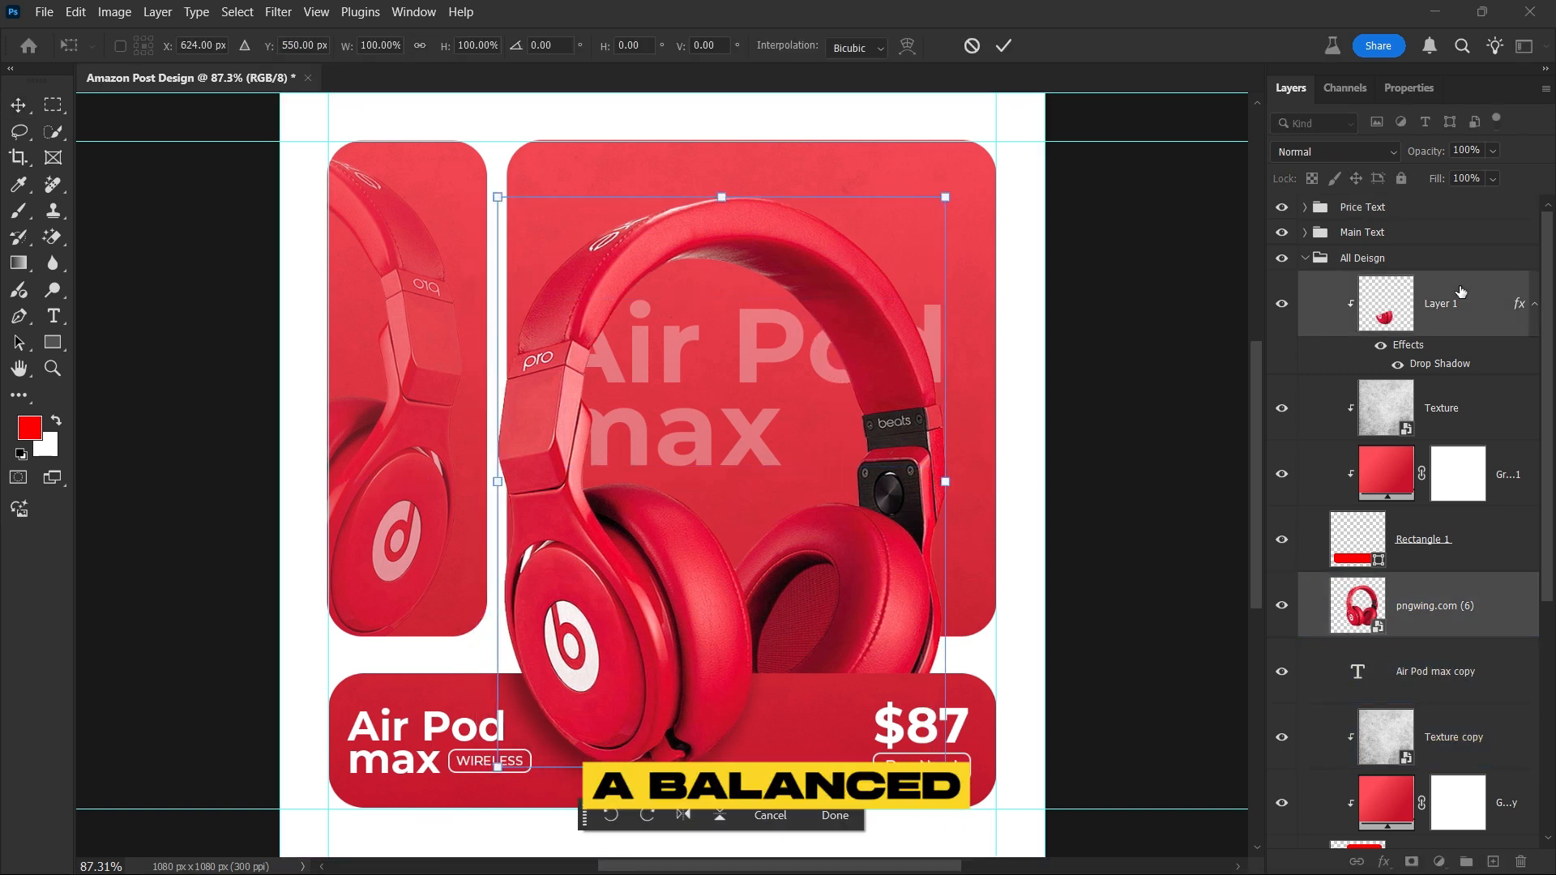
click(835, 816)
text(AIR POD MAX)
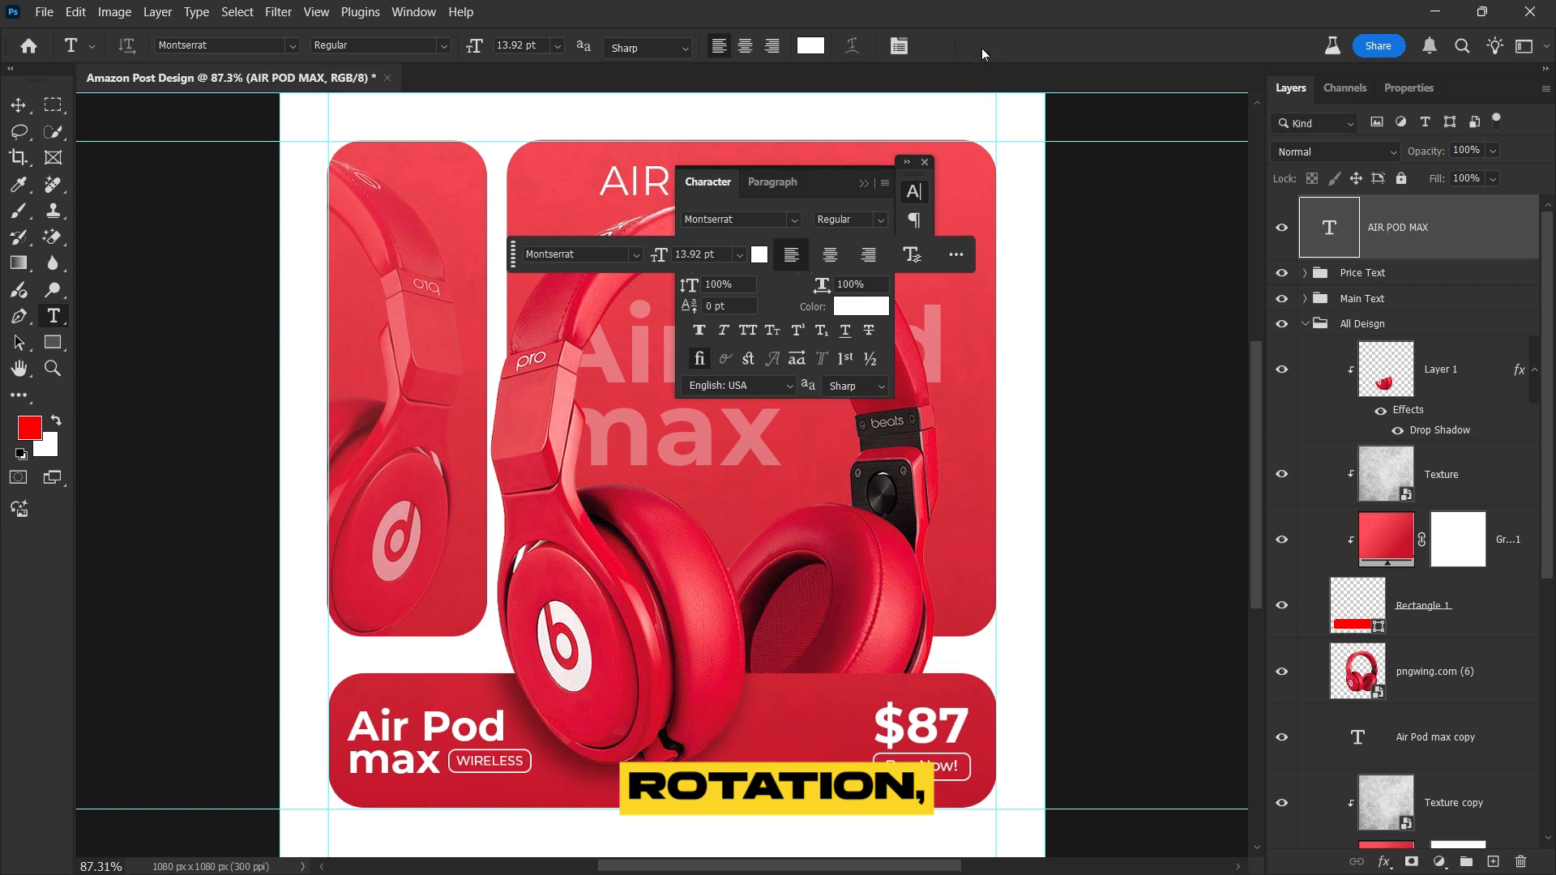
Rotate and shrink AIR POD MAX text vertically along the panel's right edge at 60% opacity
key(ctrl+t)
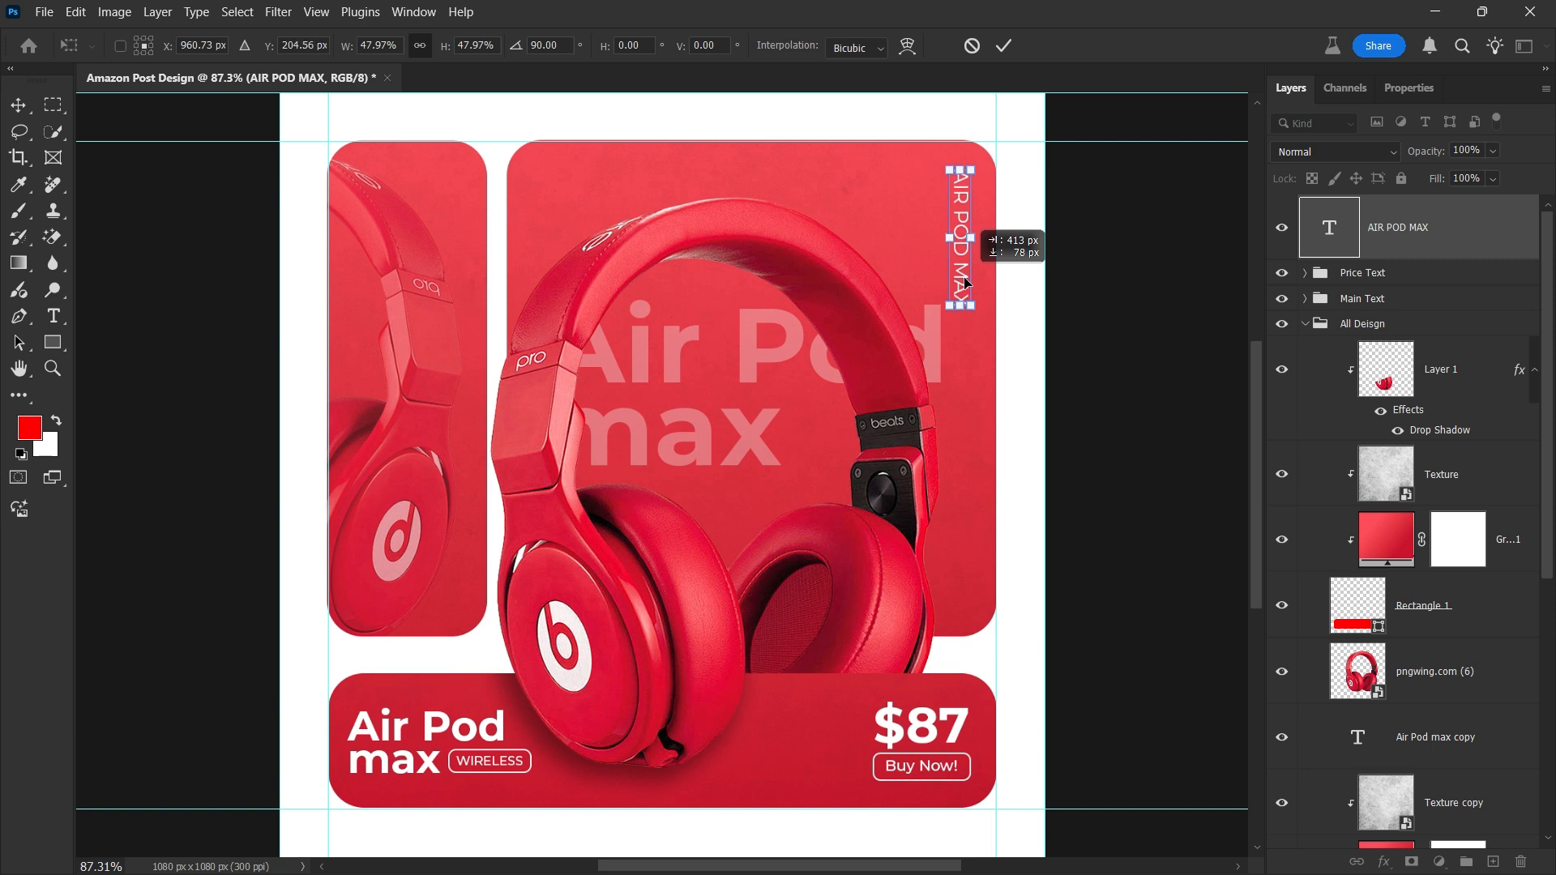
click(54, 317)
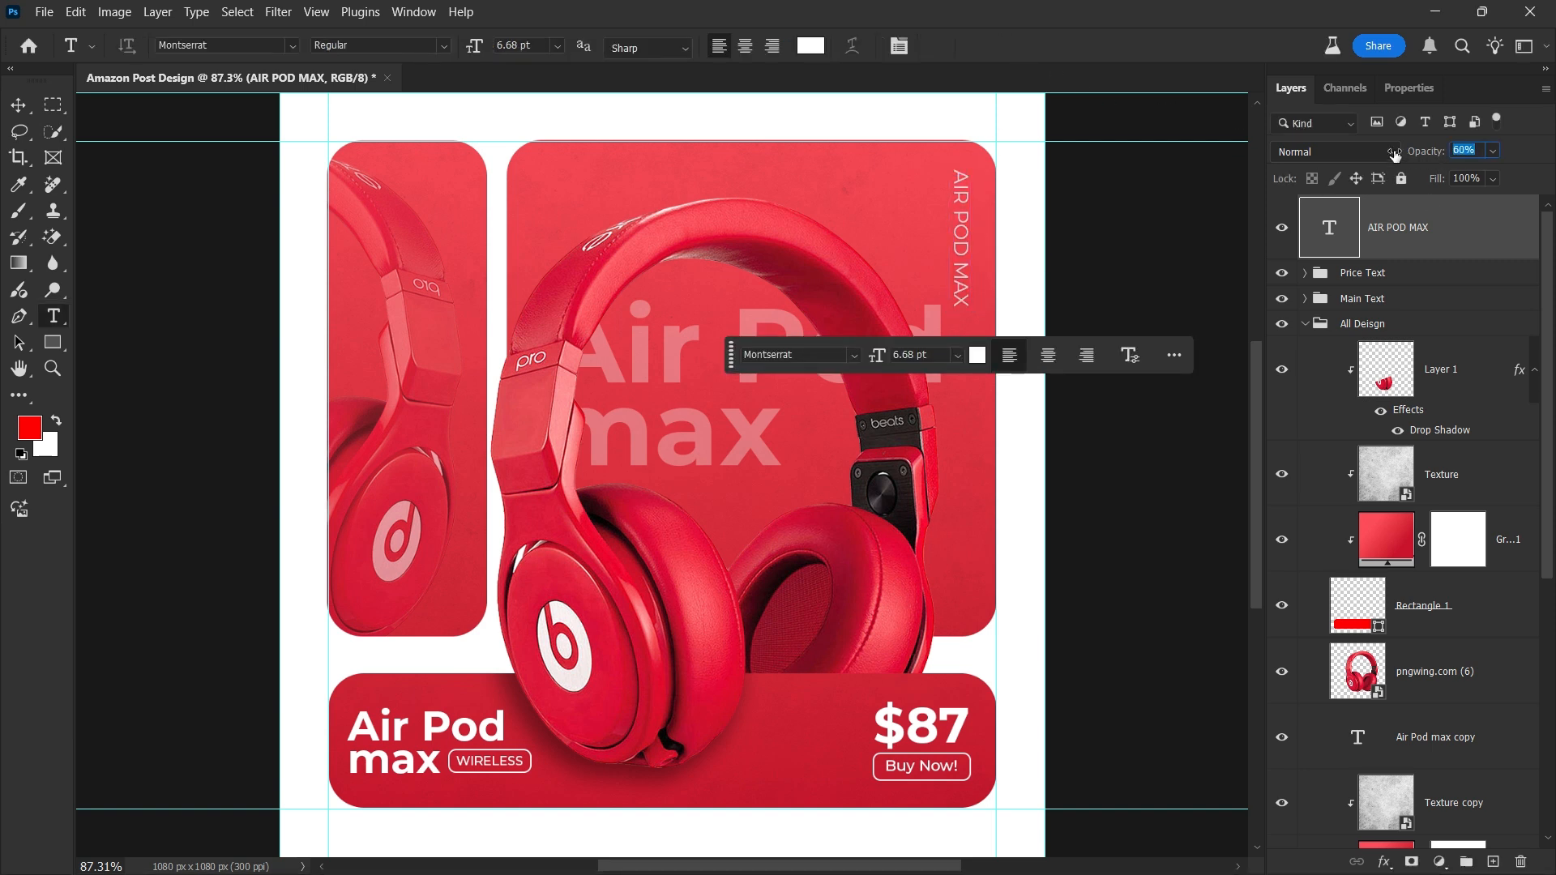
click(18, 104)
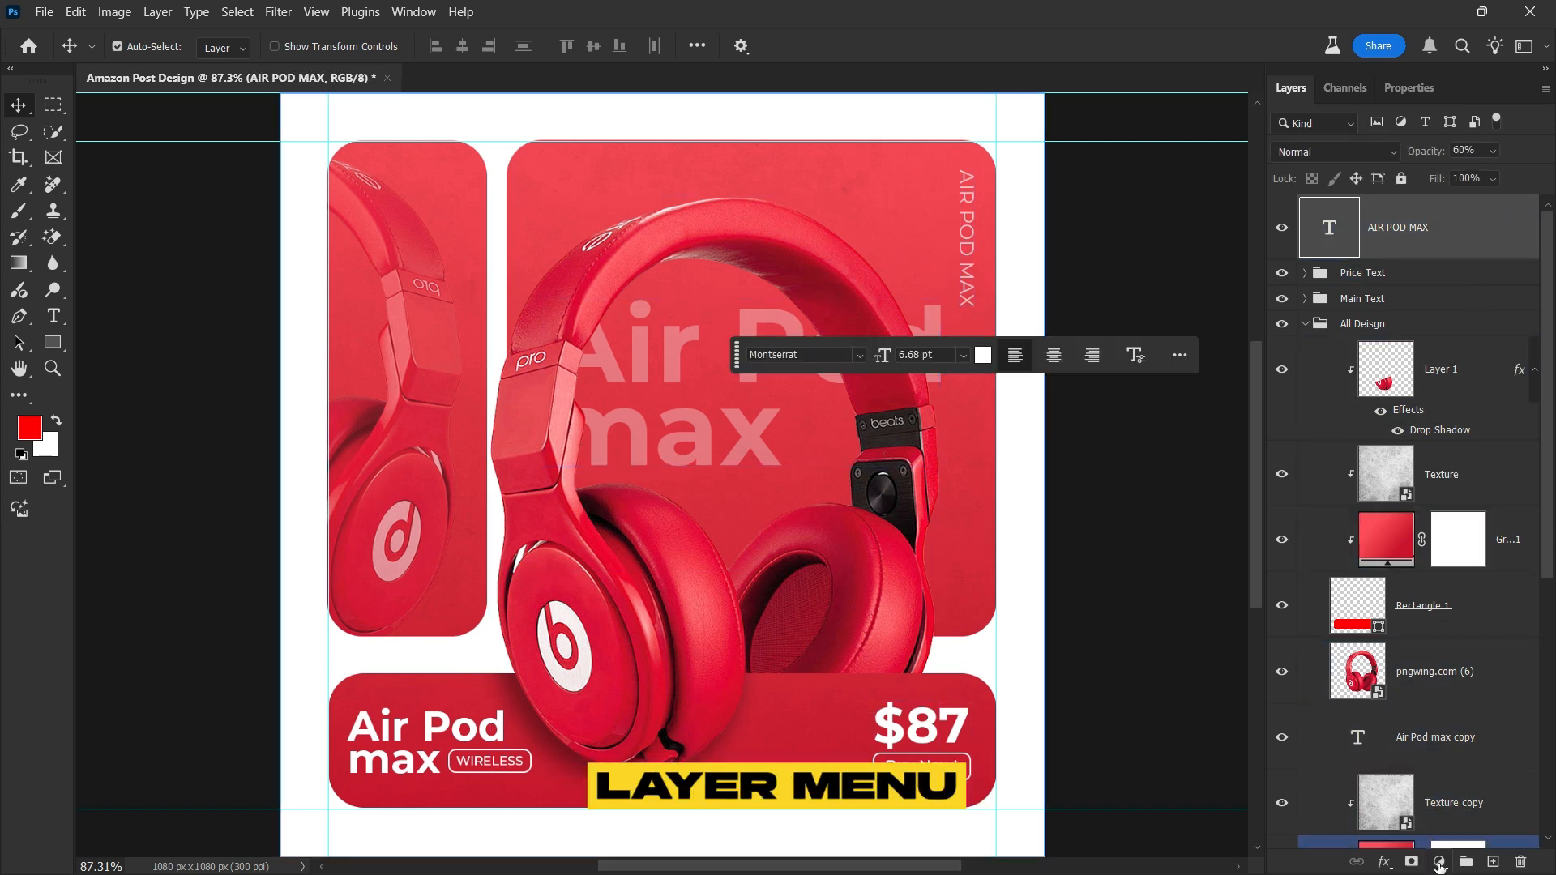
Add a Brightness/Contrast adjustment layer with contrast set to 20
click(1439, 861)
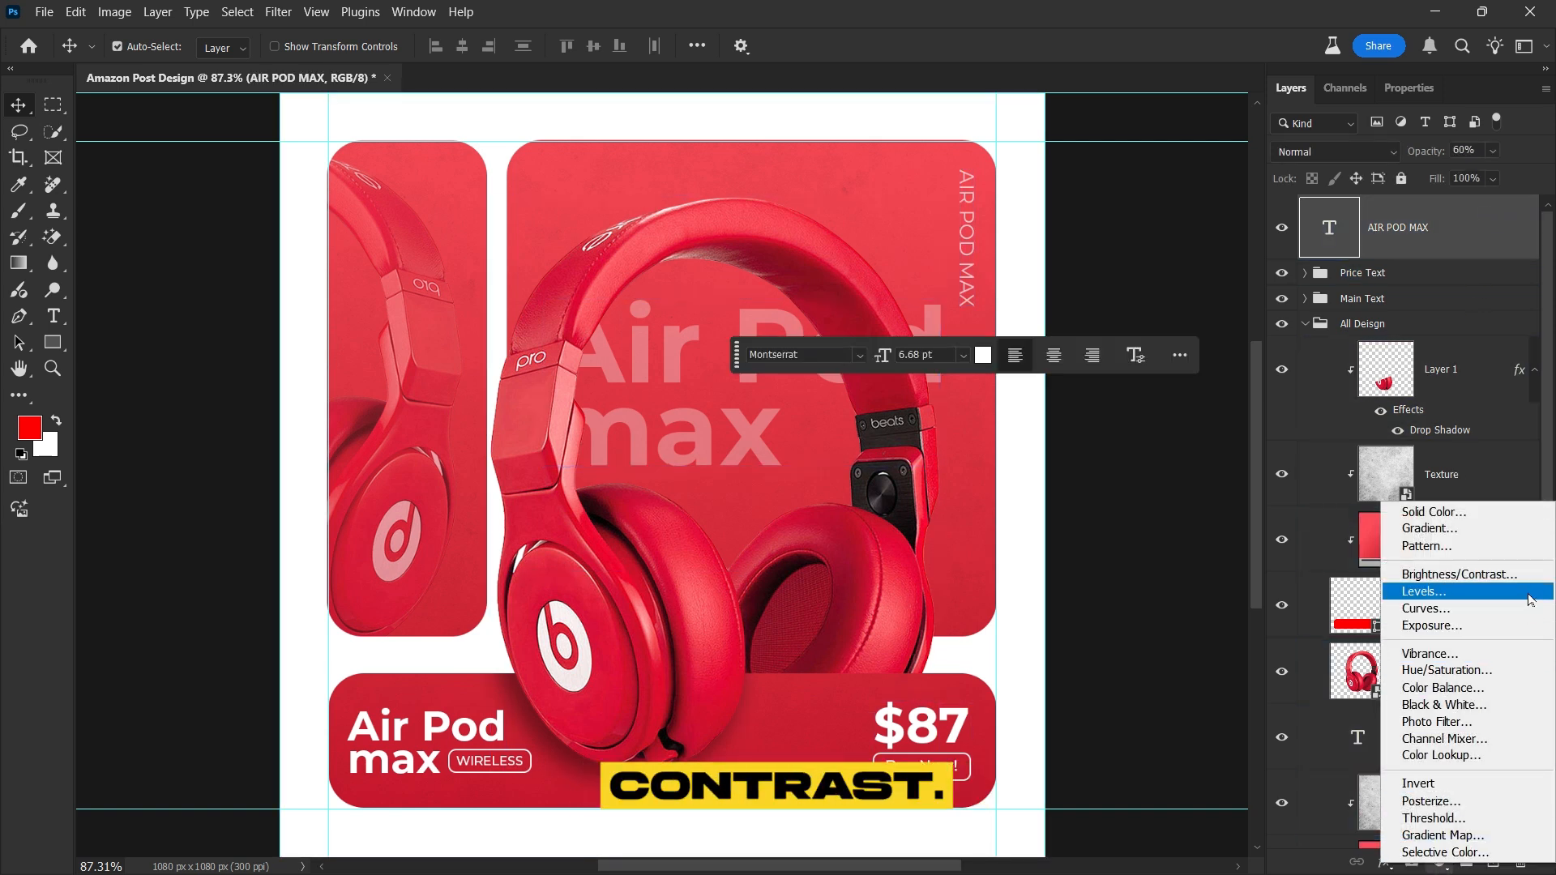
click(1457, 574)
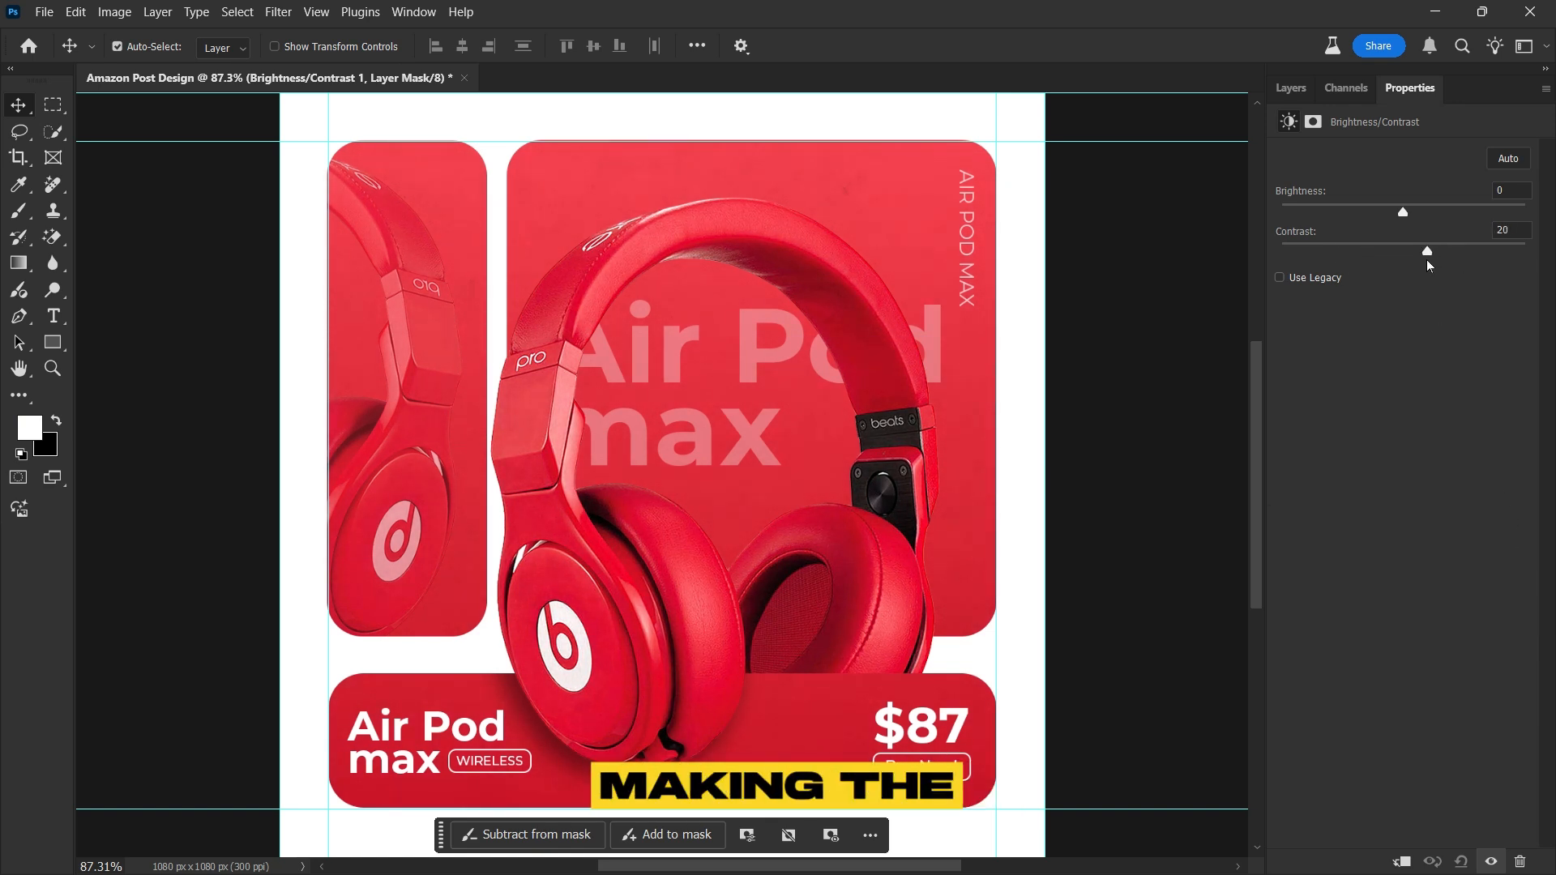
click(1290, 88)
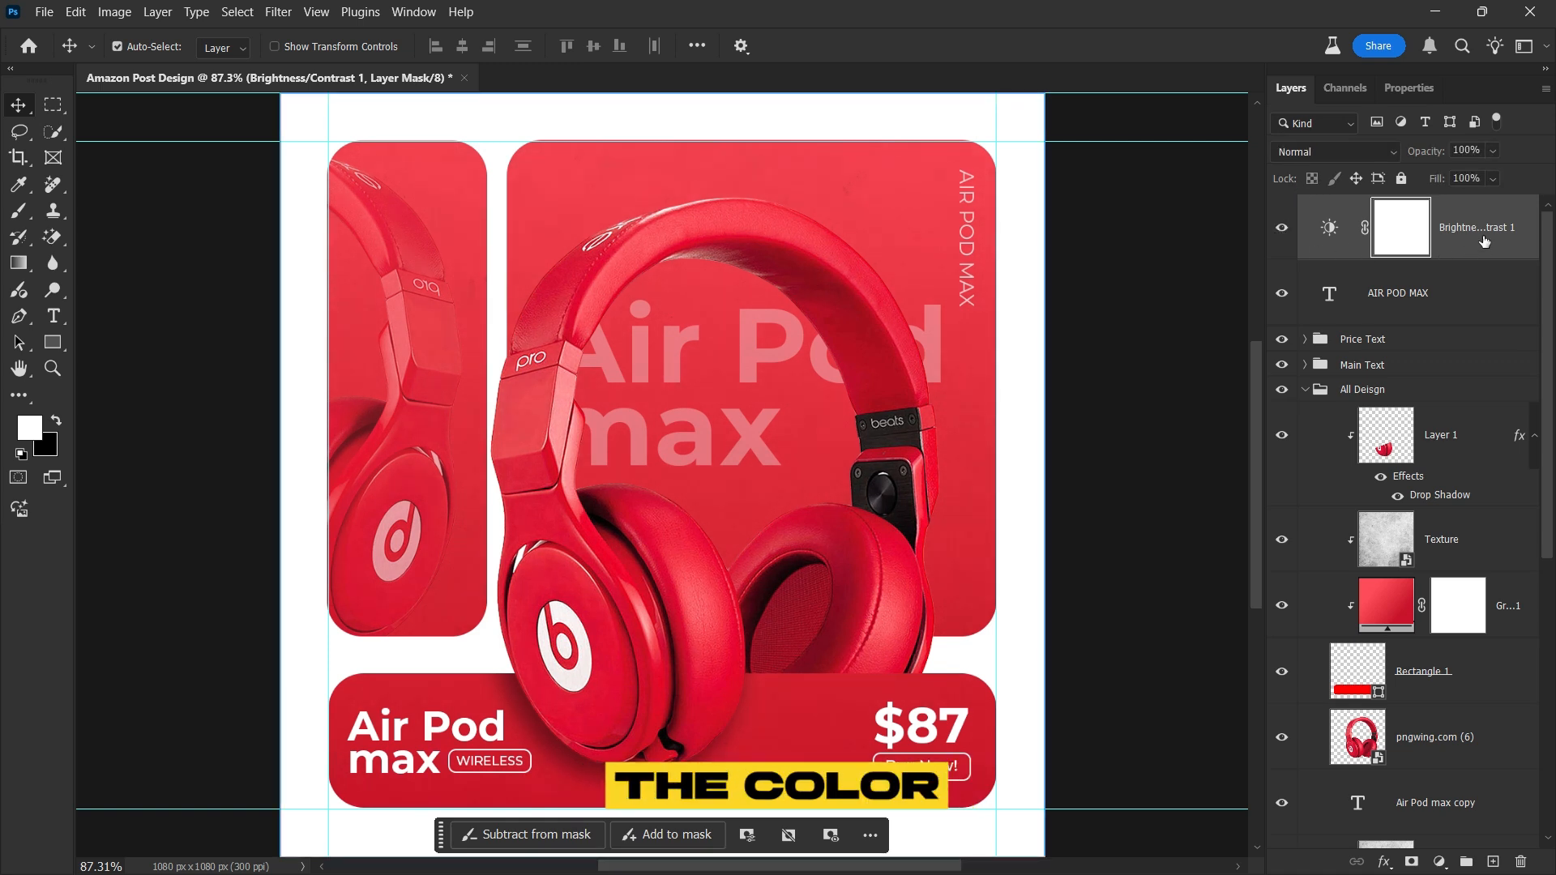
Add a Hue/Saturation adjustment layer above the stack
click(1420, 736)
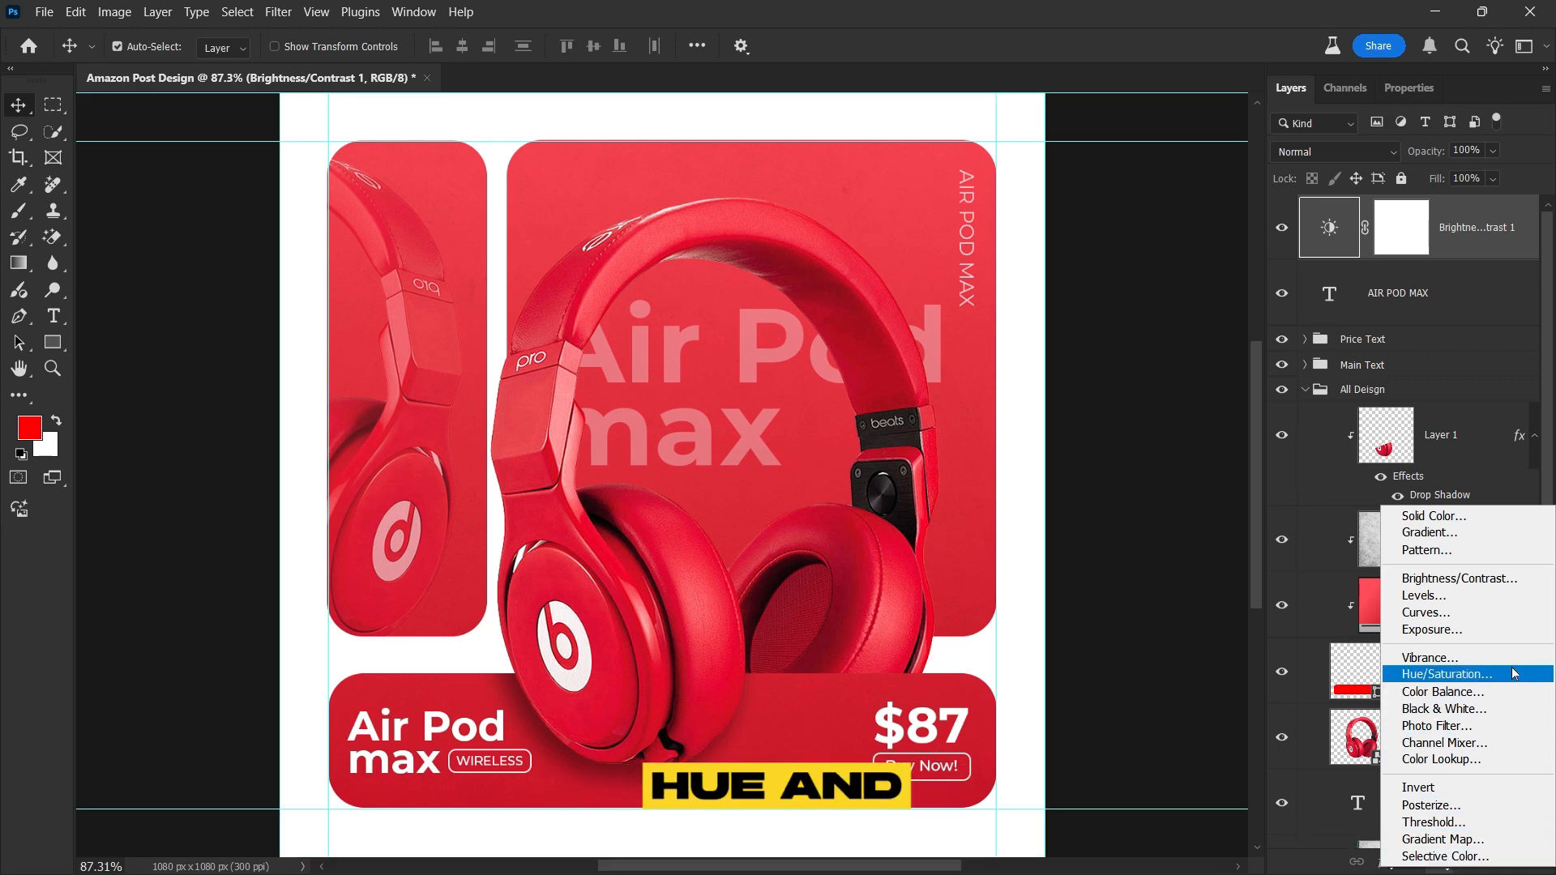
click(1444, 674)
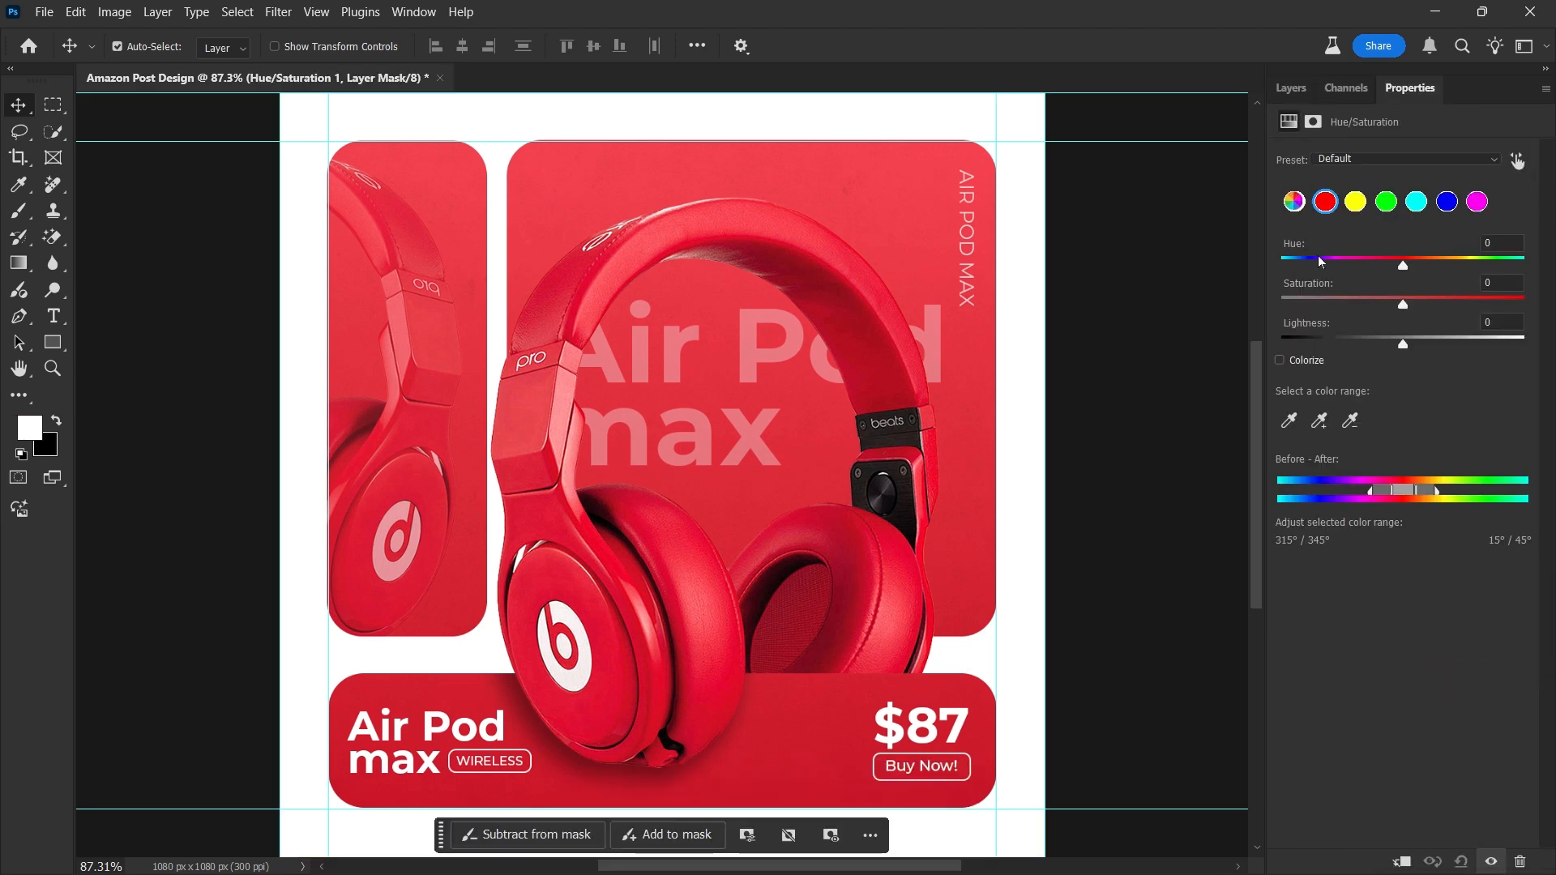